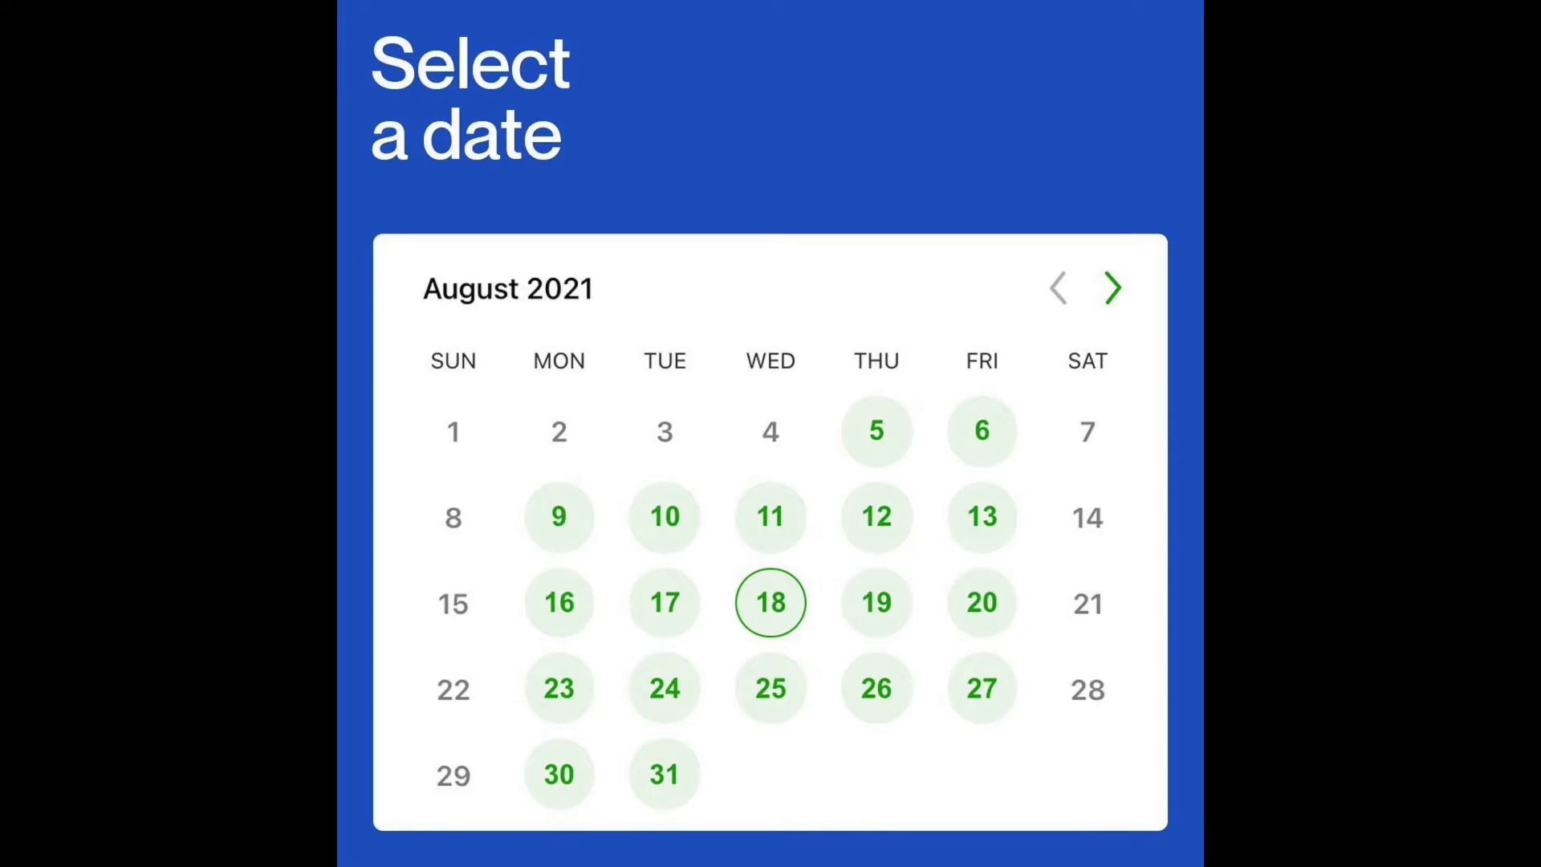
Begin scheduling a meeting from the chat header and skip the calendar-connection prompt
{"action": "left_click", "coordinate": [771, 603]}
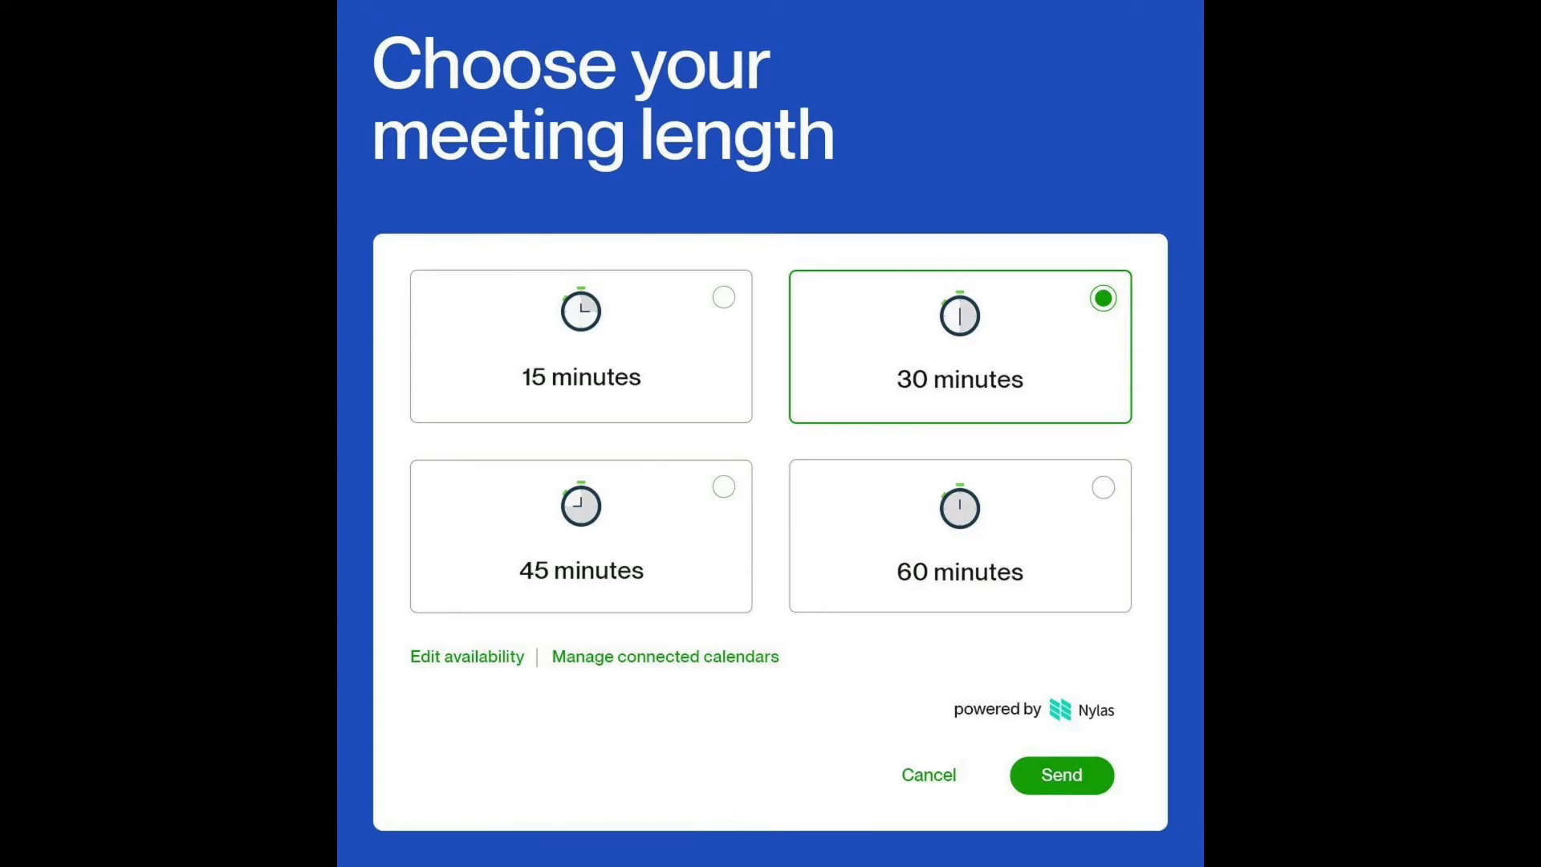
{"action": "left_click", "coordinate": [1061, 776]}
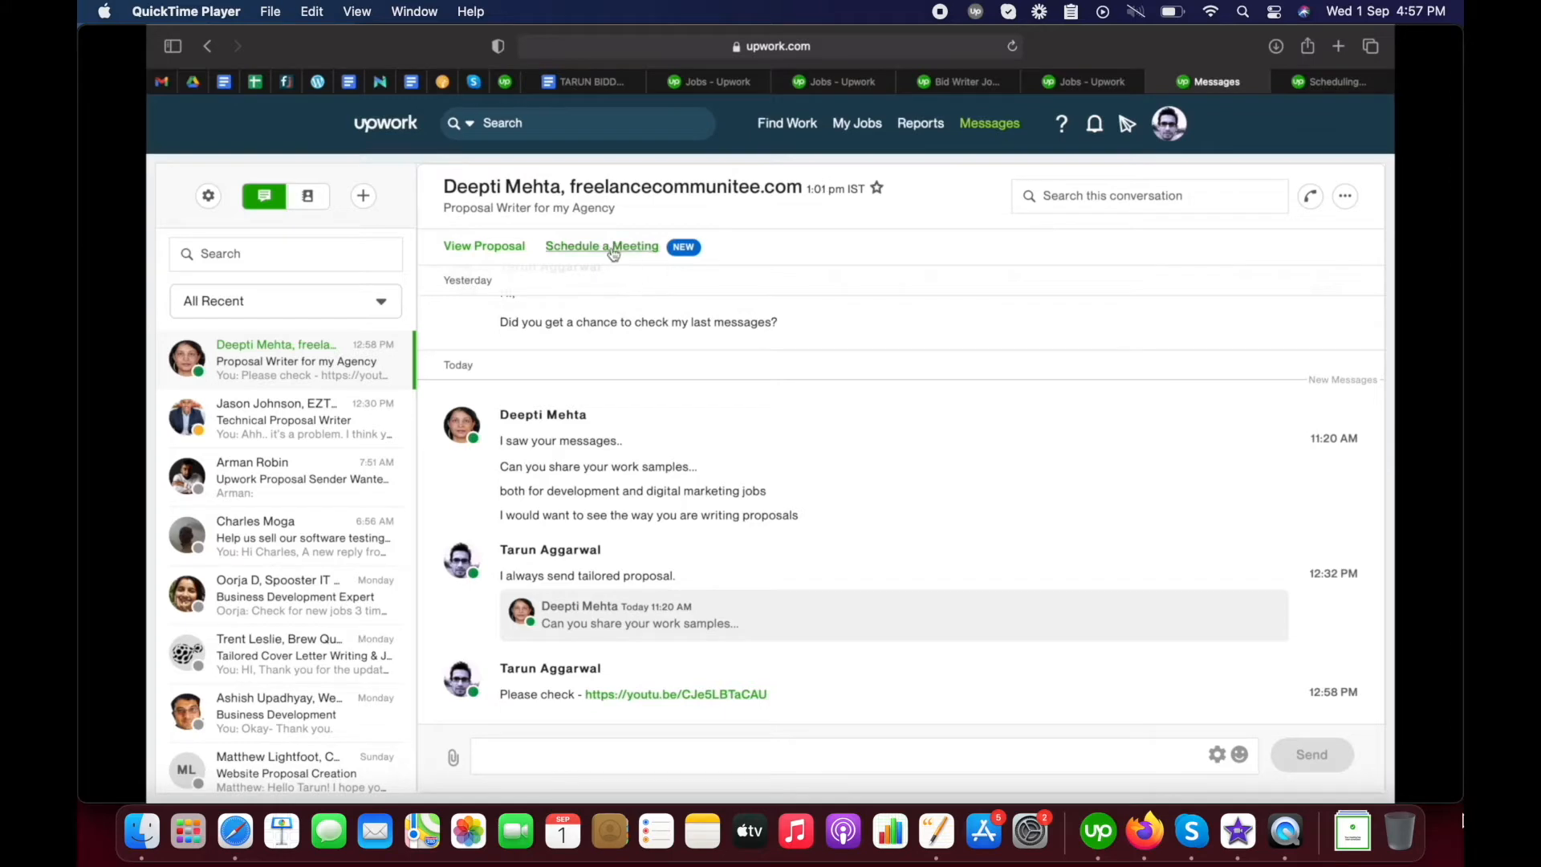
{"action": "left_click", "coordinate": [601, 246]}
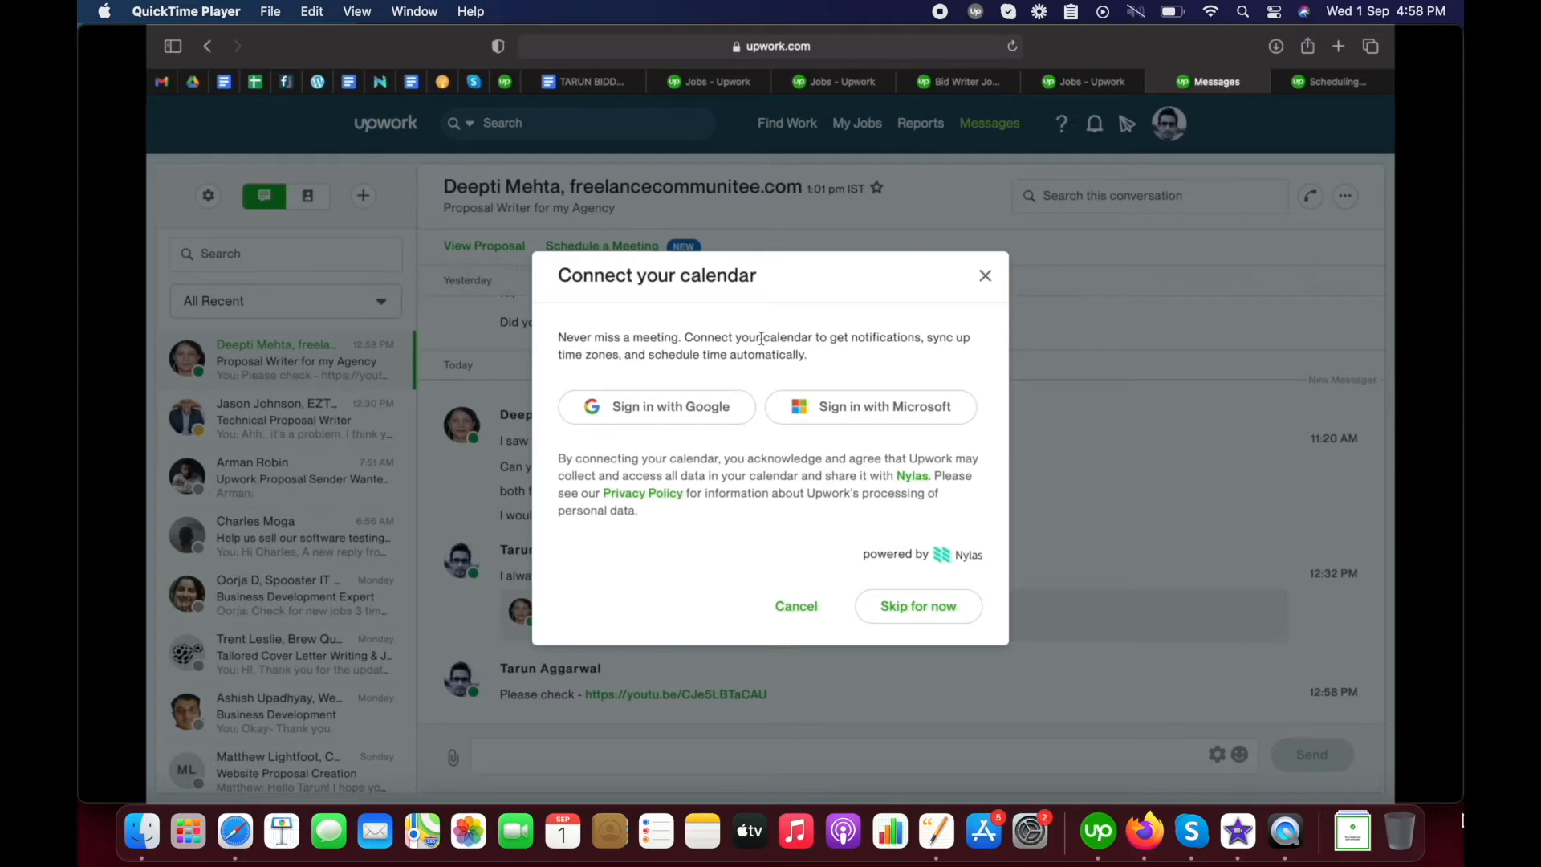
{"action": "mouse_move", "coordinate": [896, 597]}
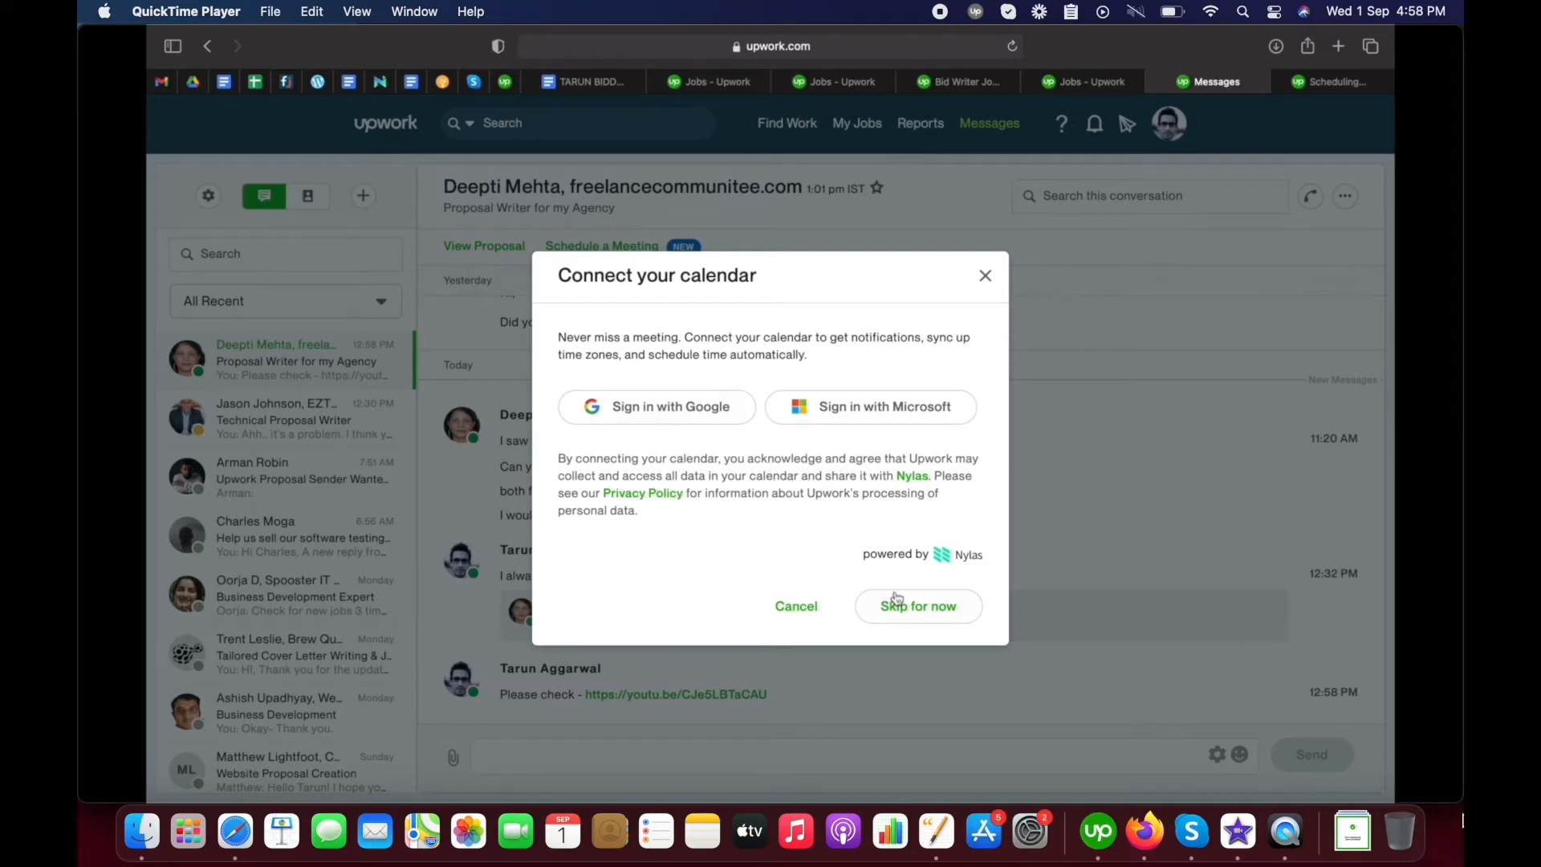
{"action": "mouse_move", "coordinate": [780, 587]}
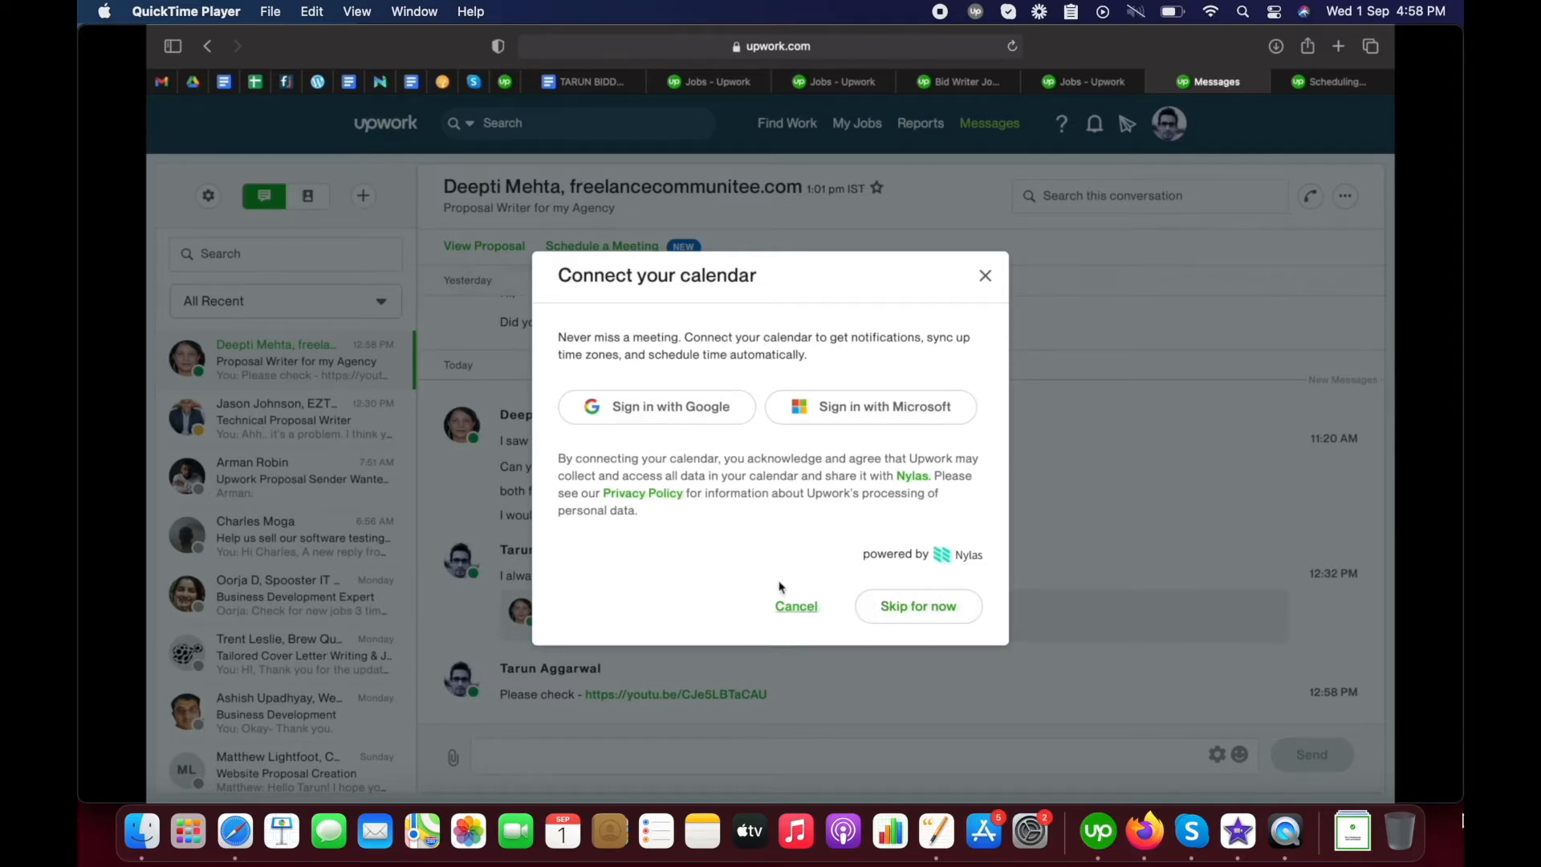
{"action": "mouse_move", "coordinate": [685, 420]}
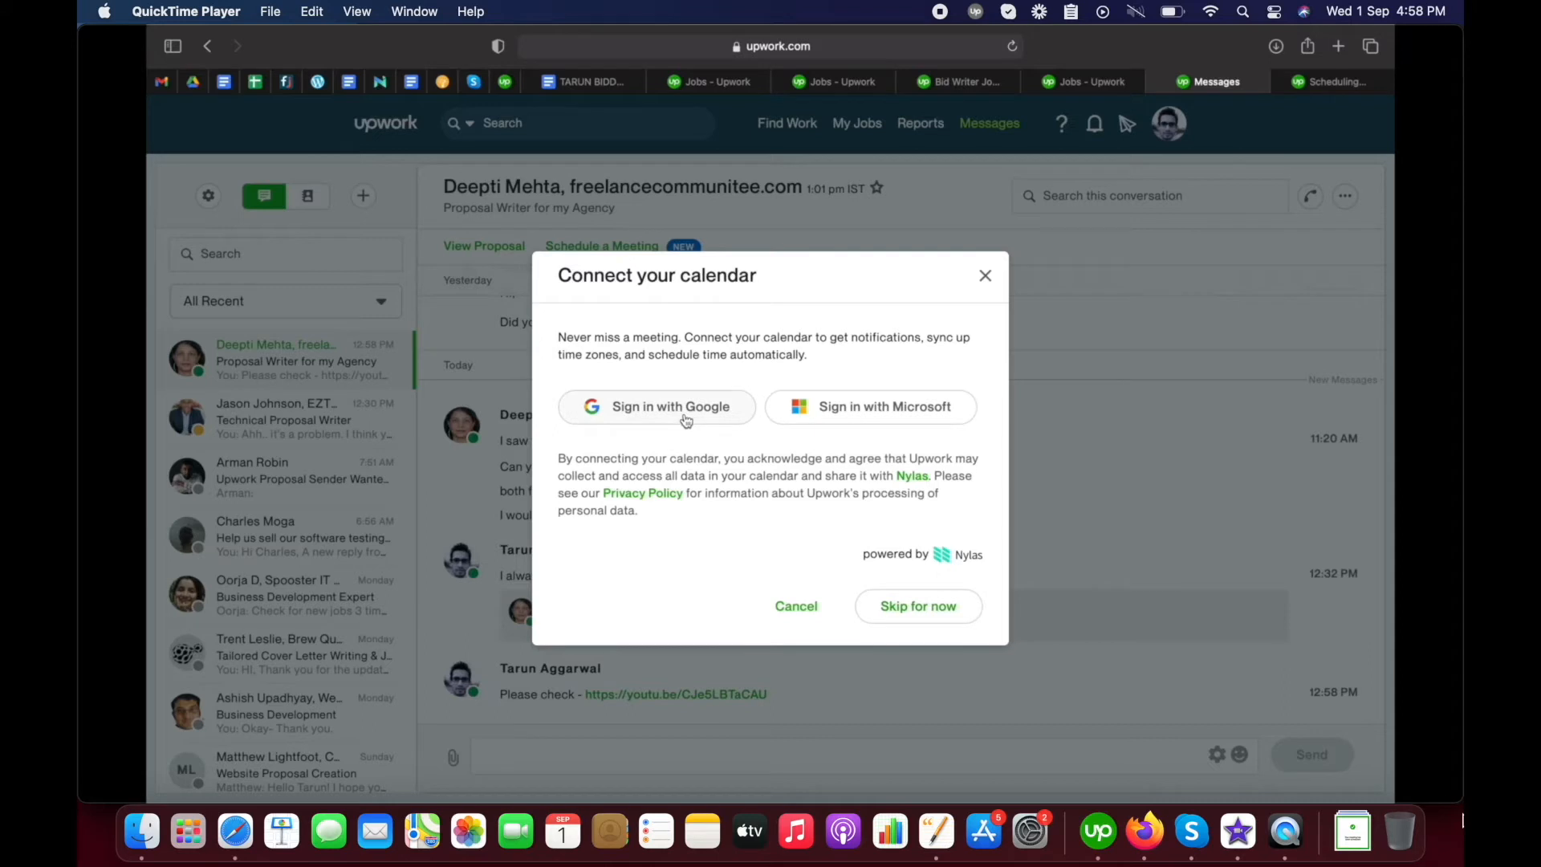
{"action": "mouse_move", "coordinate": [832, 425]}
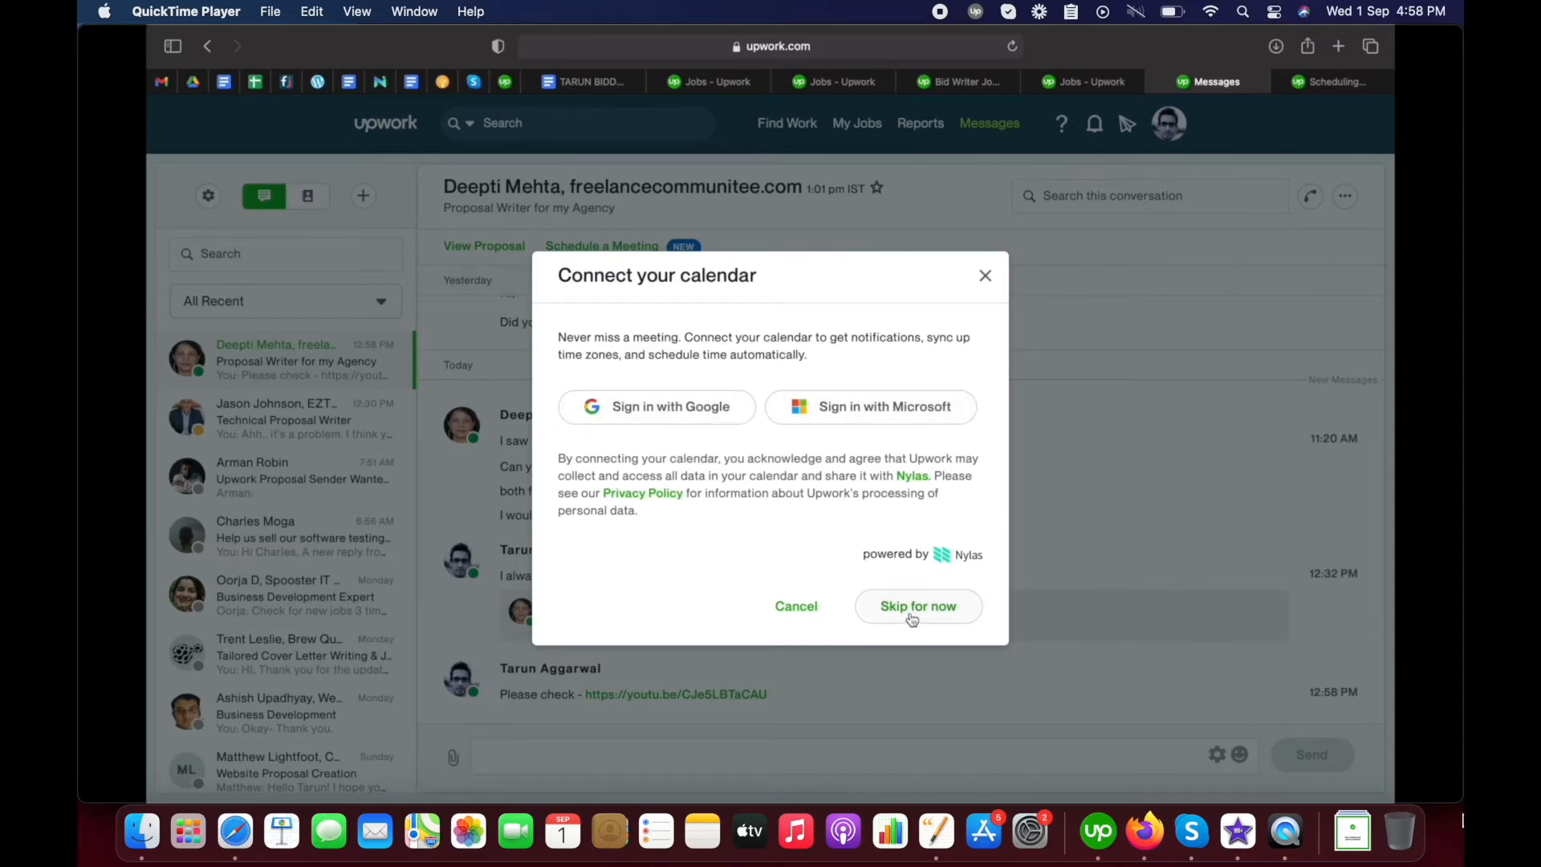
{"action": "left_click", "coordinate": [916, 605]}
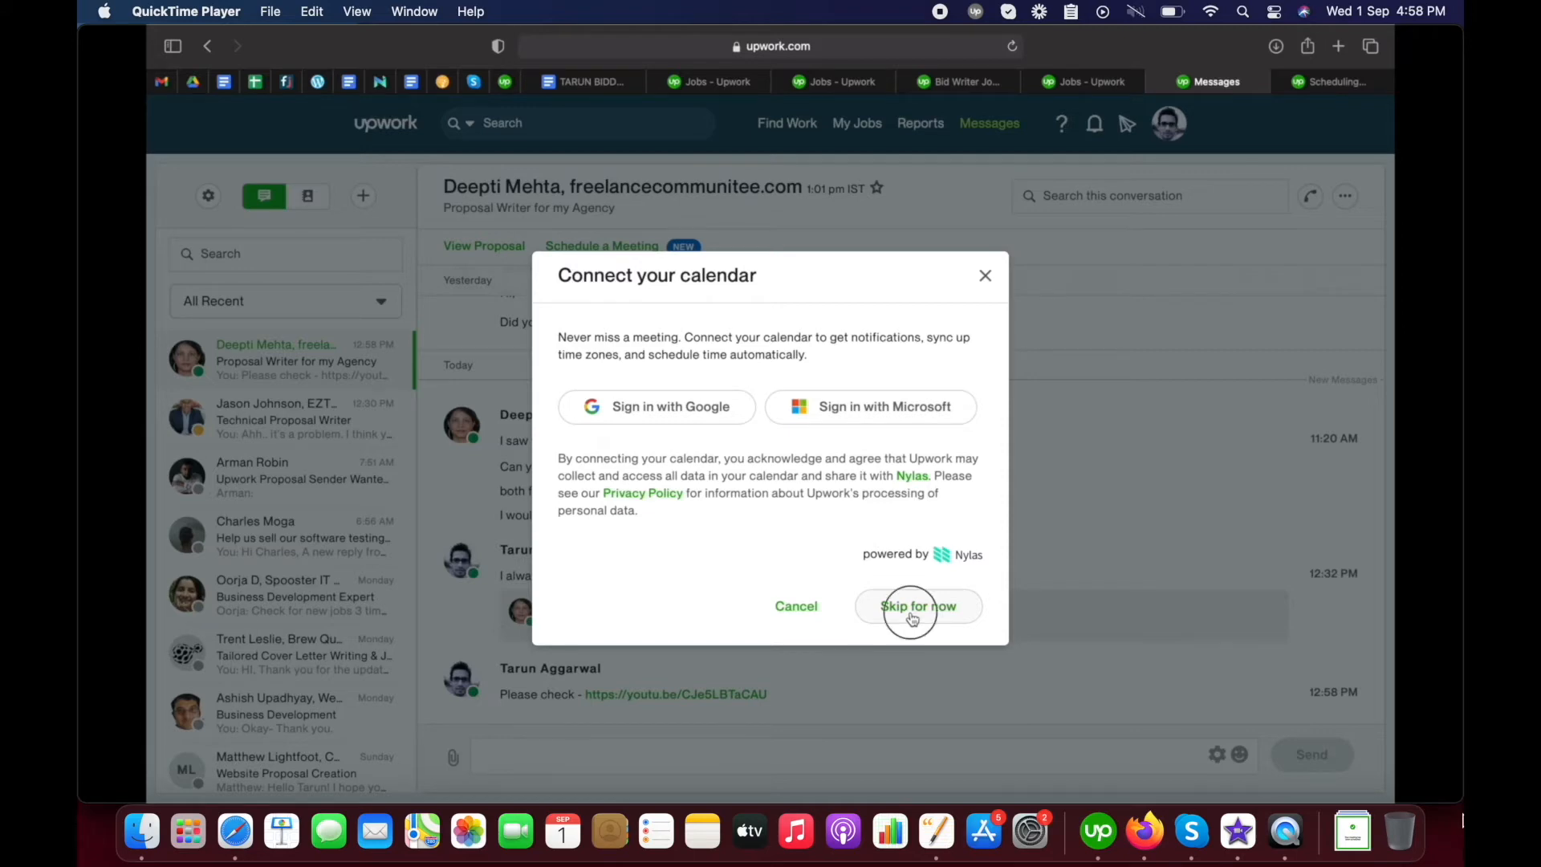
{"action": "left_click", "coordinate": [916, 606]}
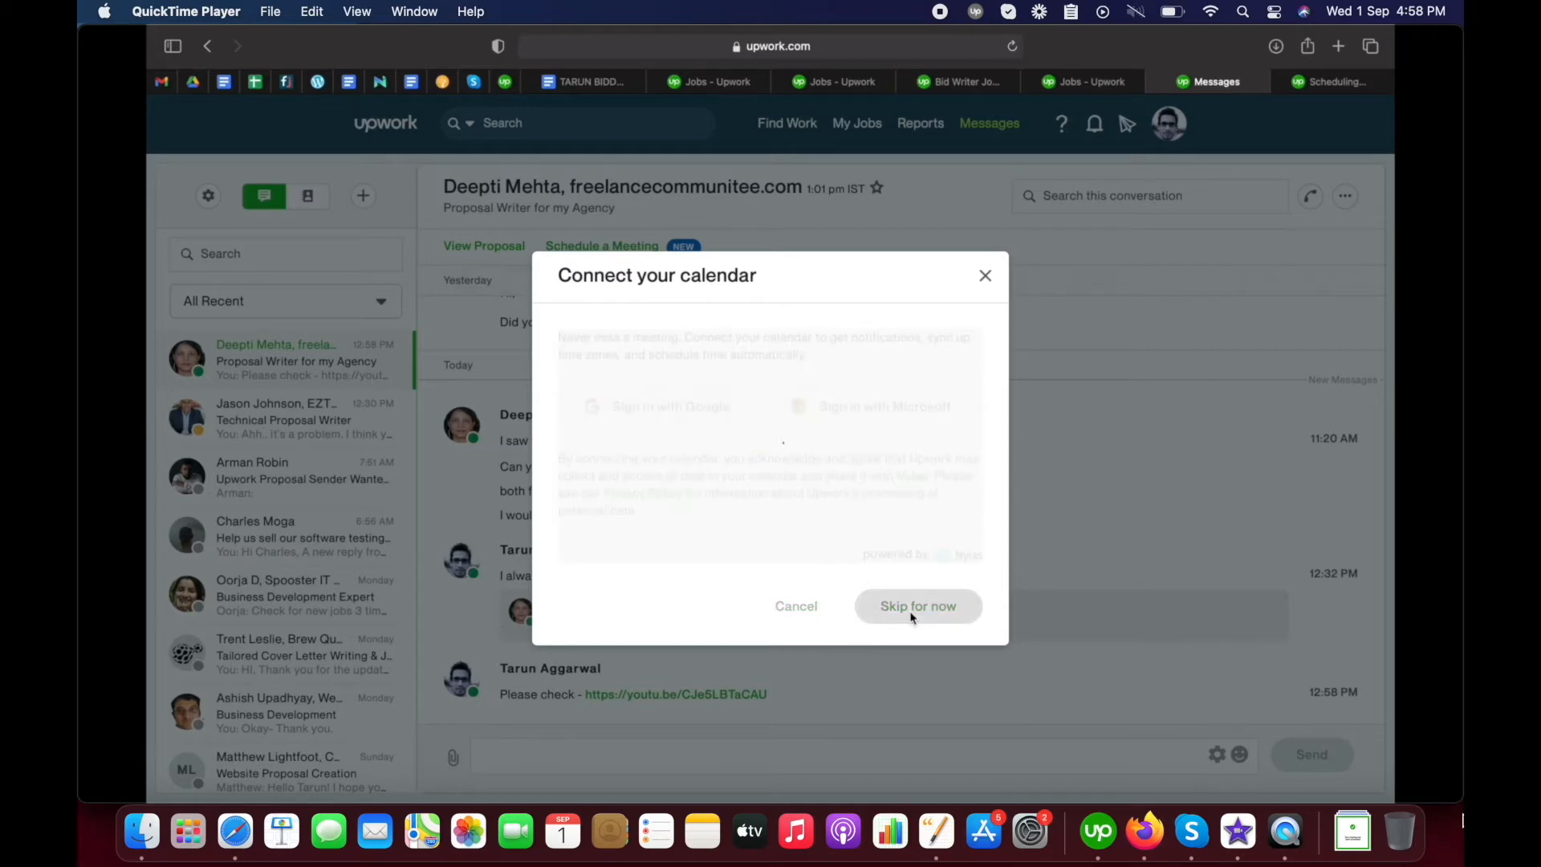
Add a second availability row without Thursday, set it to 9:00–9:30 am, and save
{"action": "left_click", "coordinate": [916, 605]}
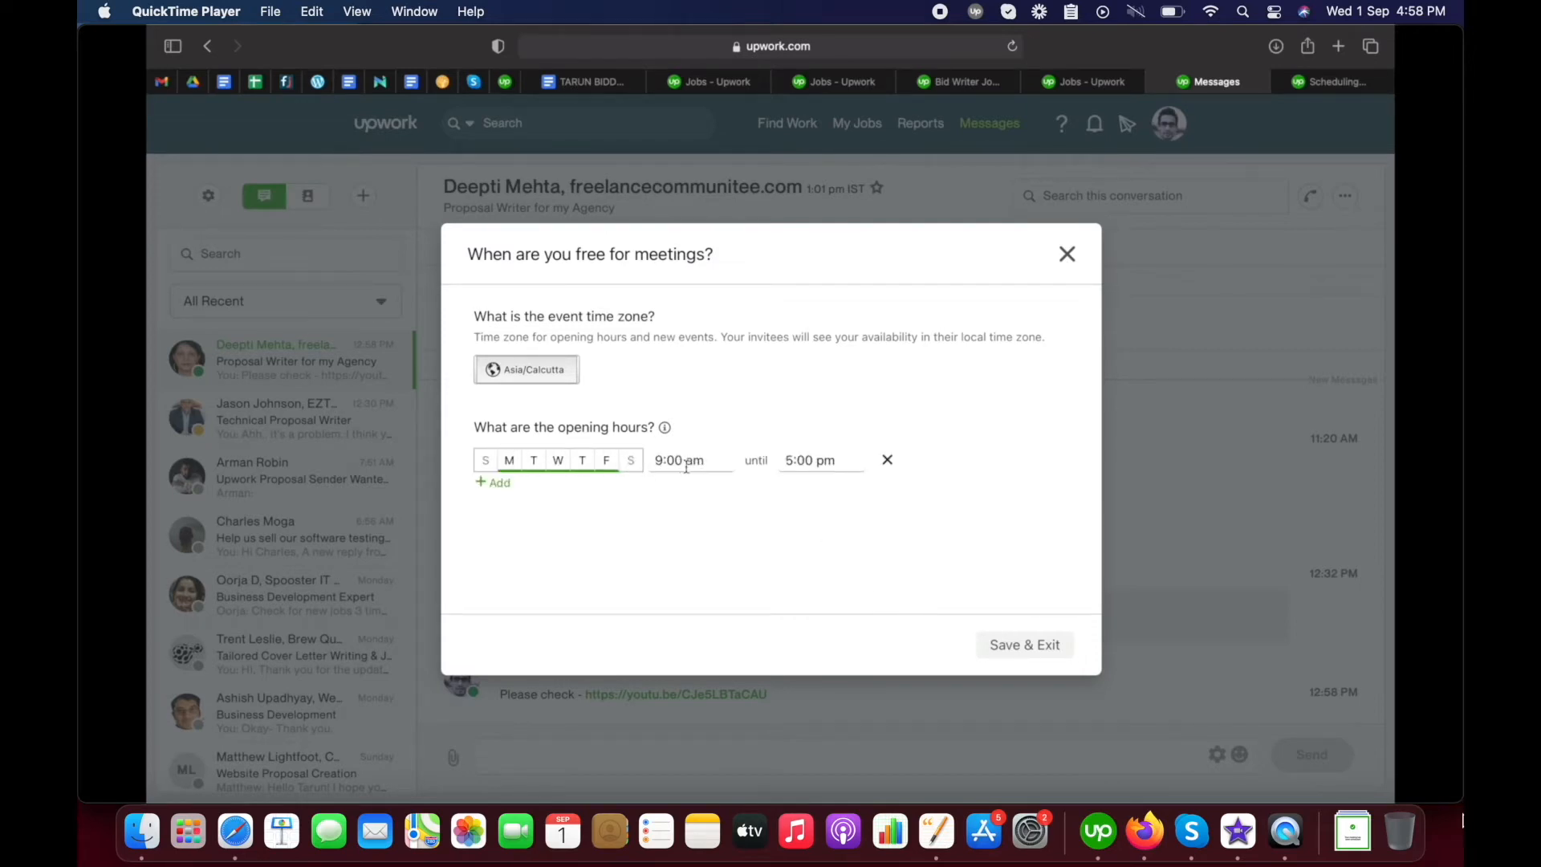
{"action": "left_click", "coordinate": [491, 482]}
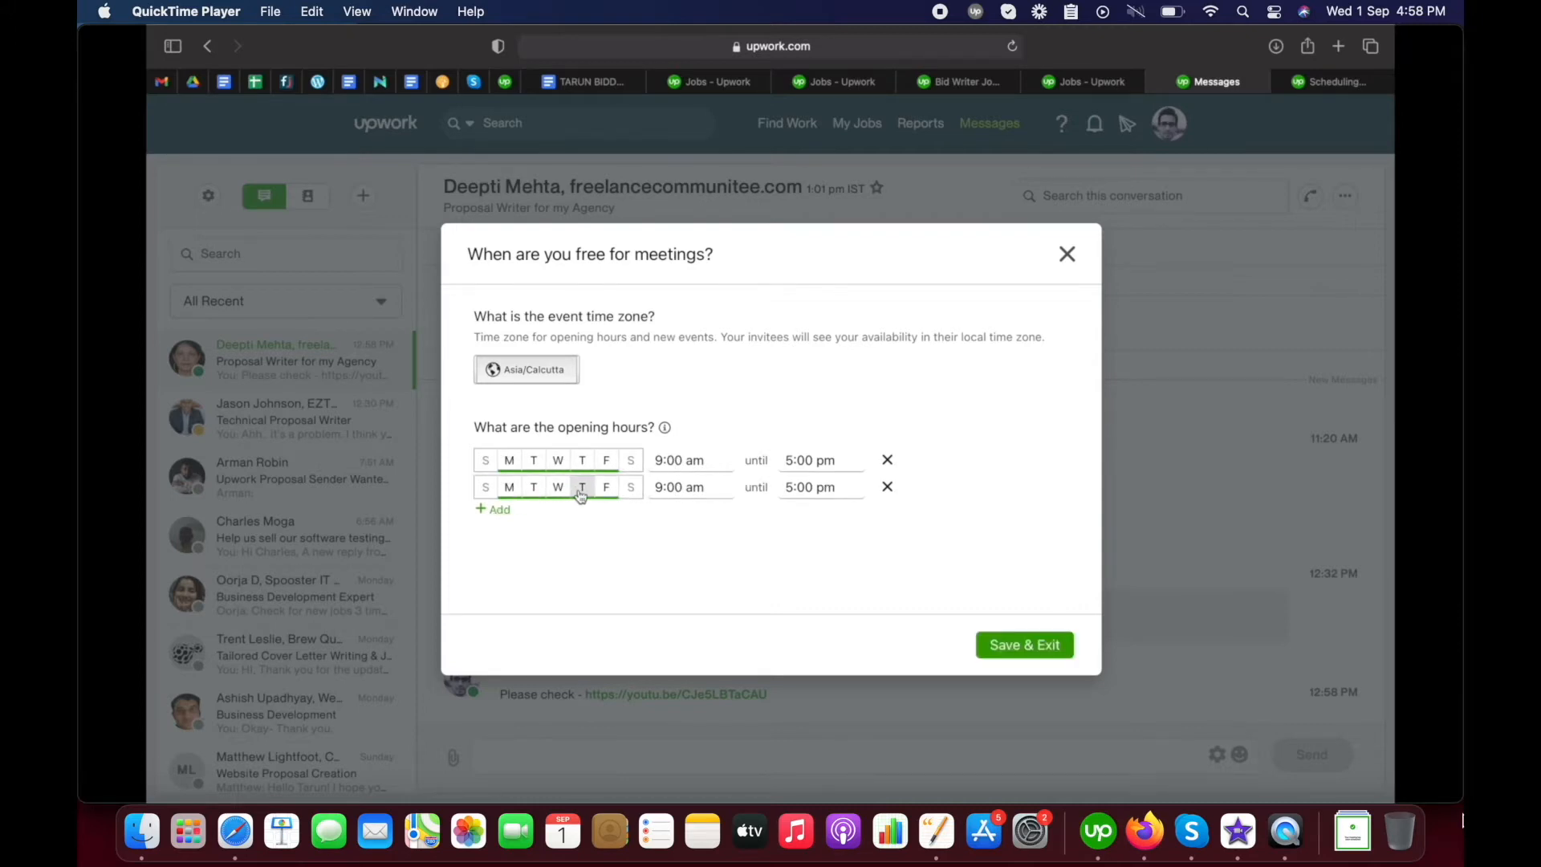
{"action": "left_click", "coordinate": [582, 486]}
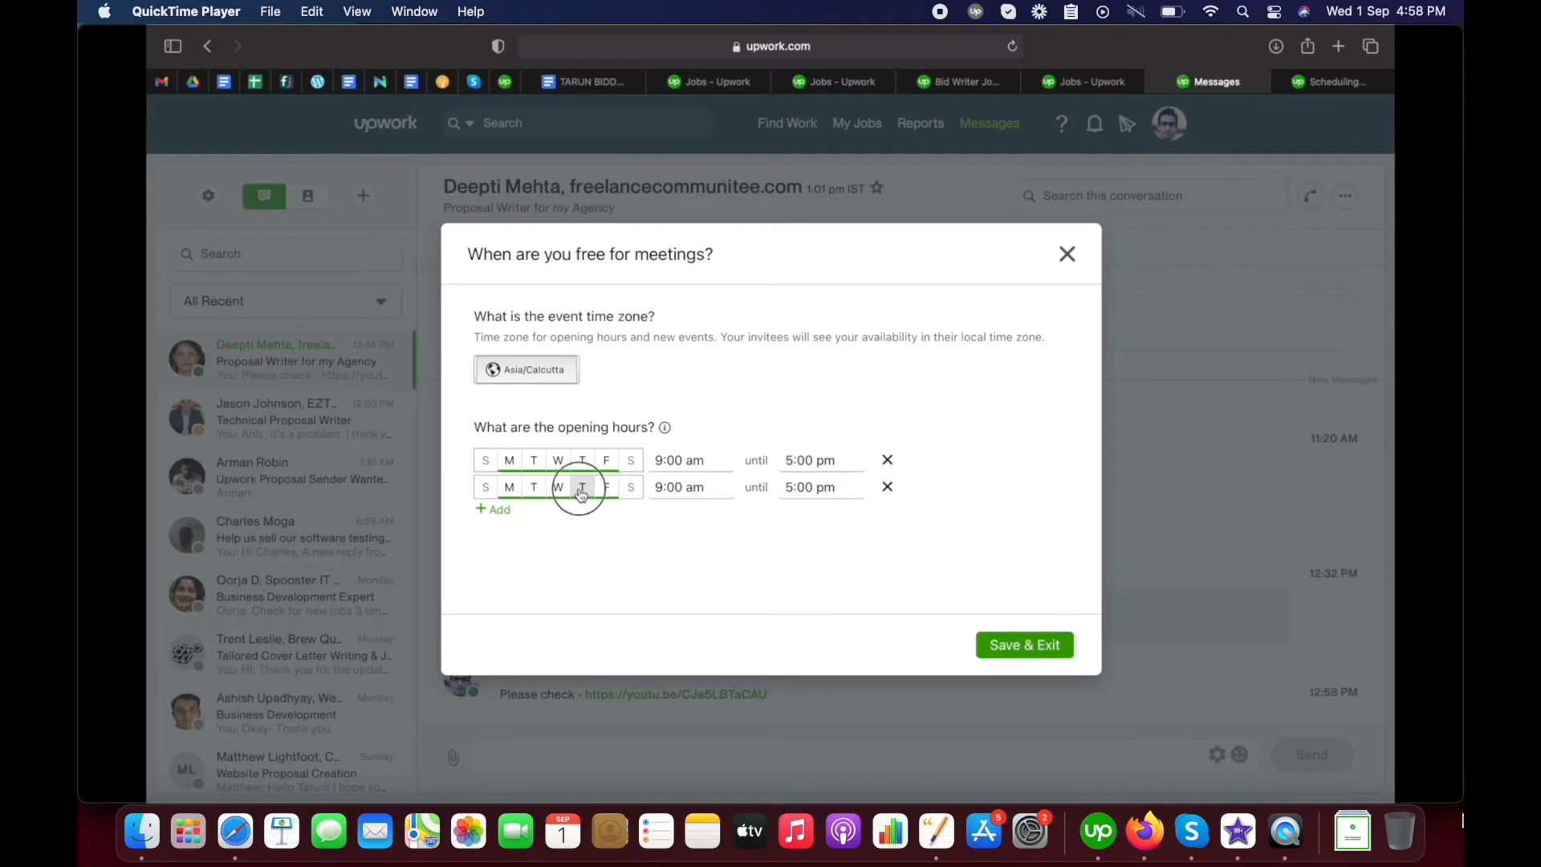
{"action": "left_click", "coordinate": [581, 487]}
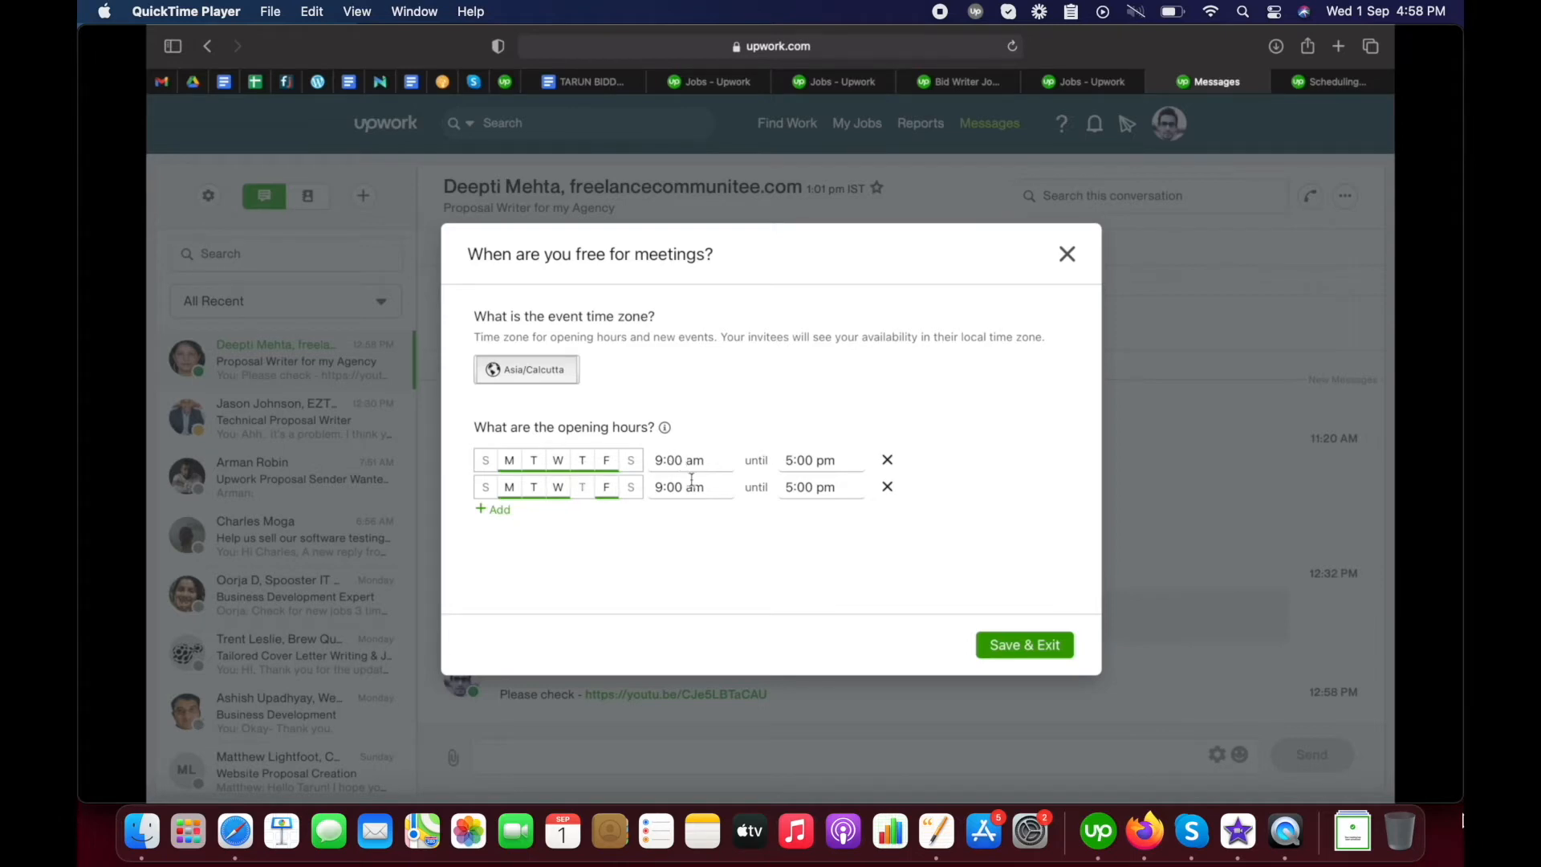
{"action": "left_click", "coordinate": [688, 487]}
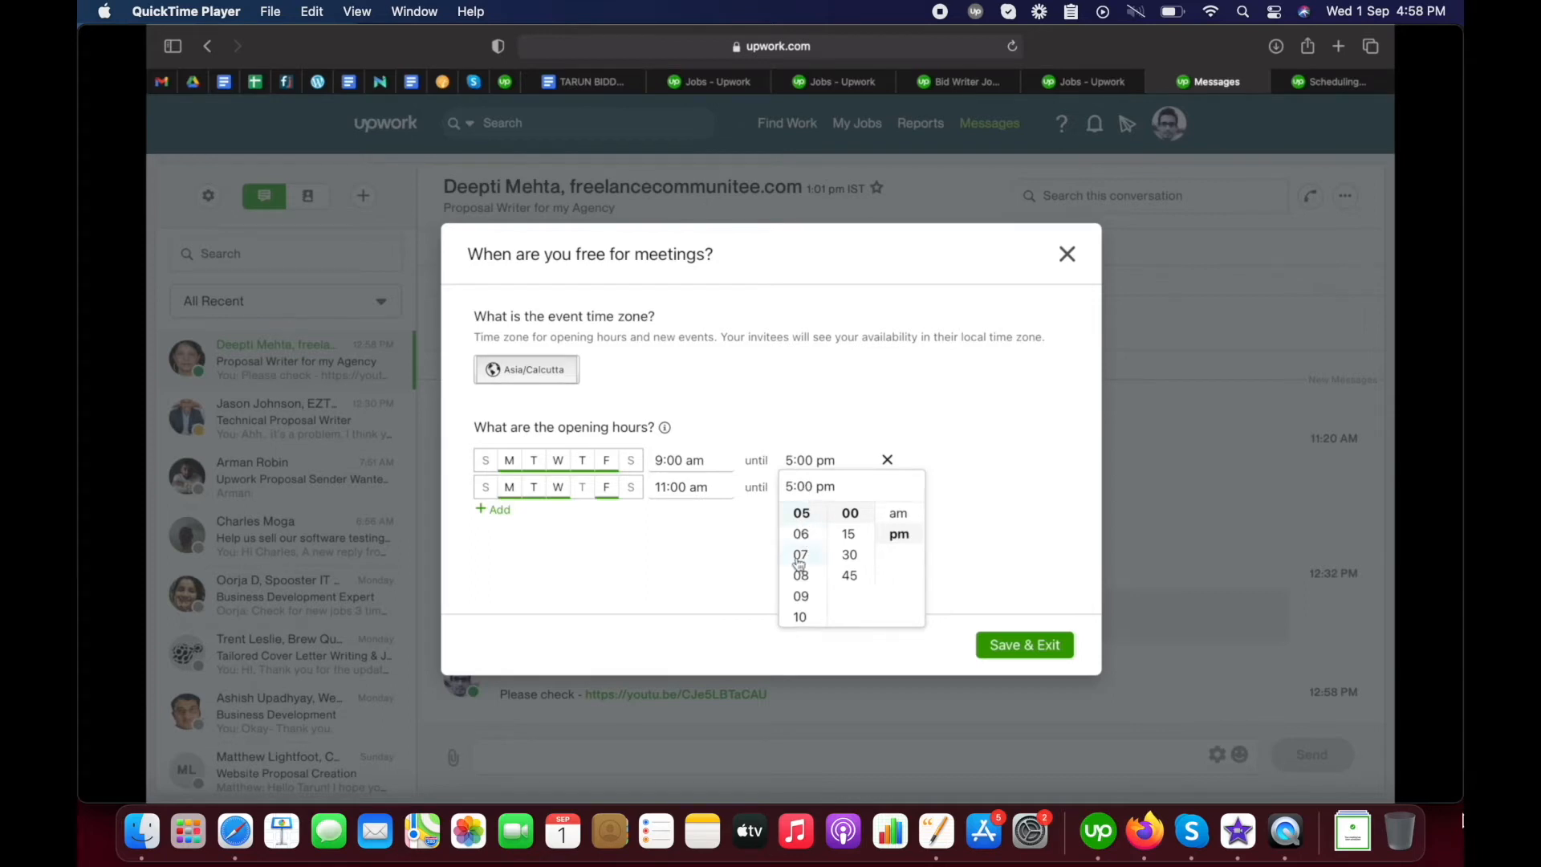
{"action": "left_click", "coordinate": [682, 486]}
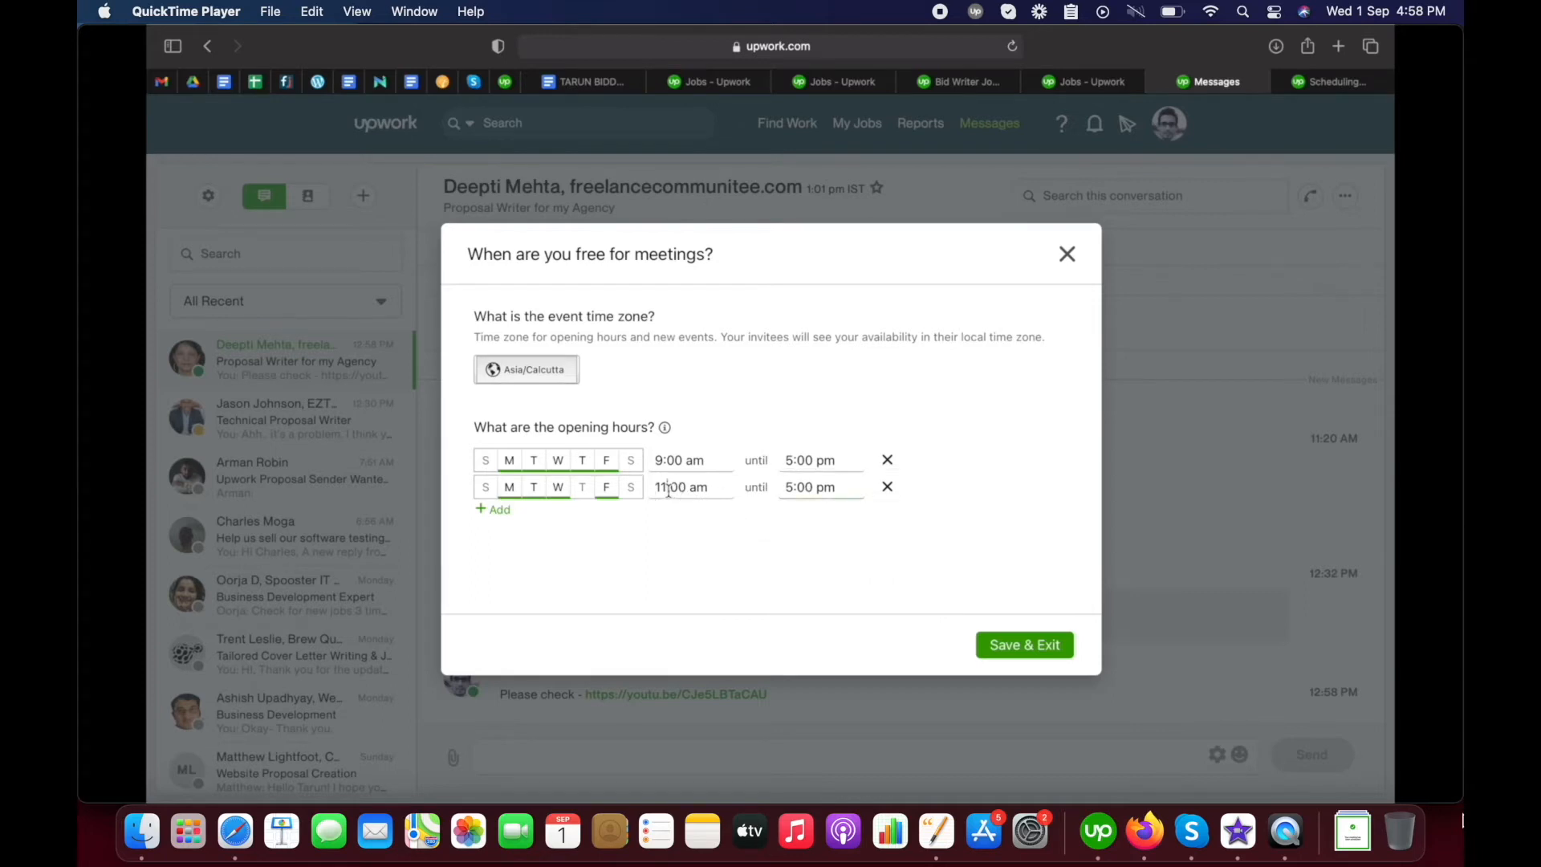
{"action": "left_click", "coordinate": [681, 486]}
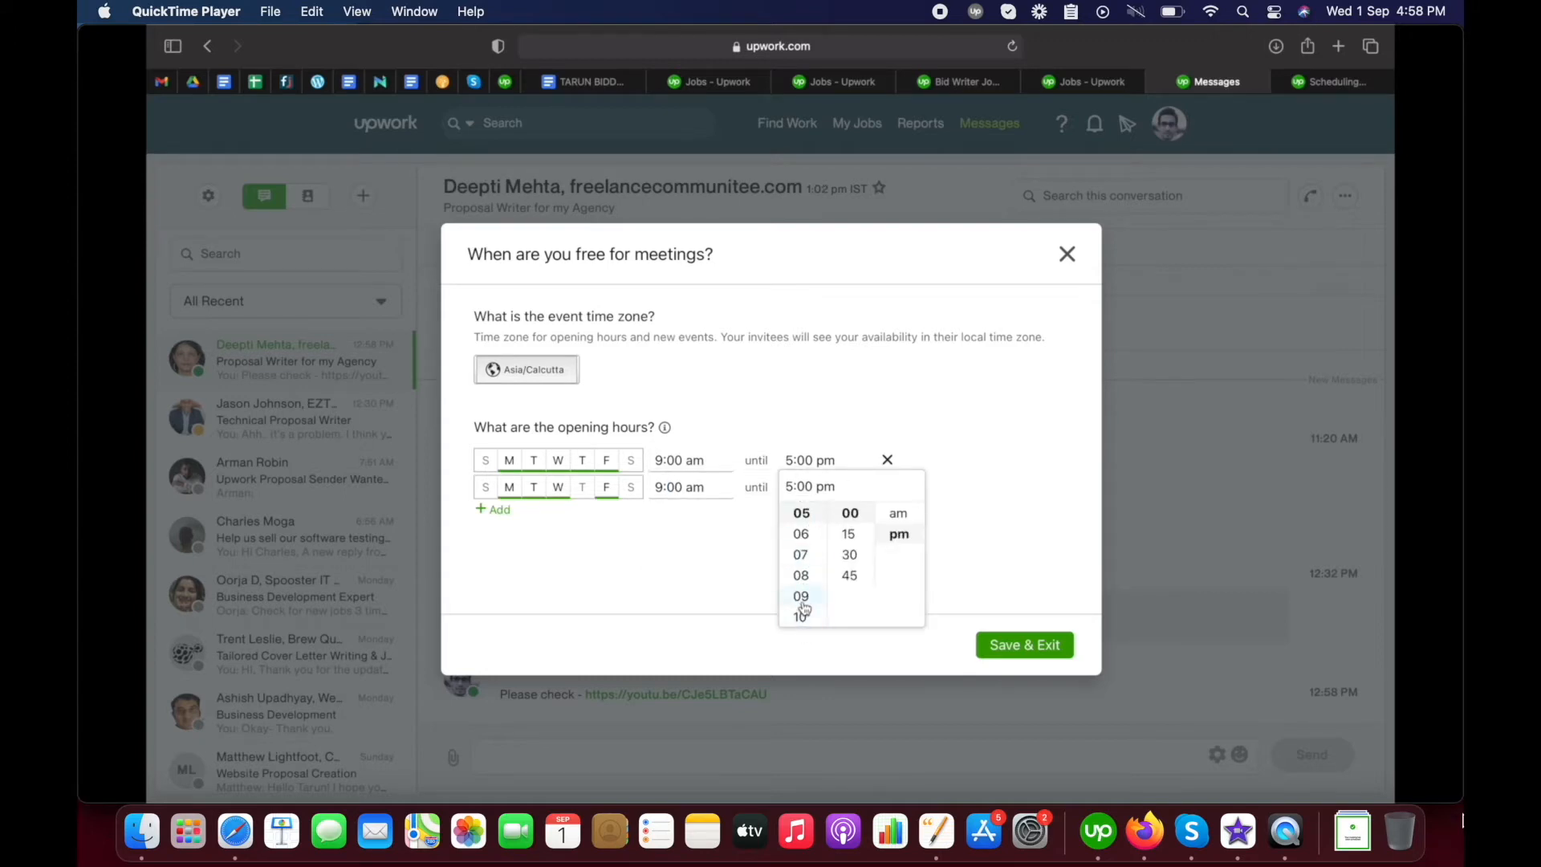
{"action": "left_click", "coordinate": [848, 554]}
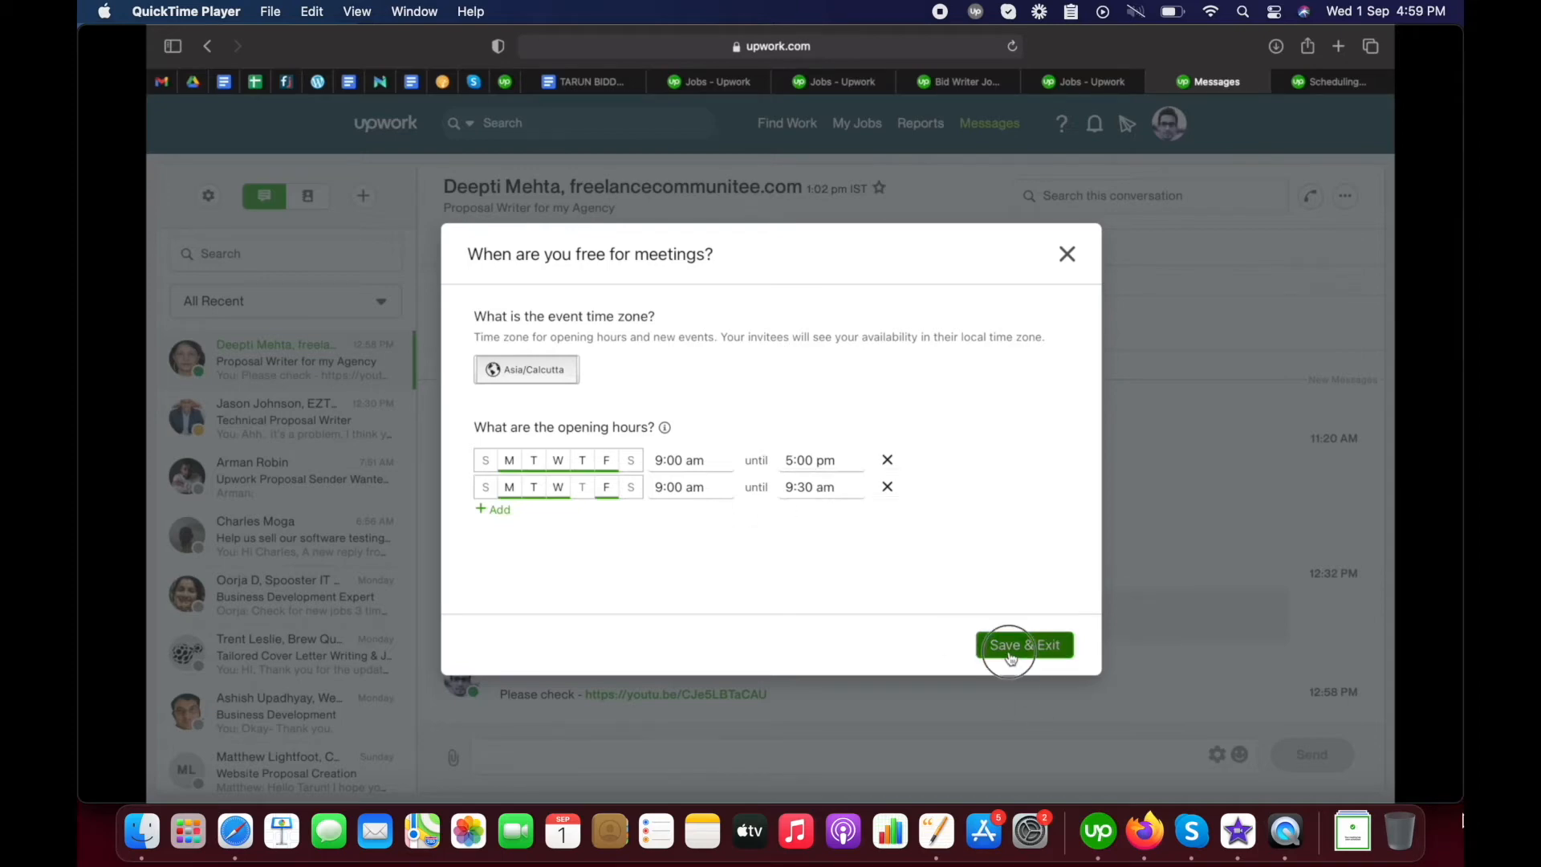
{"action": "left_click", "coordinate": [1024, 644]}
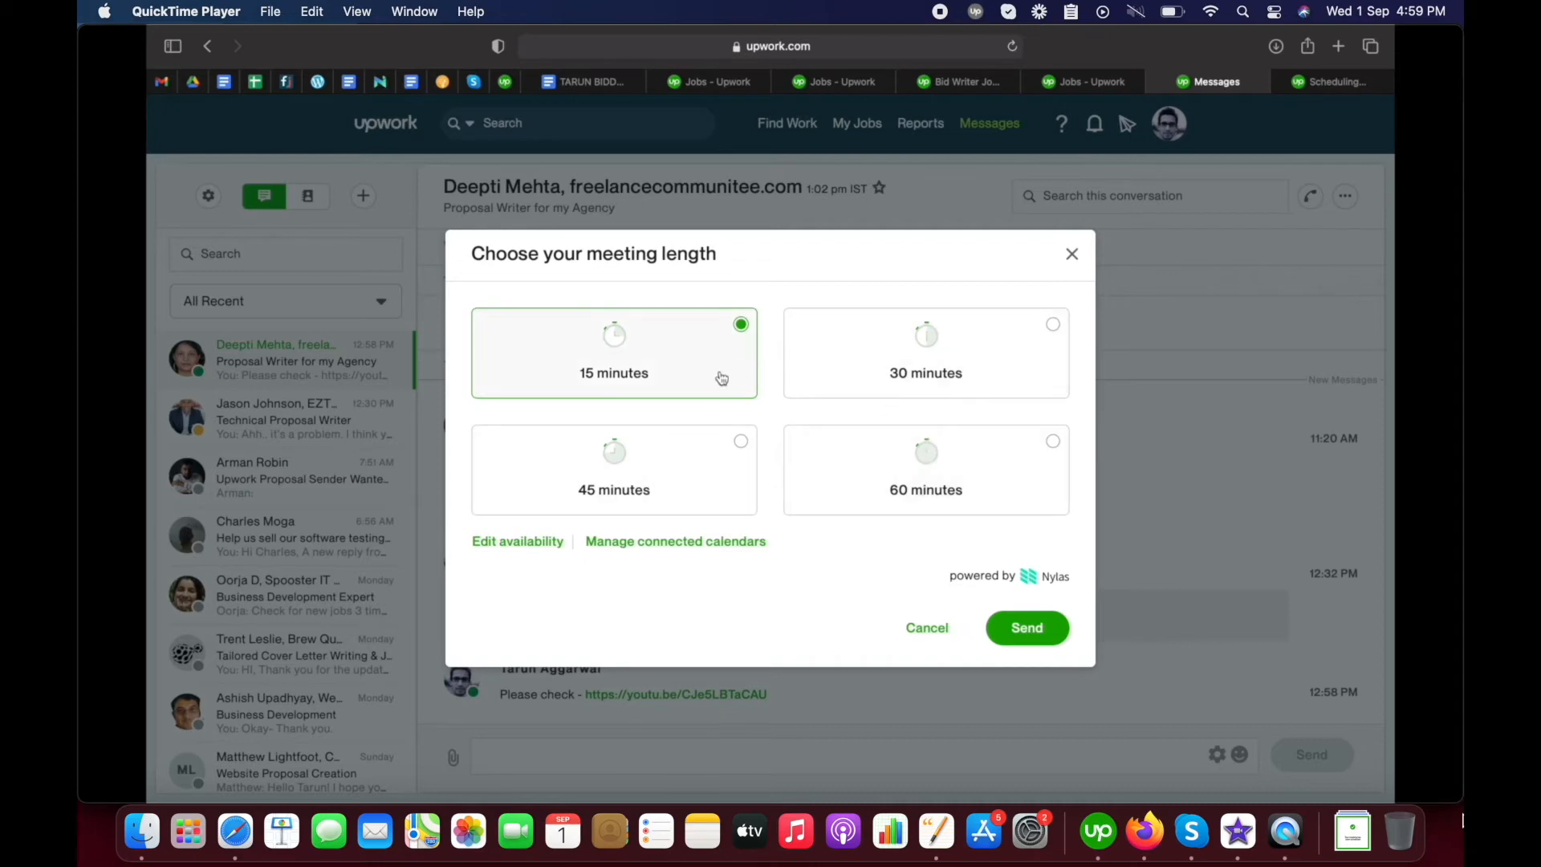
{"action": "mouse_move", "coordinate": [709, 402]}
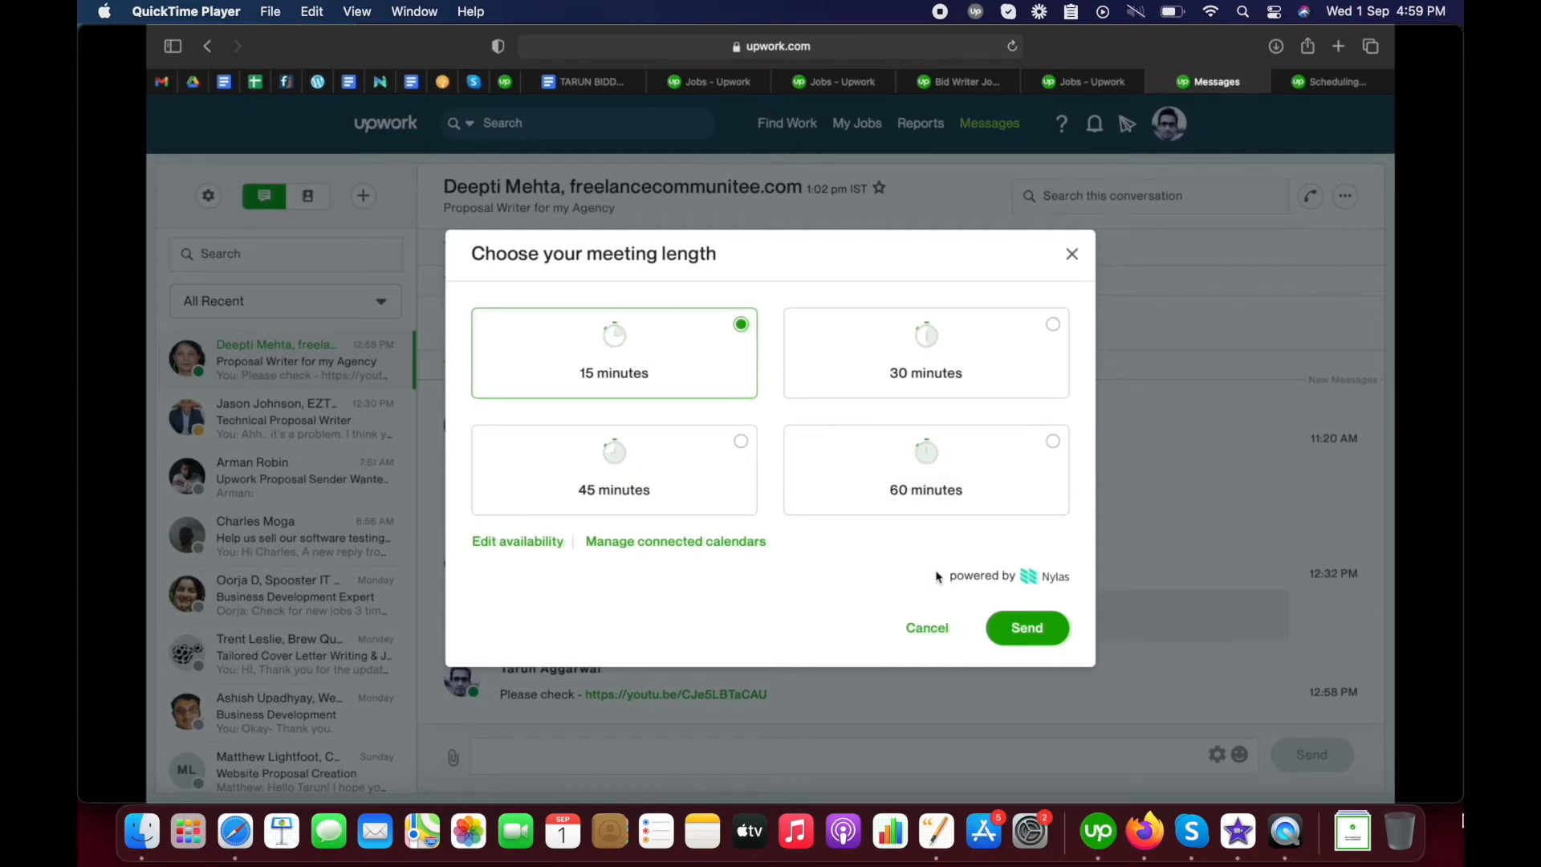
Send the 15-minute meeting invitation and open its date-and-time picker
{"action": "left_click", "coordinate": [1026, 627]}
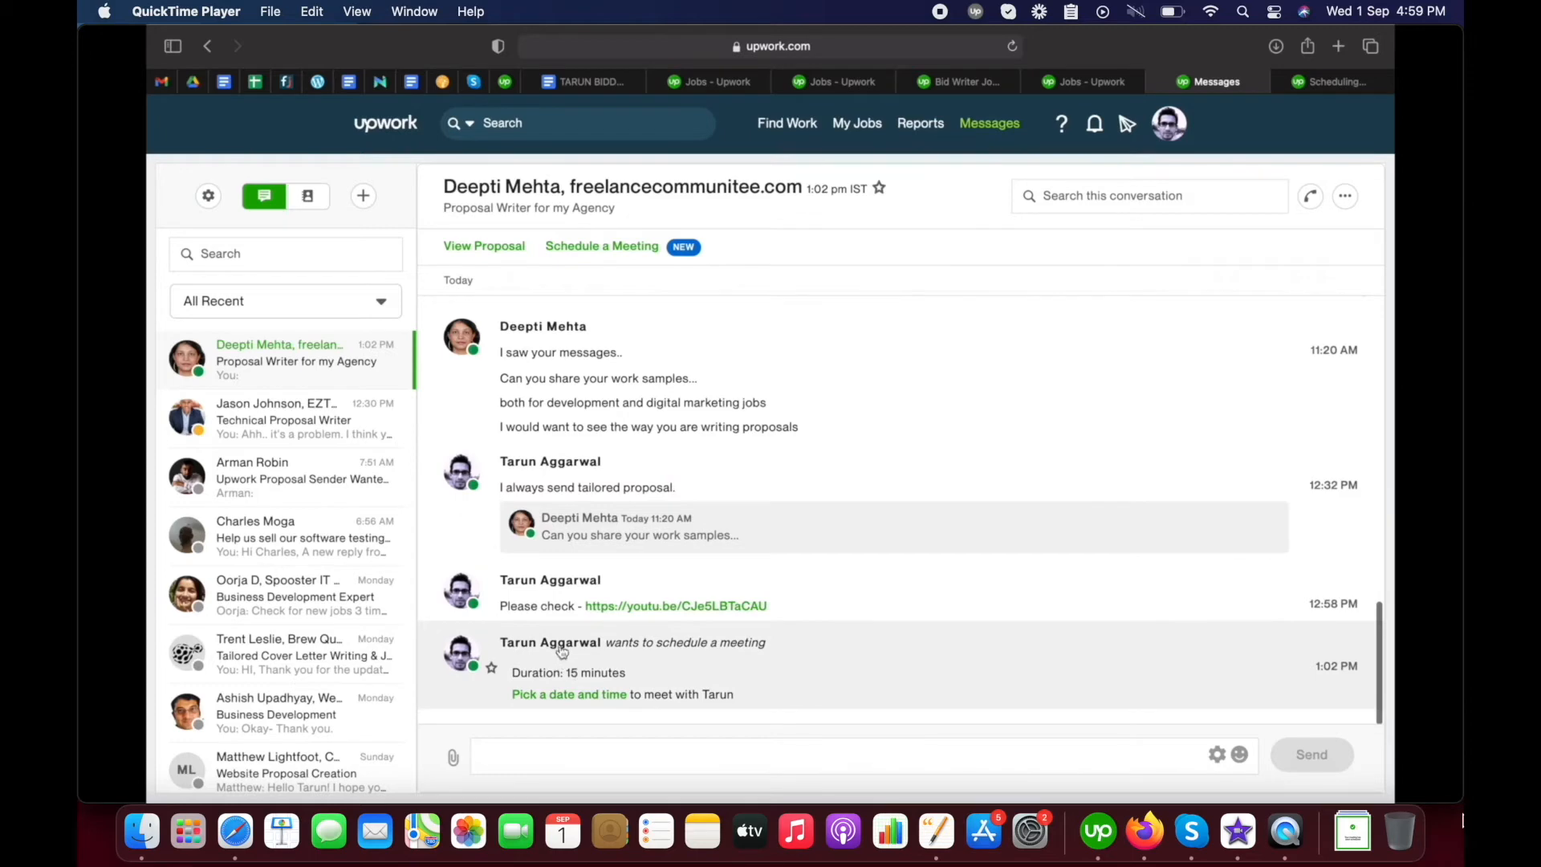
{"action": "mouse_move", "coordinate": [630, 664]}
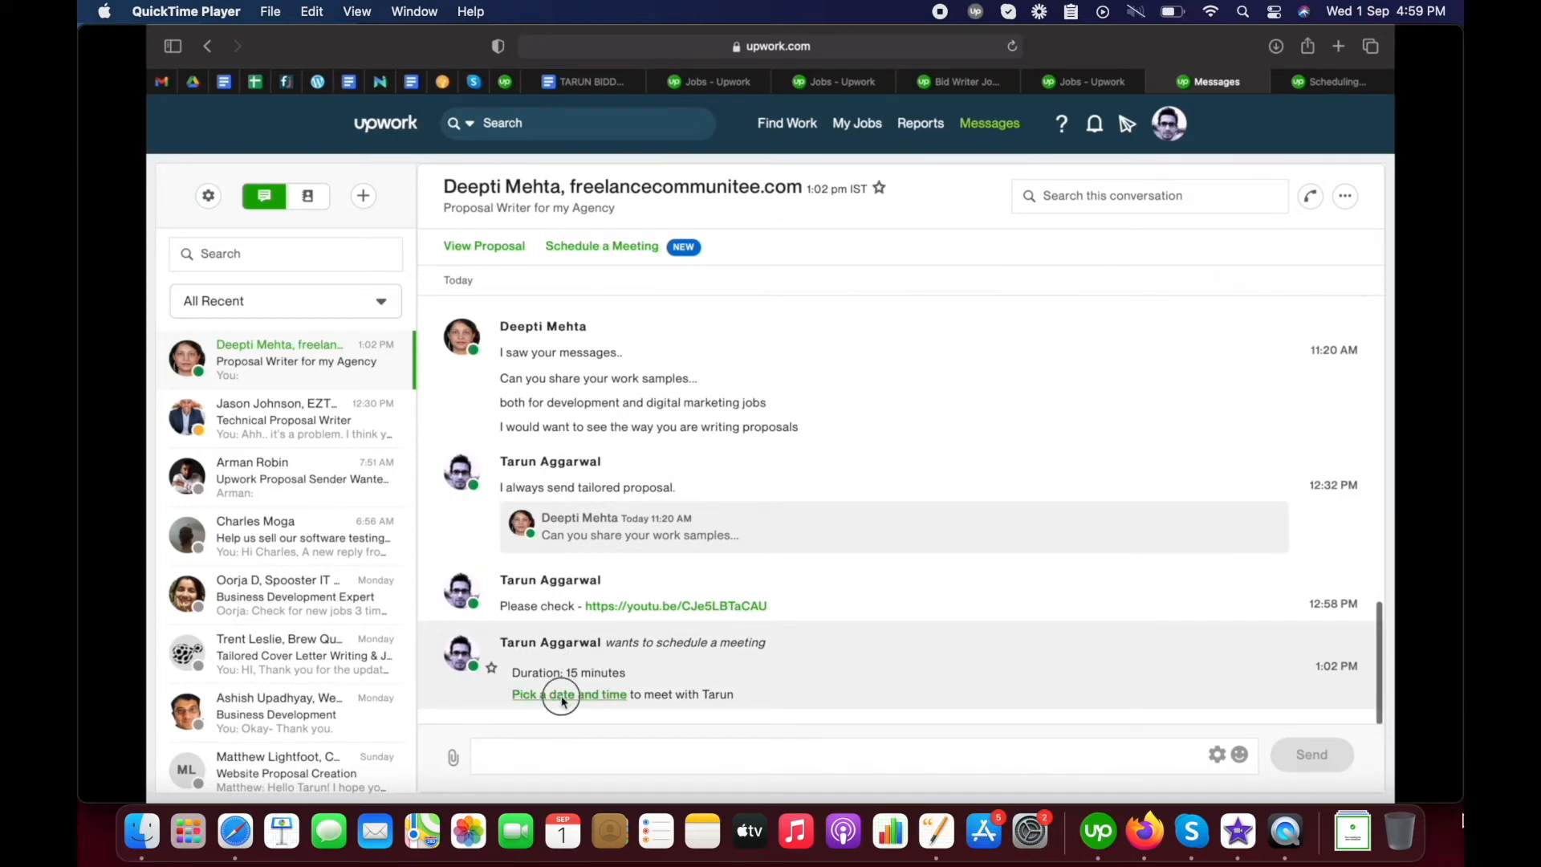
{"action": "left_click", "coordinate": [568, 693]}
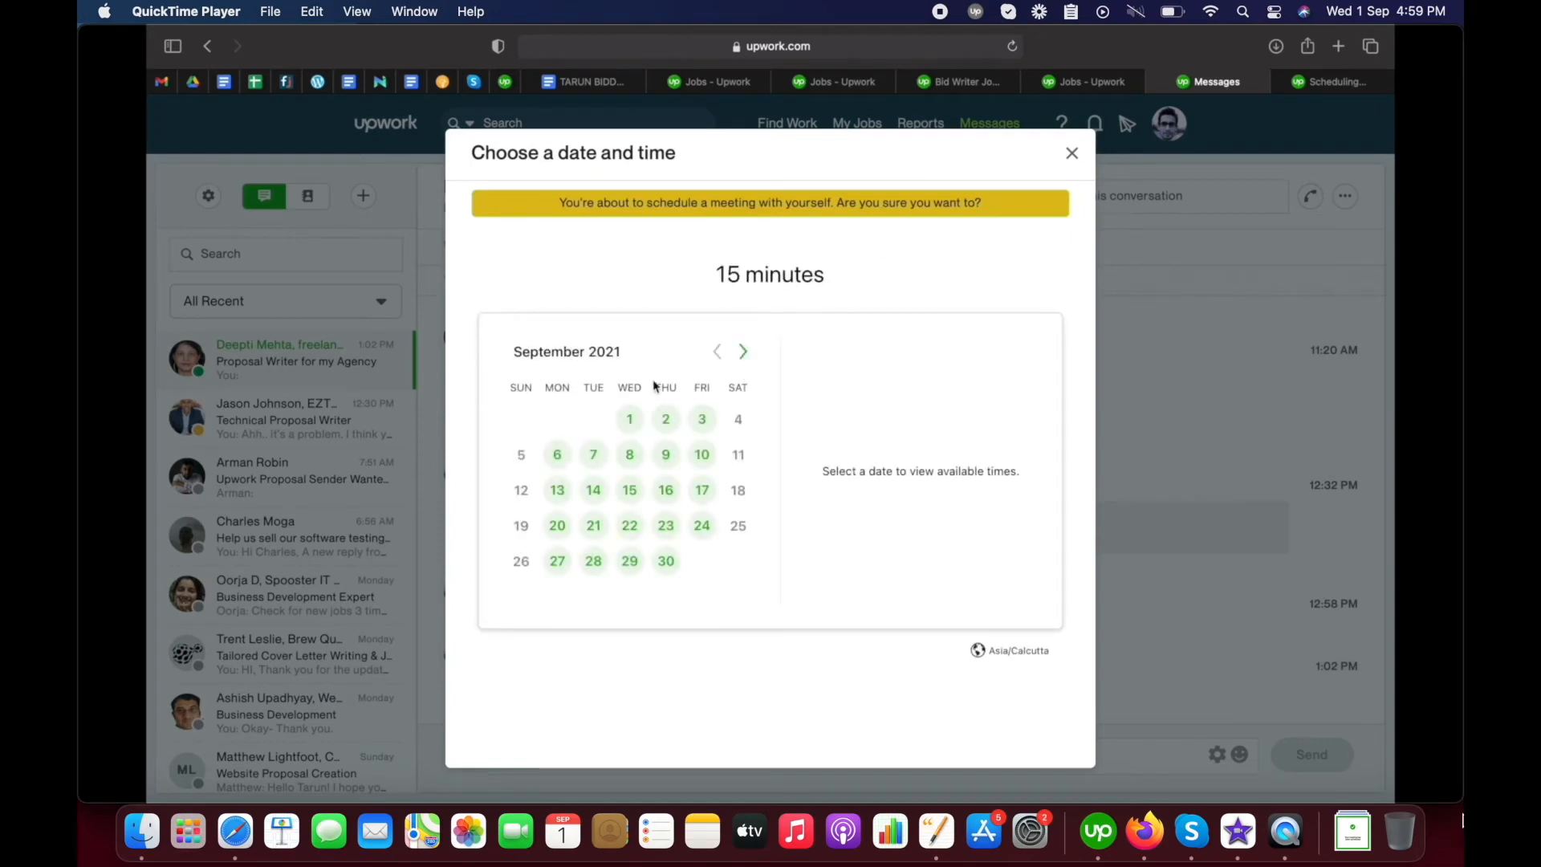
{"action": "mouse_move", "coordinate": [656, 507]}
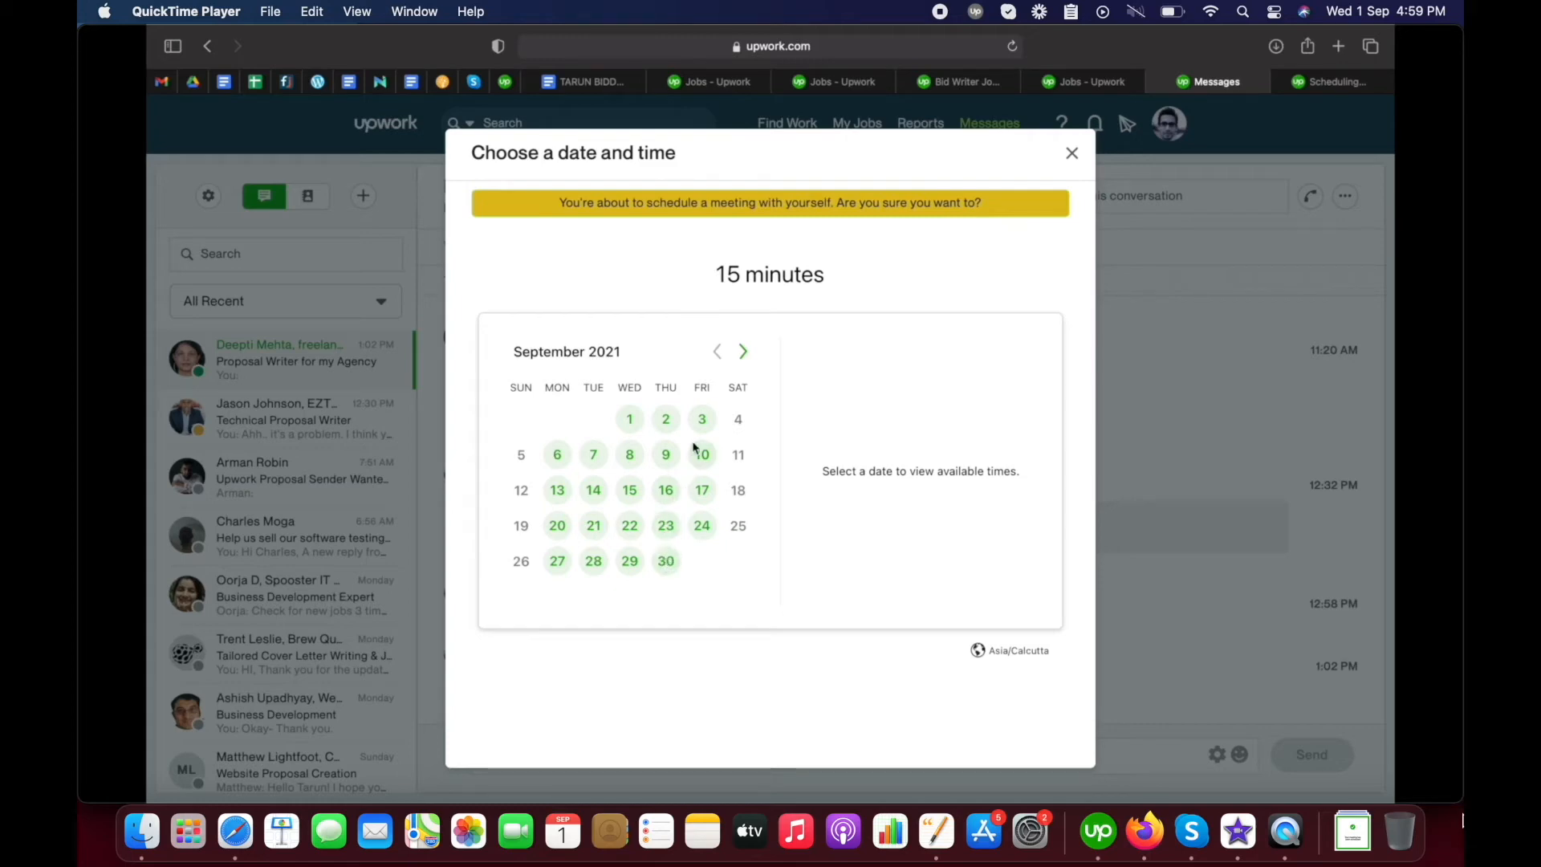
Book the meeting for September 2, 2021 at 12:00 PM
{"action": "left_click", "coordinate": [666, 419]}
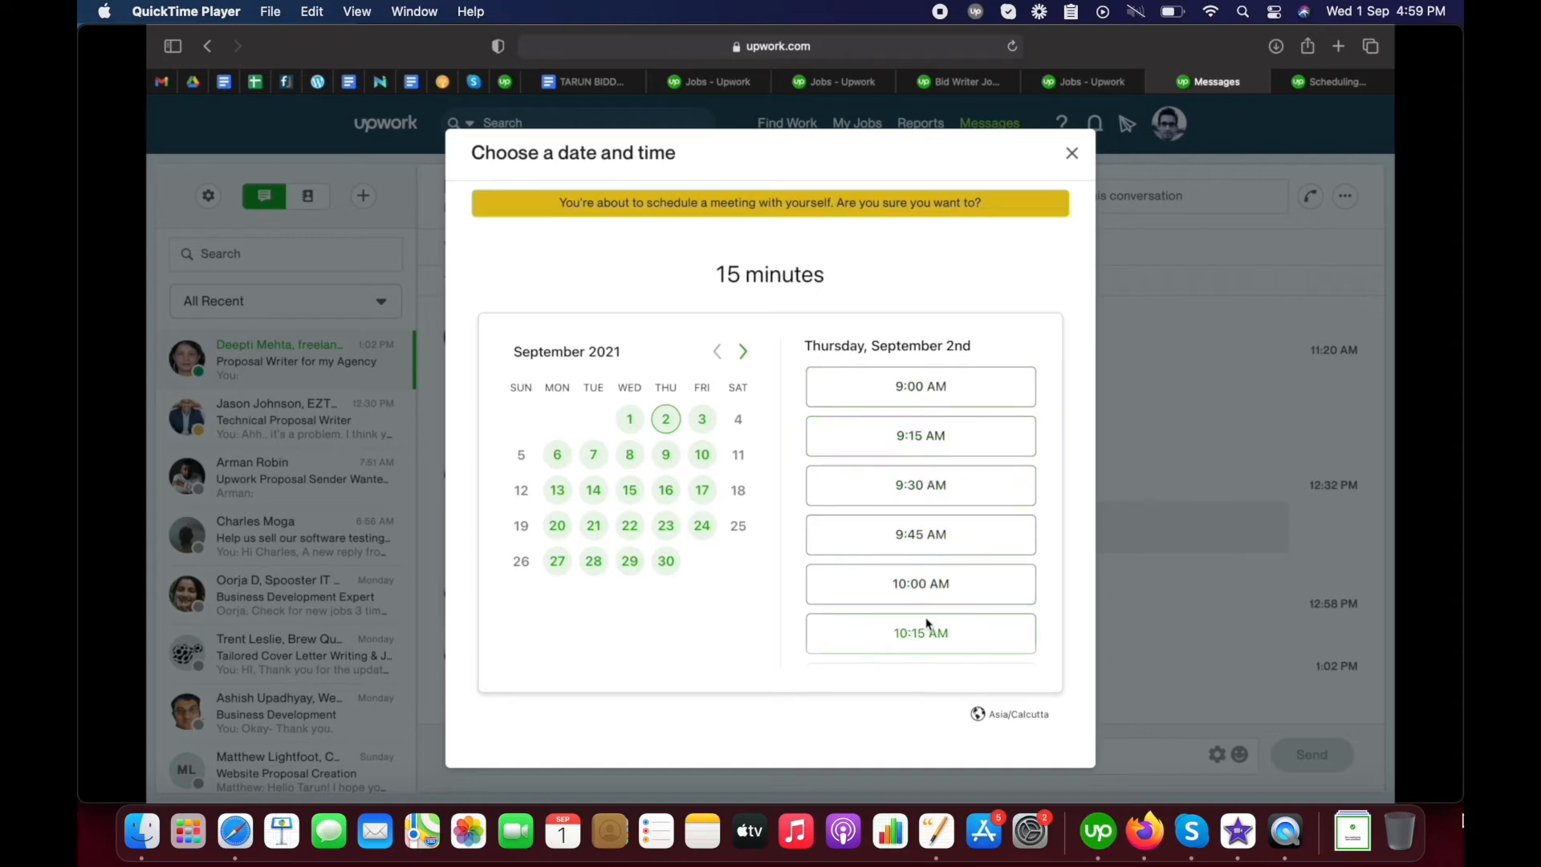
{"action": "scroll", "scroll_direction": "down", "scroll_amount": 3}
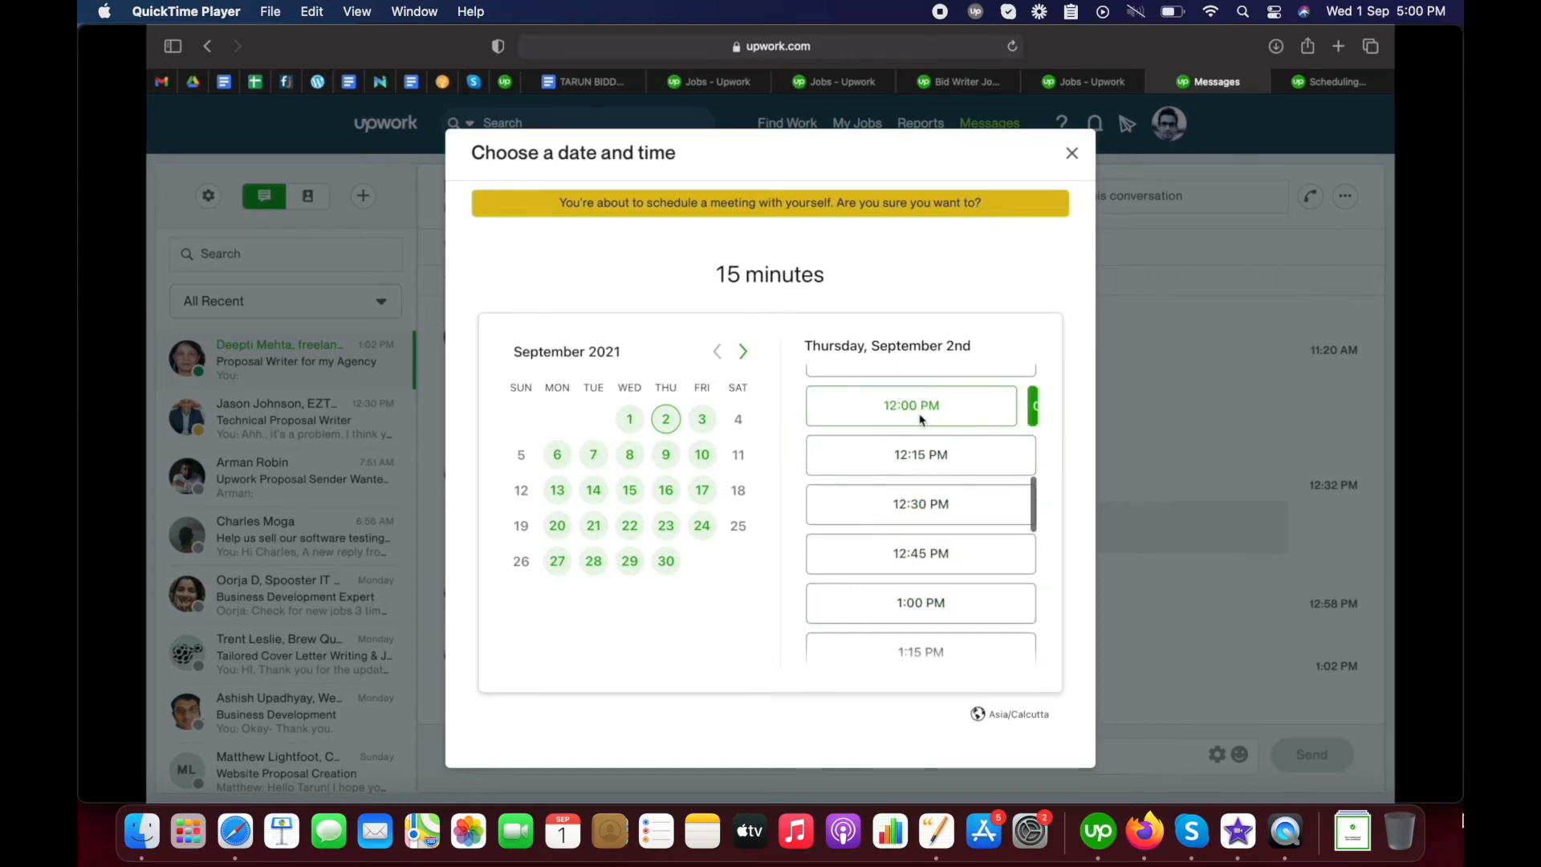
{"action": "left_click", "coordinate": [910, 405]}
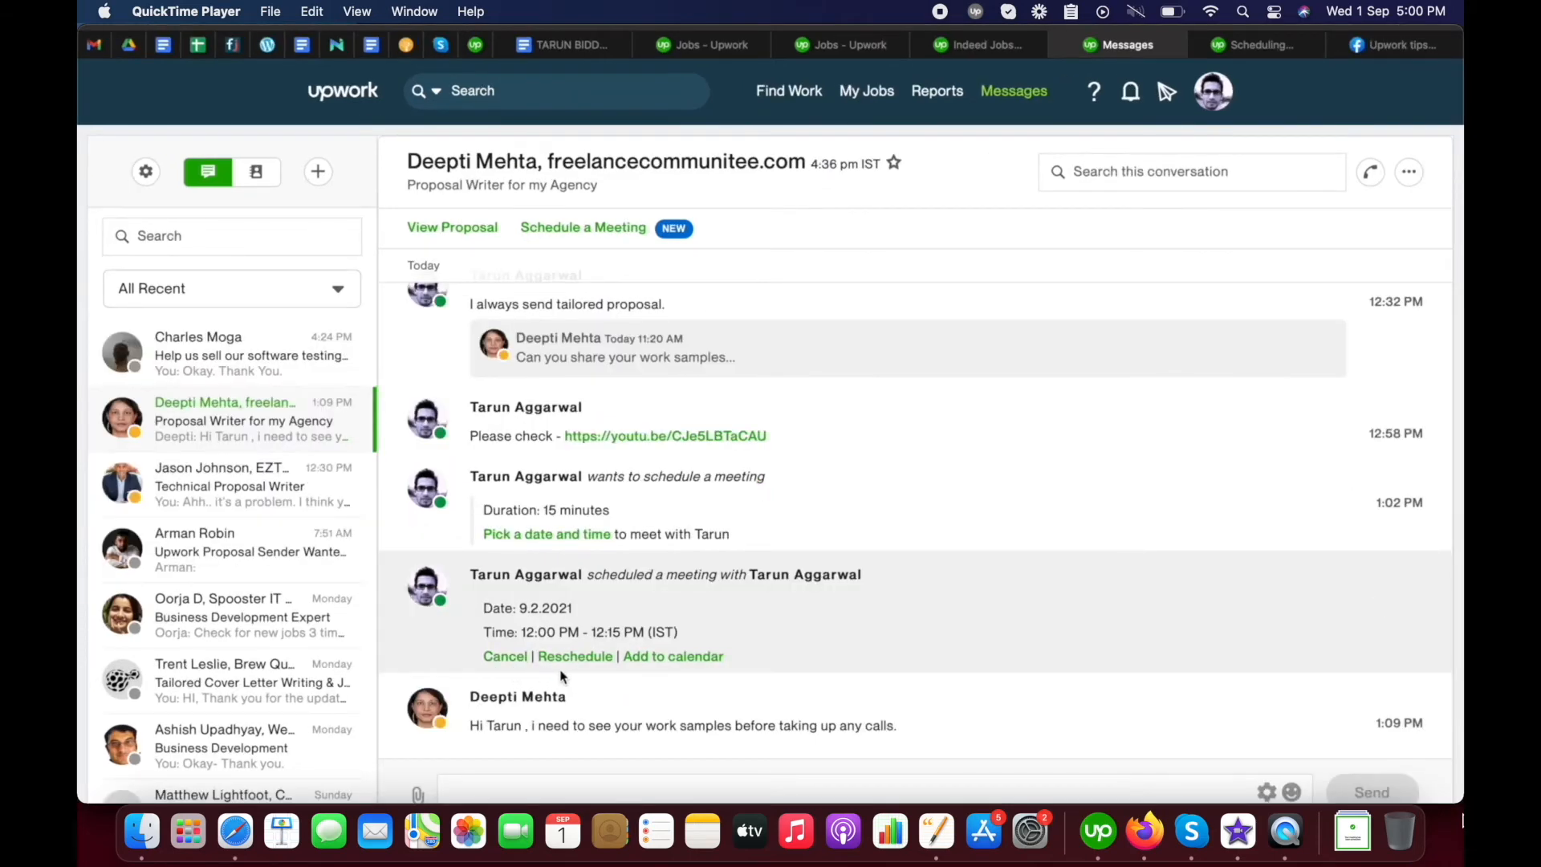
{"action": "mouse_move", "coordinate": [666, 675]}
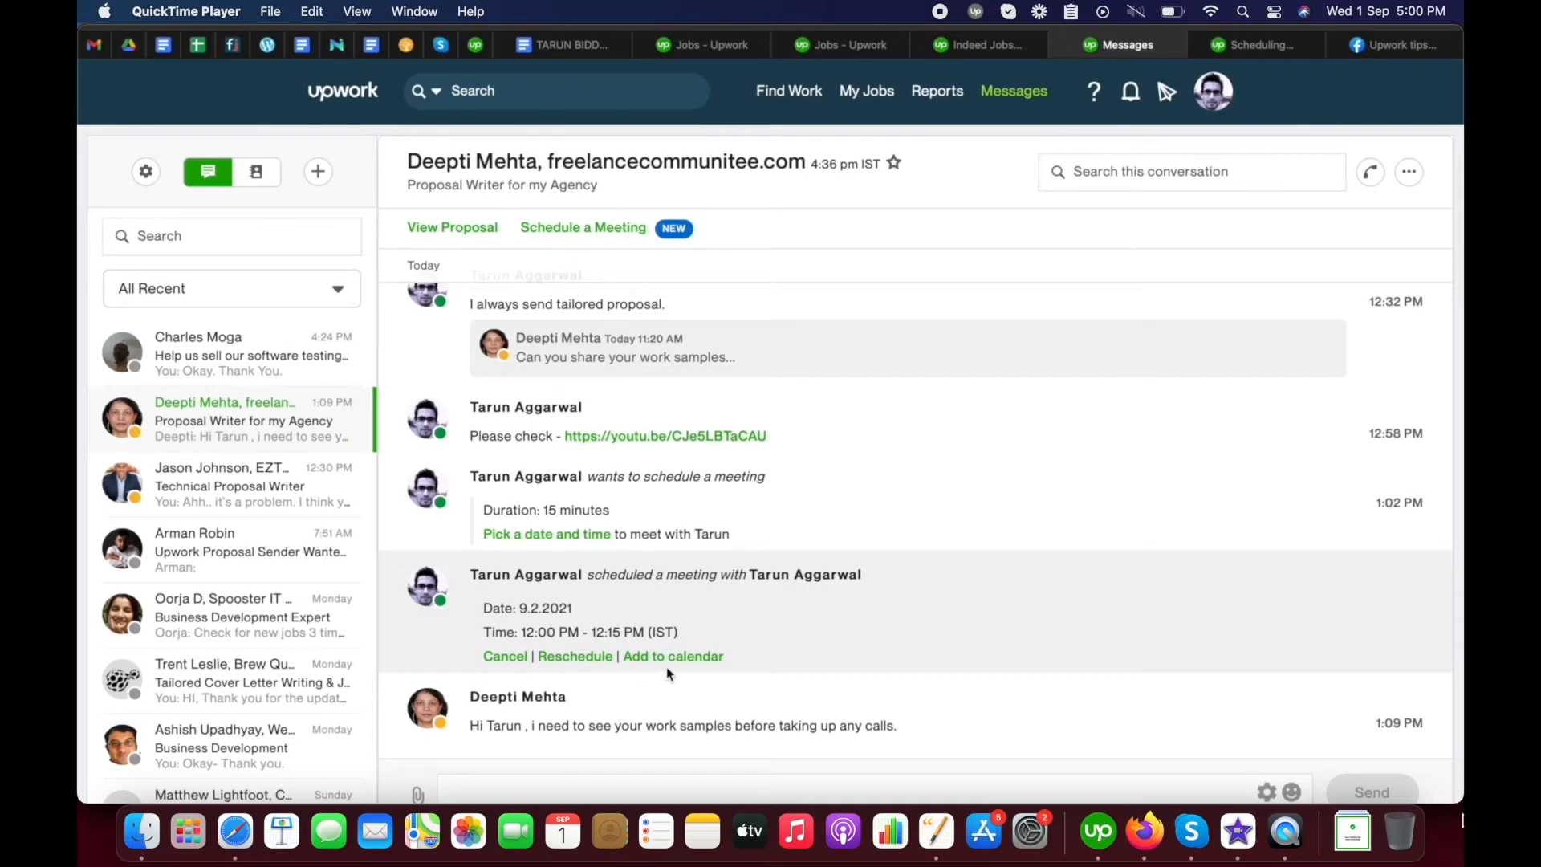
{"action": "right_click", "coordinate": [574, 656]}
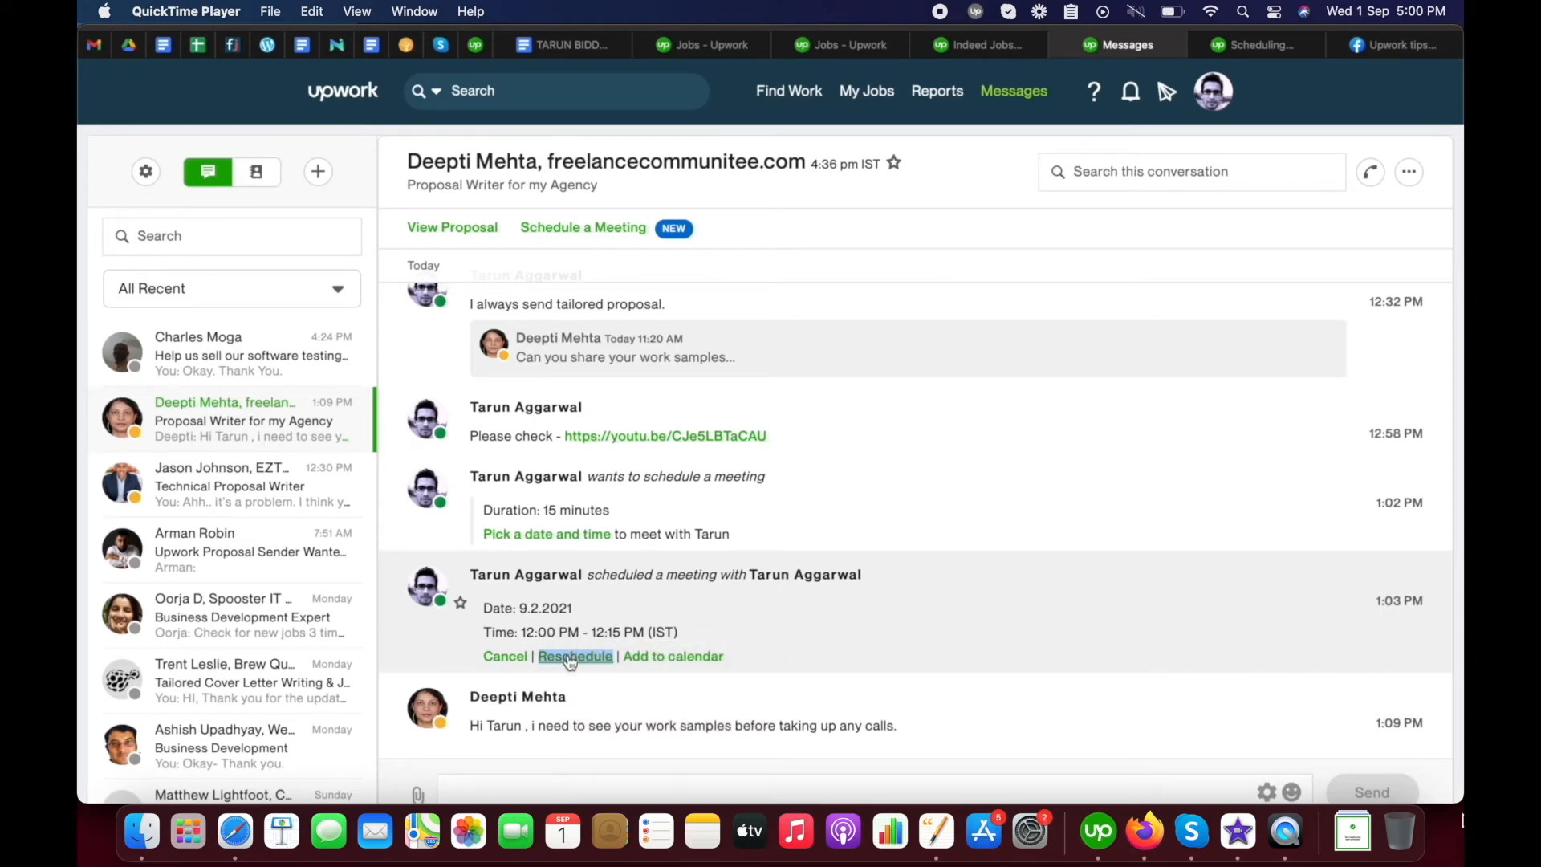
{"action": "left_click", "coordinate": [574, 656]}
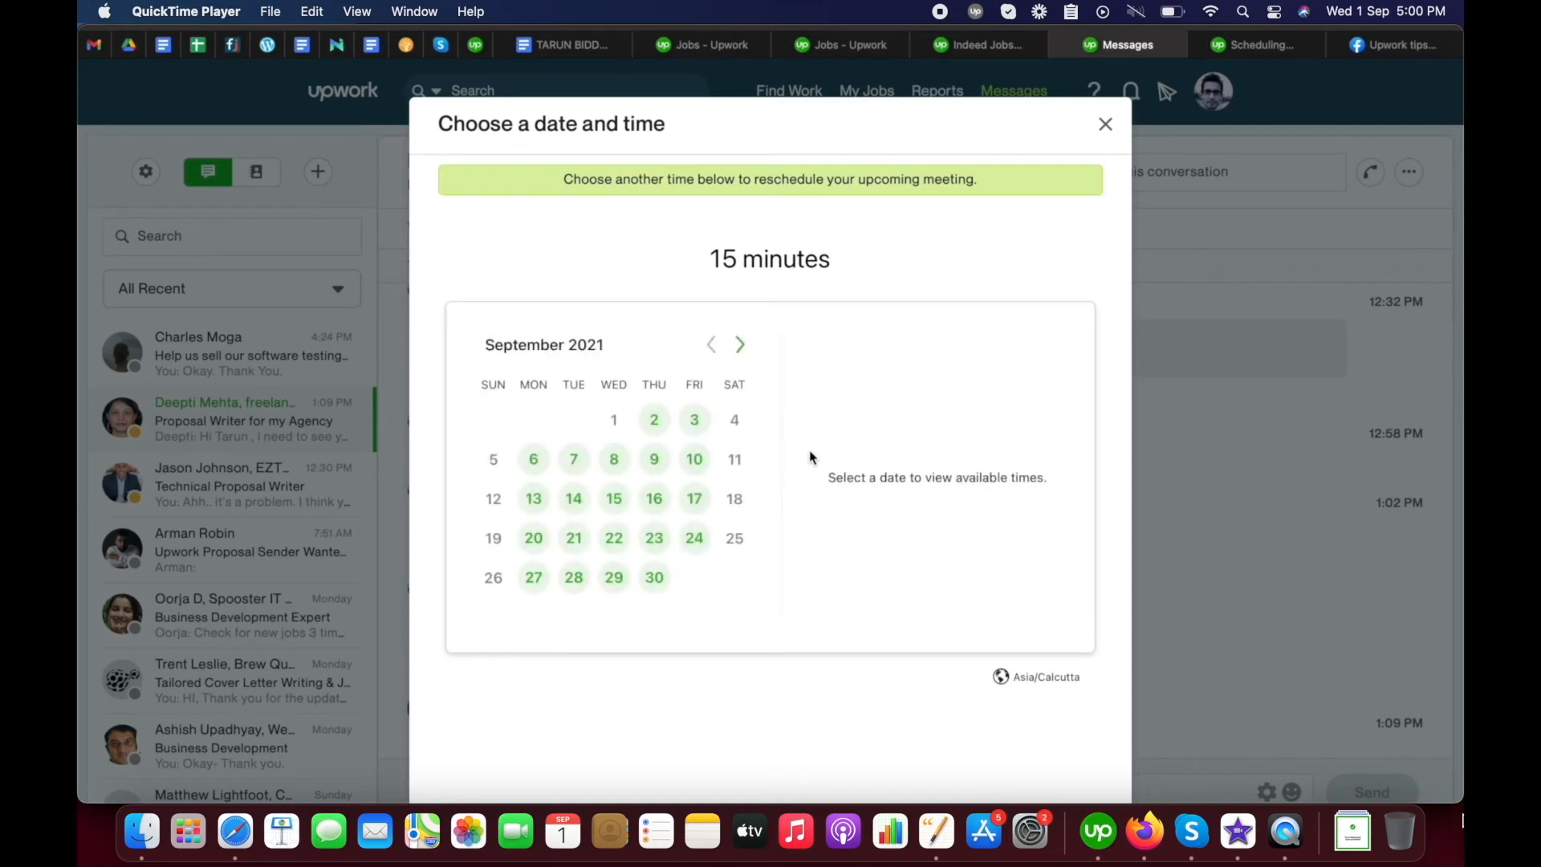
{"action": "mouse_move", "coordinate": [681, 297]}
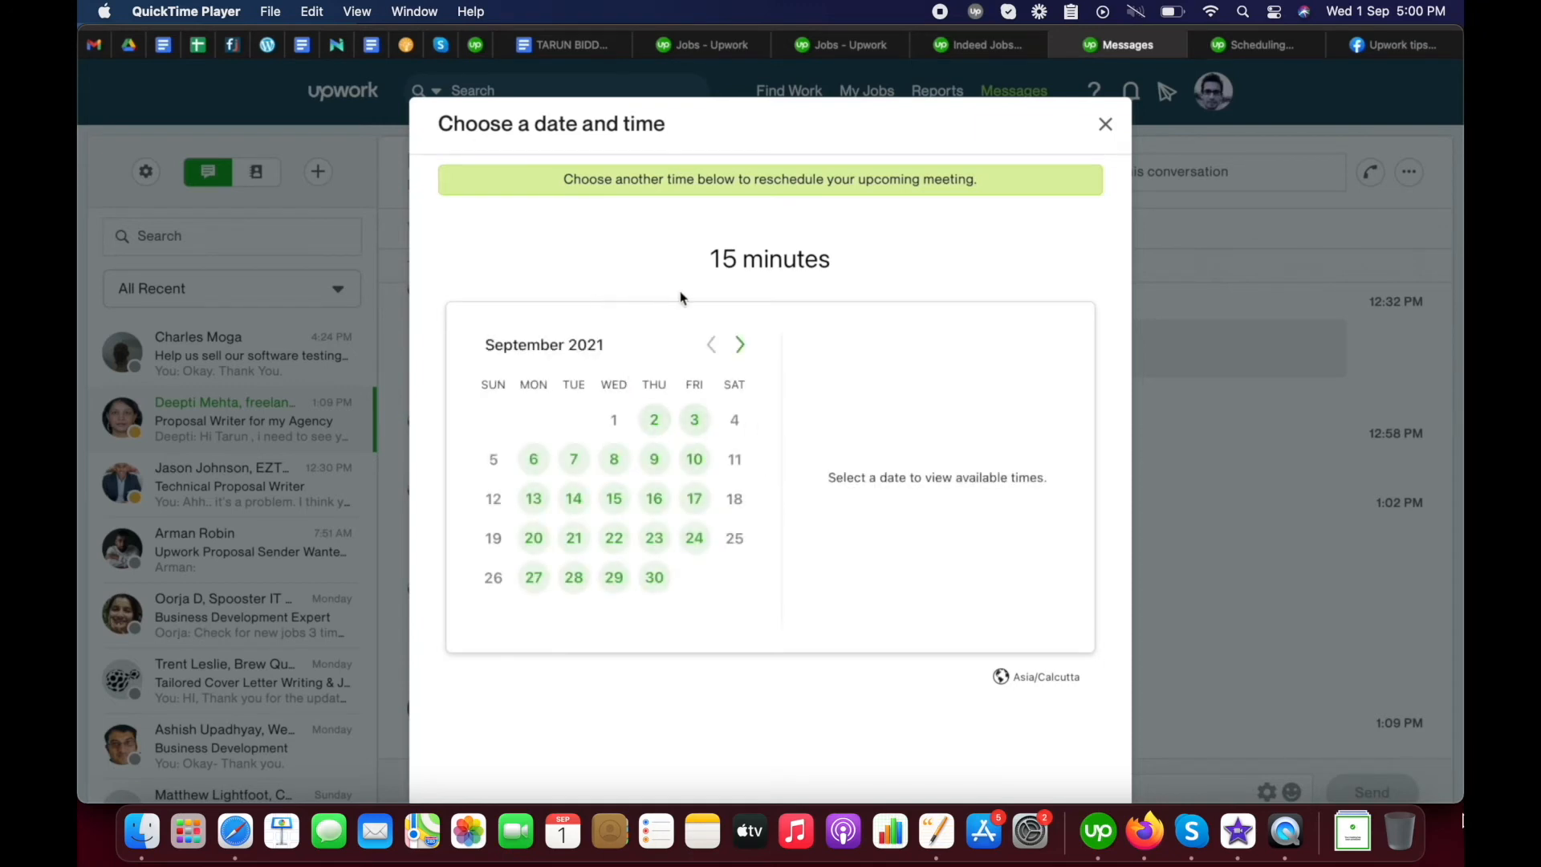
{"action": "mouse_move", "coordinate": [715, 426]}
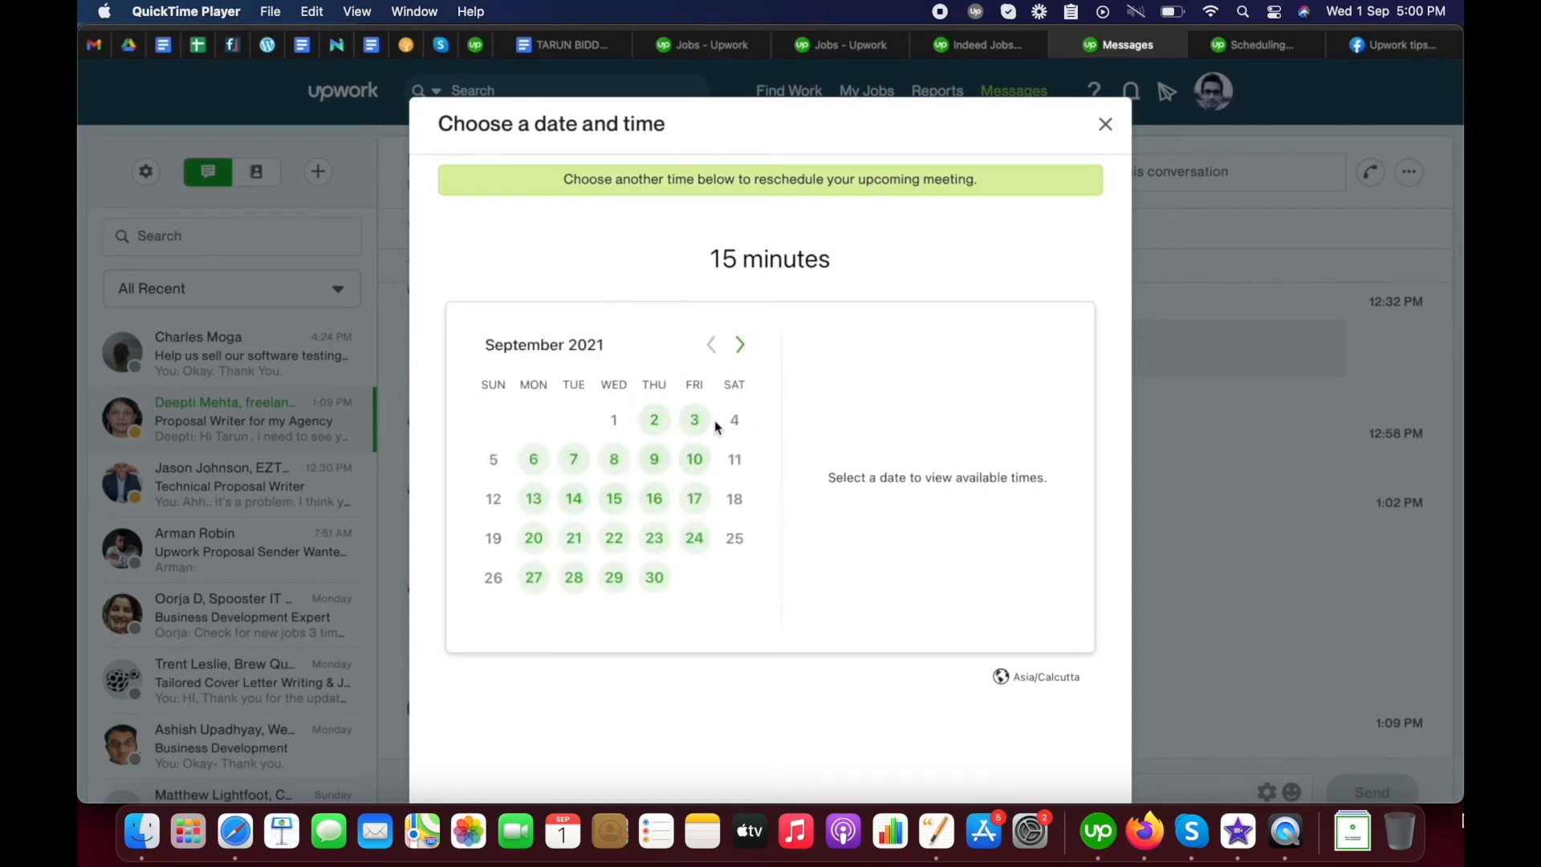
{"action": "left_click", "coordinate": [693, 420]}
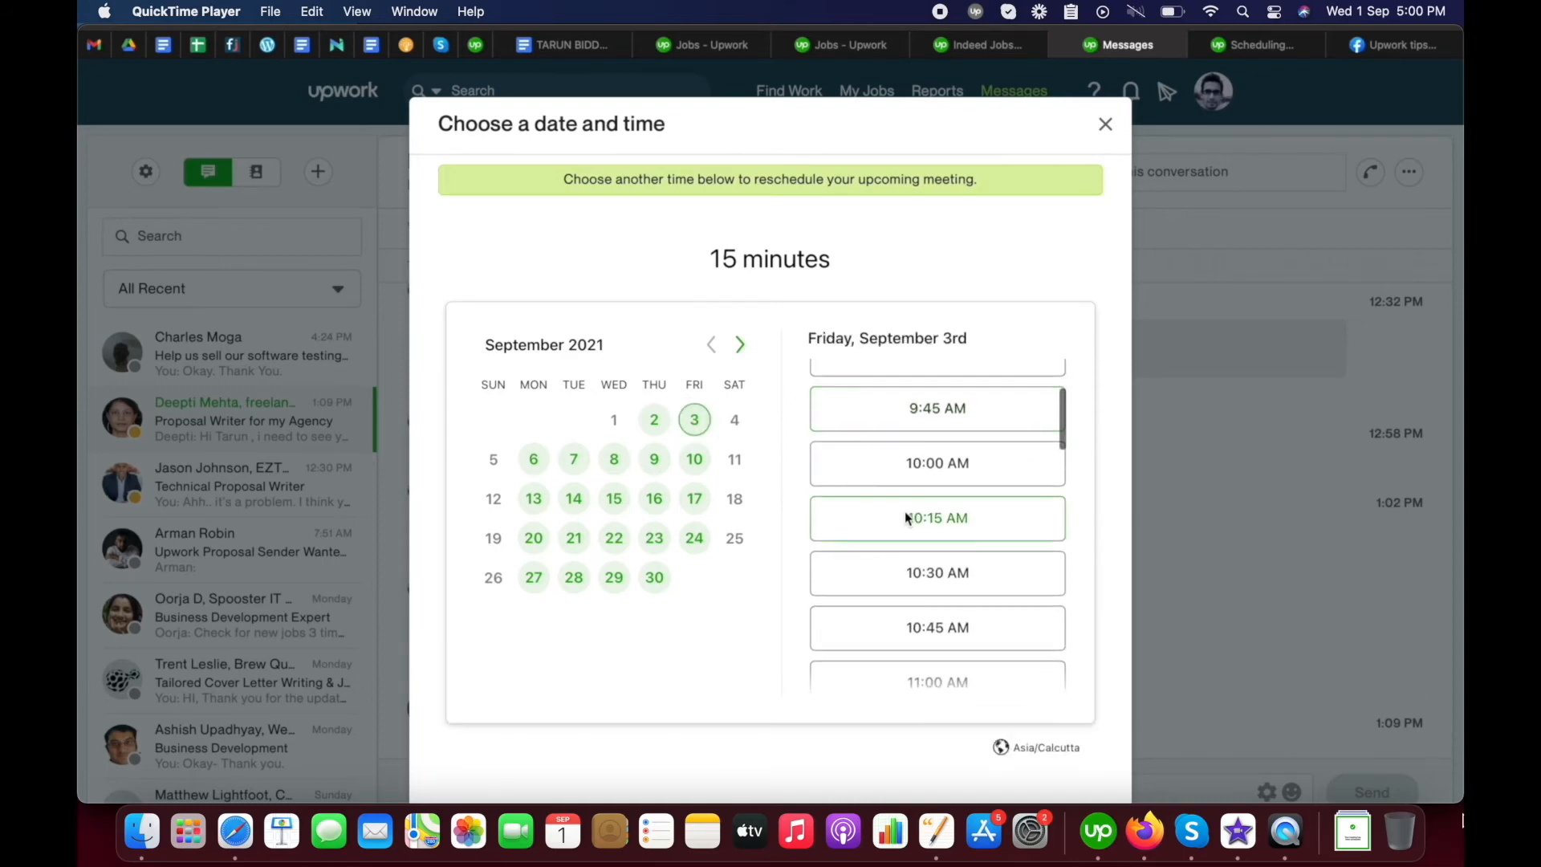
{"action": "left_click", "coordinate": [936, 517]}
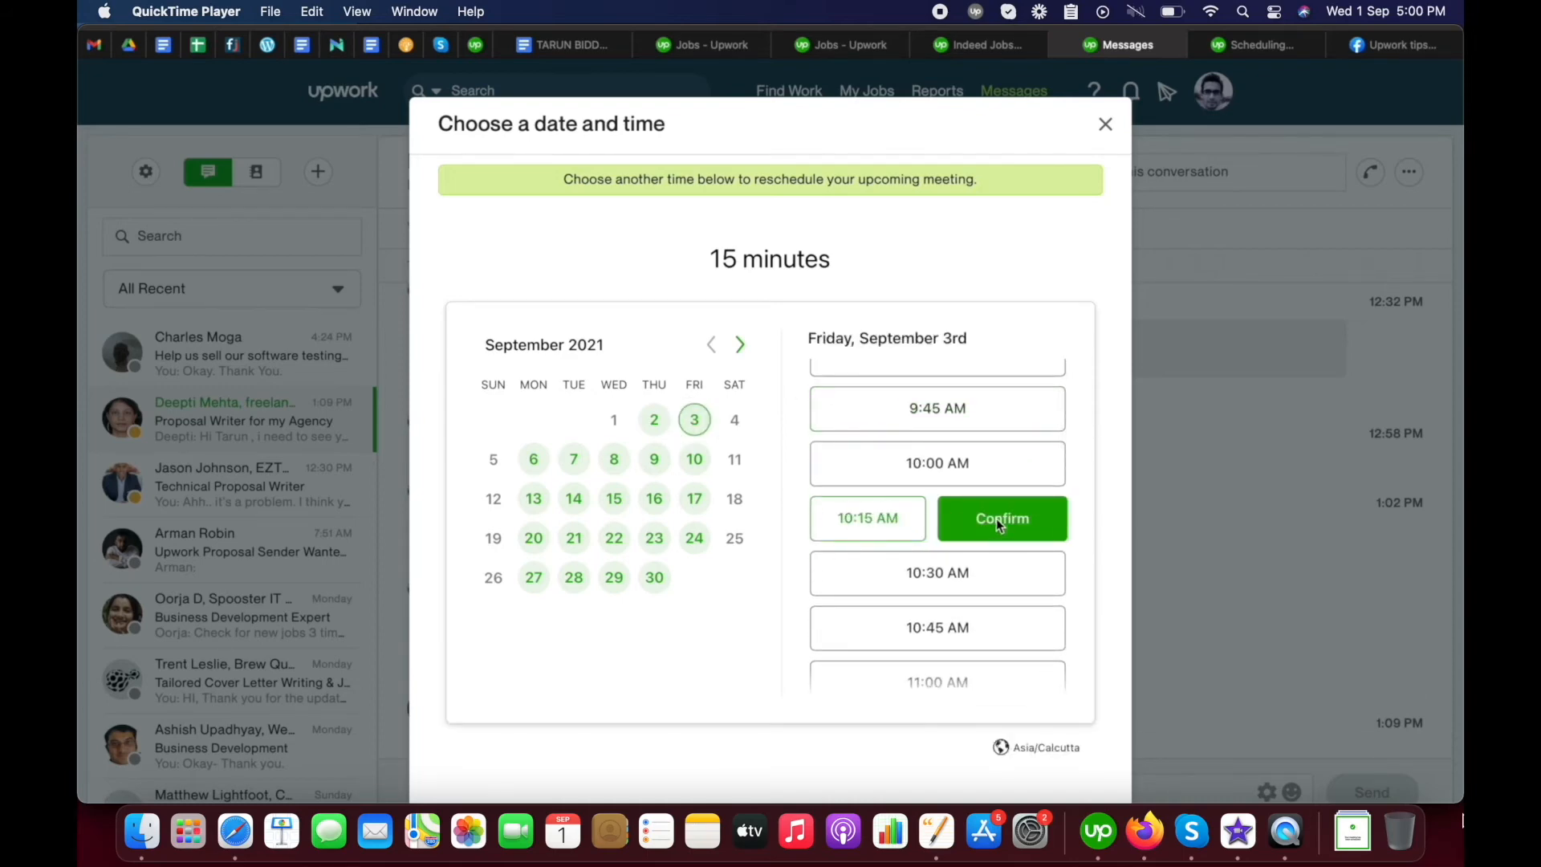
{"action": "scroll", "scroll_direction": "down", "scroll_amount": 3}
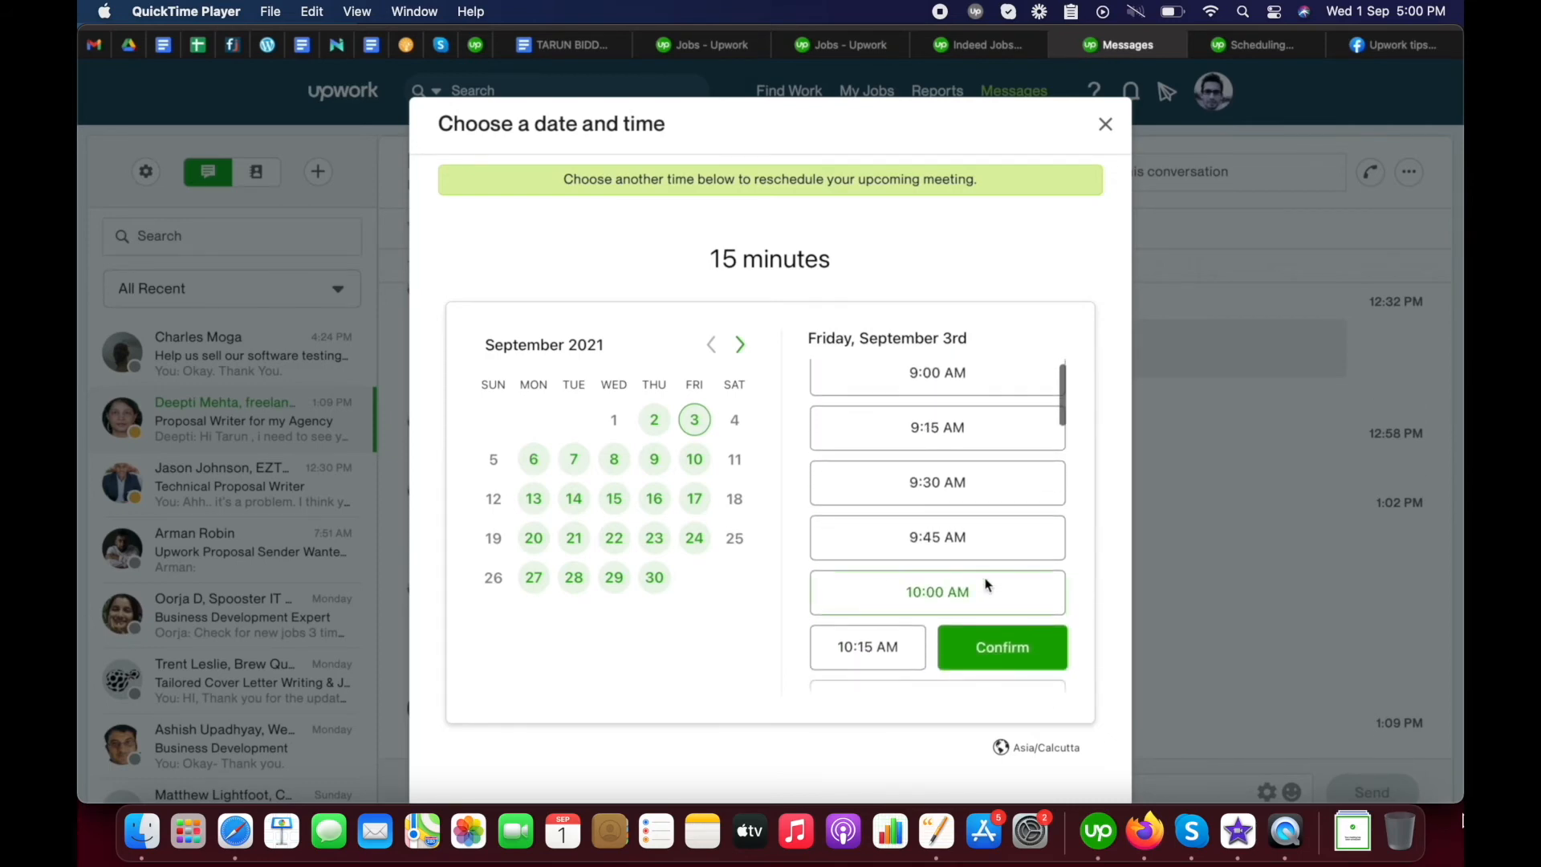
{"action": "left_click", "coordinate": [1105, 124]}
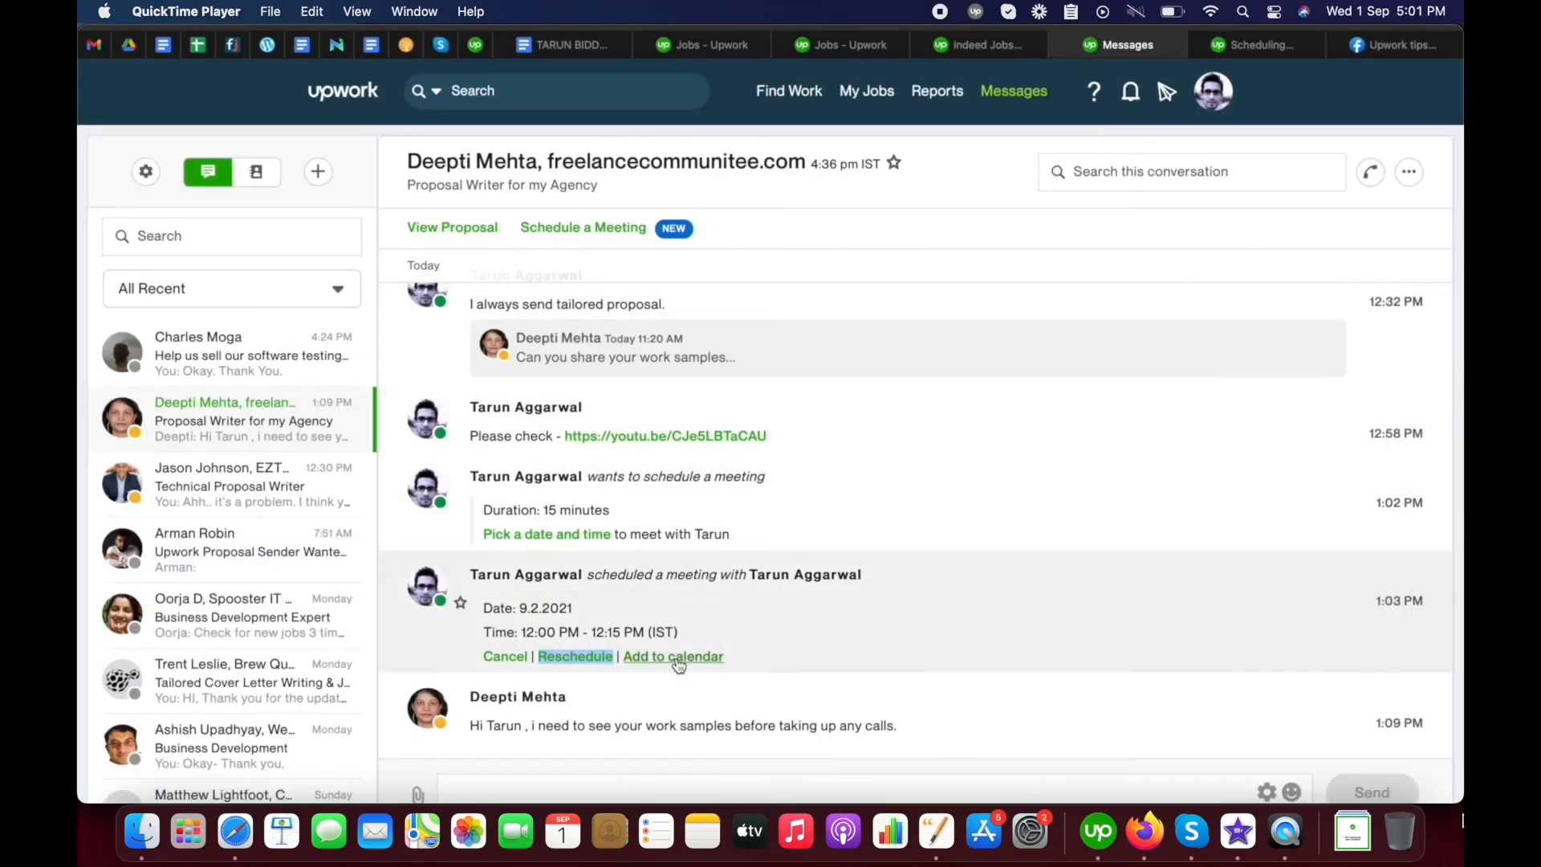
{"action": "left_click", "coordinate": [673, 656]}
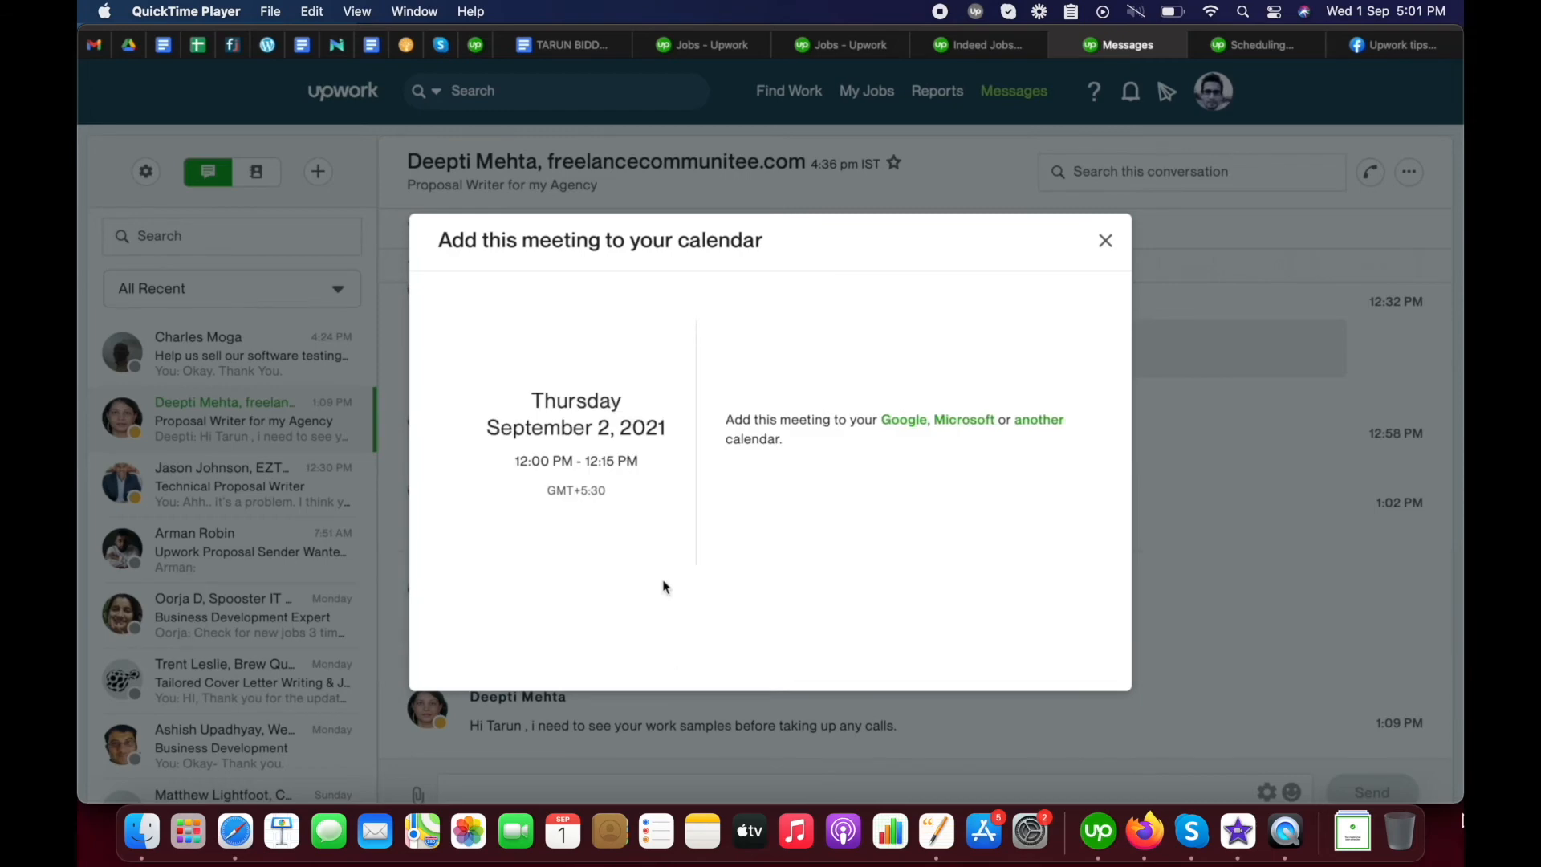
{"action": "mouse_move", "coordinate": [796, 434]}
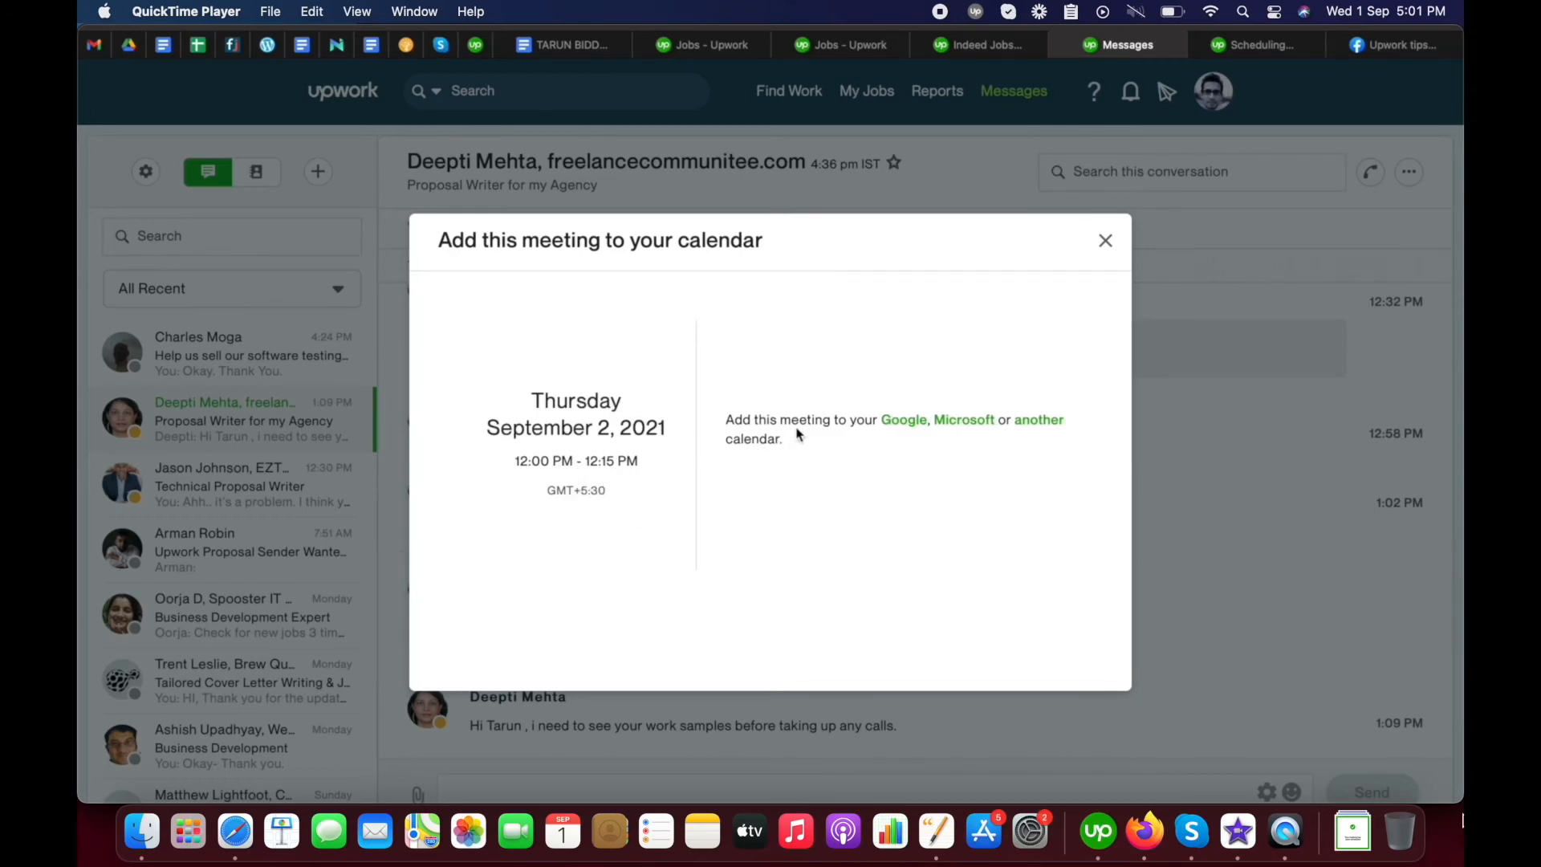
{"action": "mouse_move", "coordinate": [791, 454]}
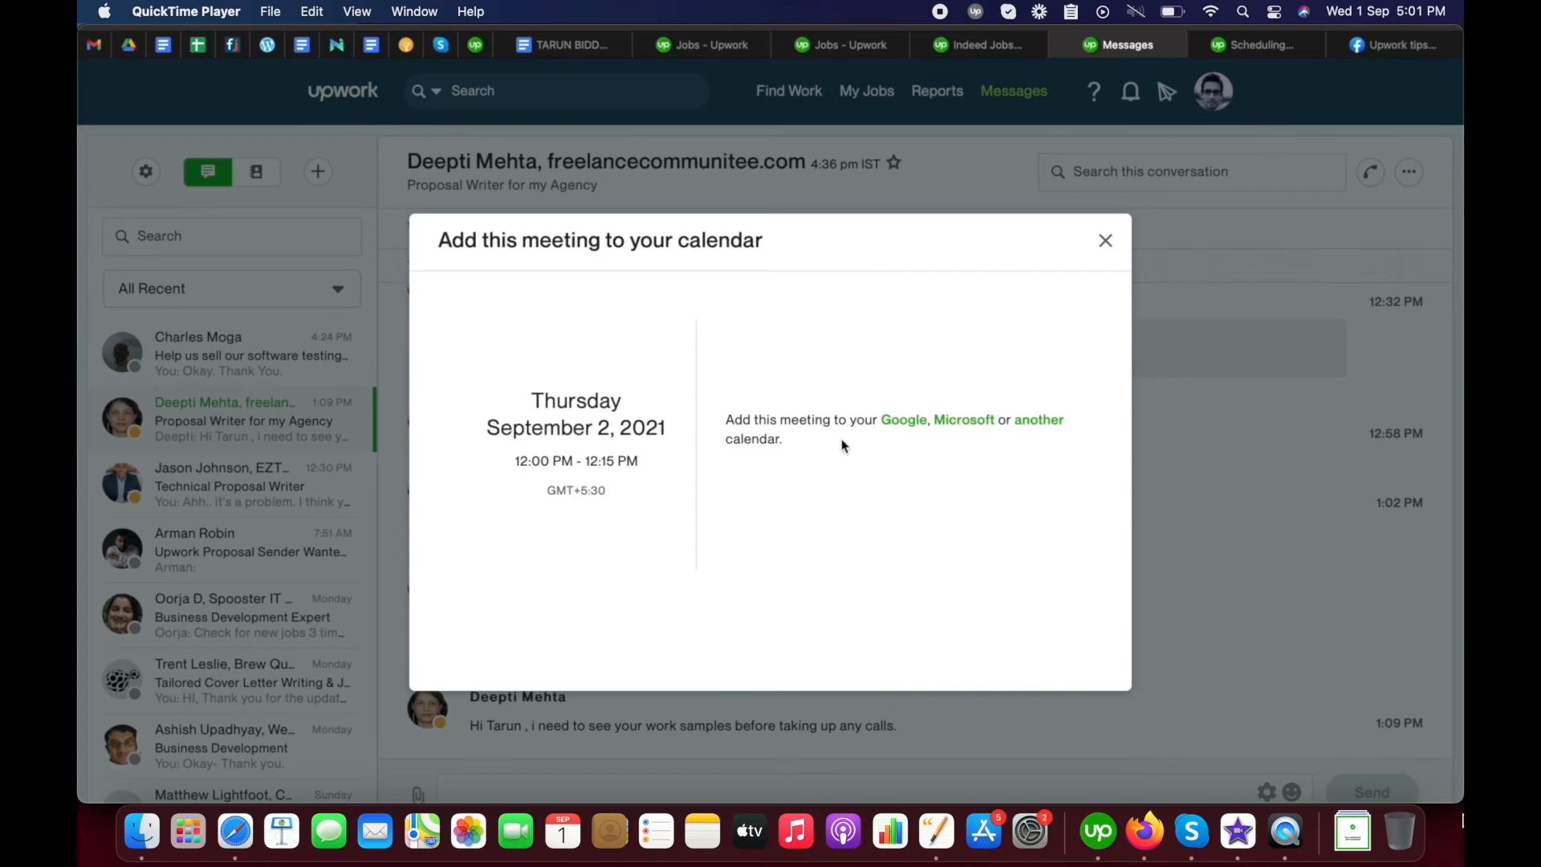
{"action": "mouse_move", "coordinate": [960, 437]}
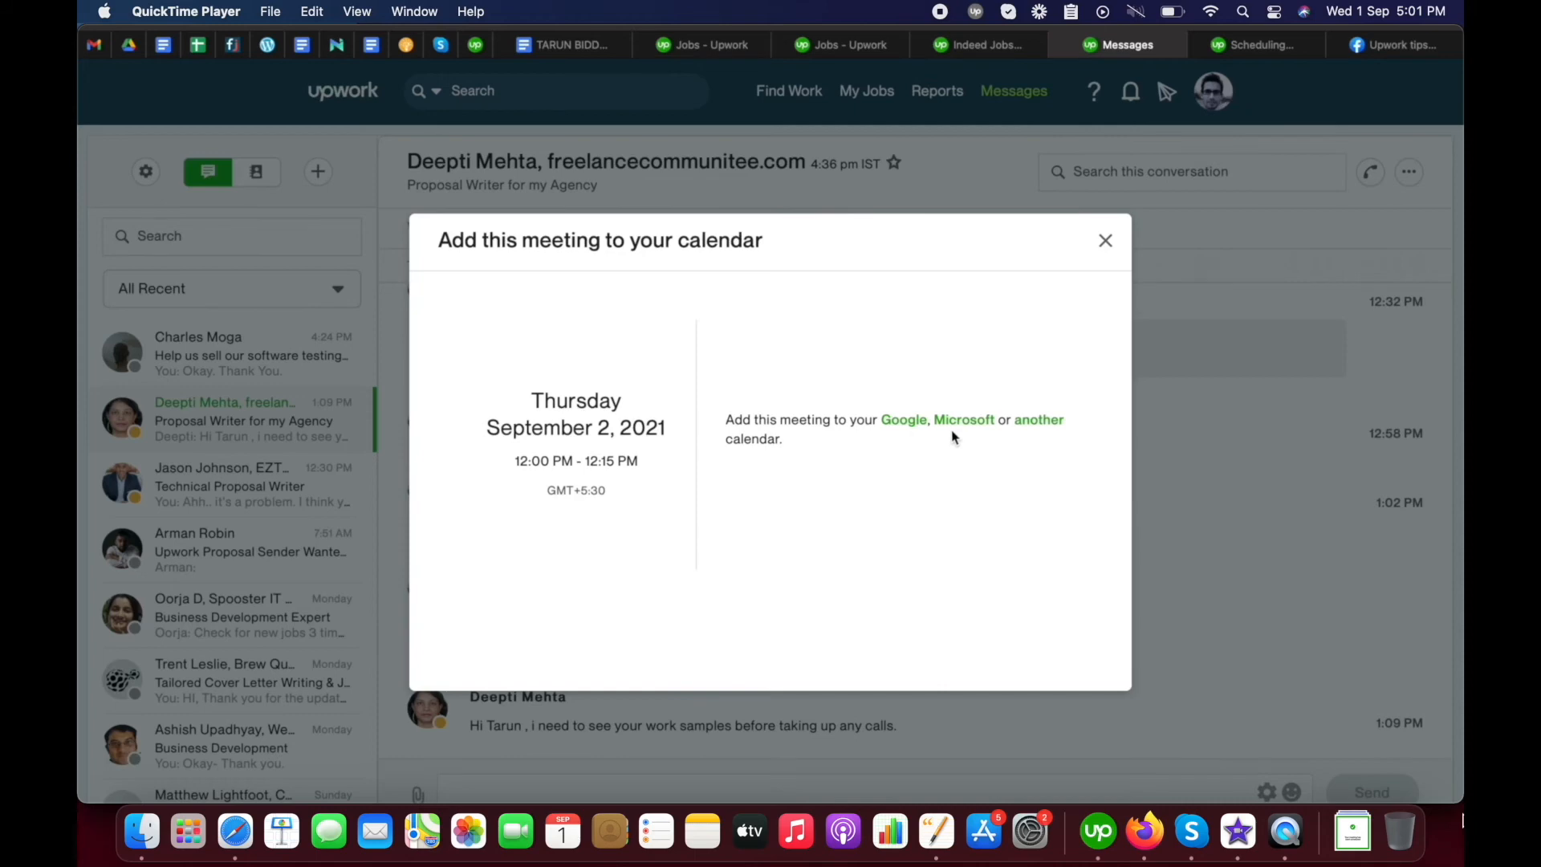
{"action": "mouse_move", "coordinate": [913, 435]}
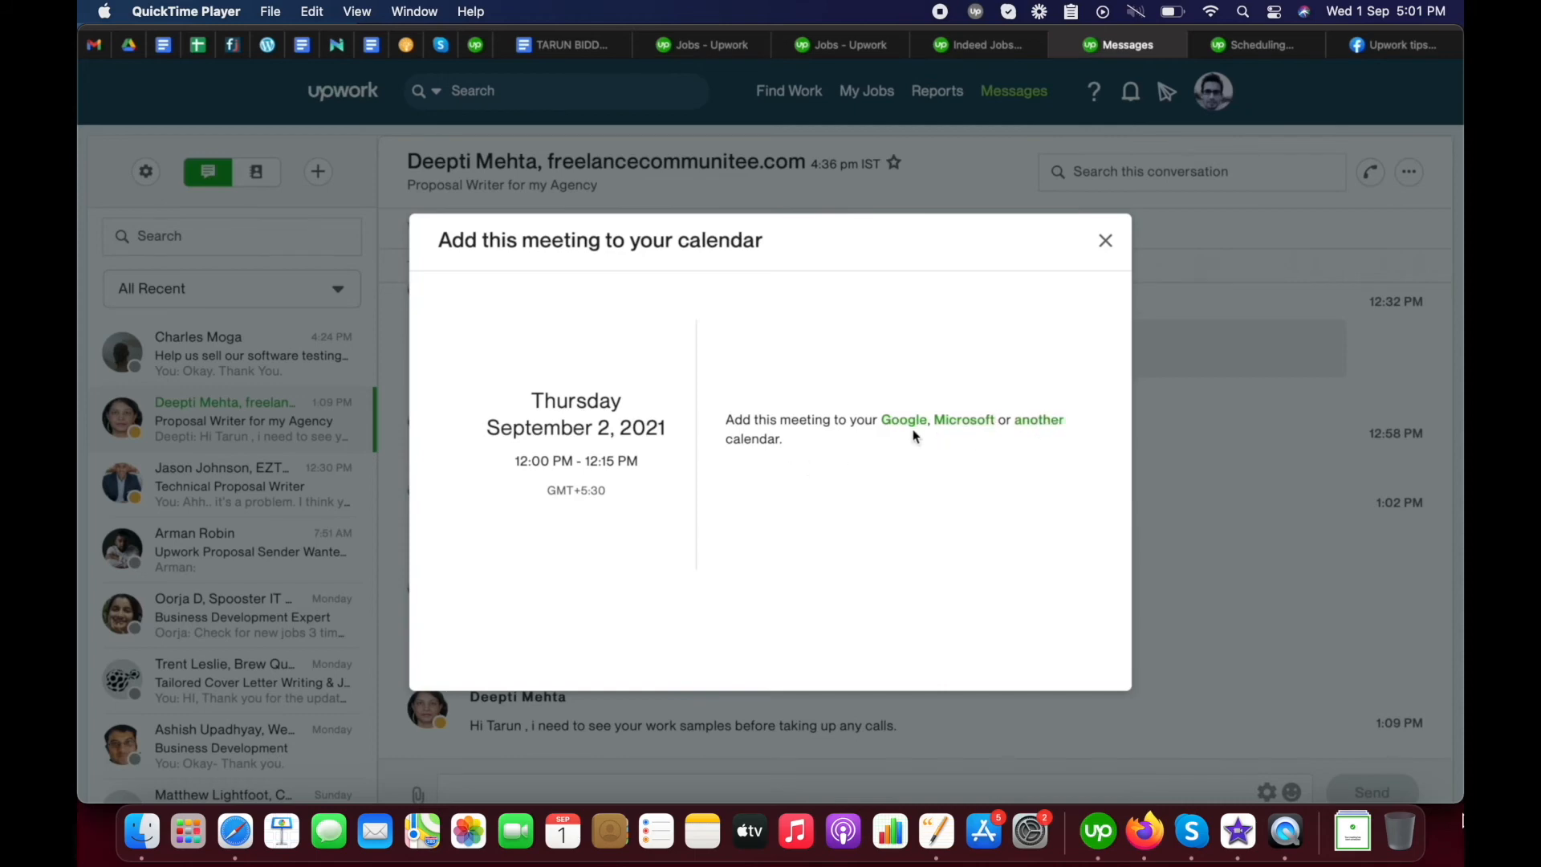
{"action": "mouse_move", "coordinate": [947, 437]}
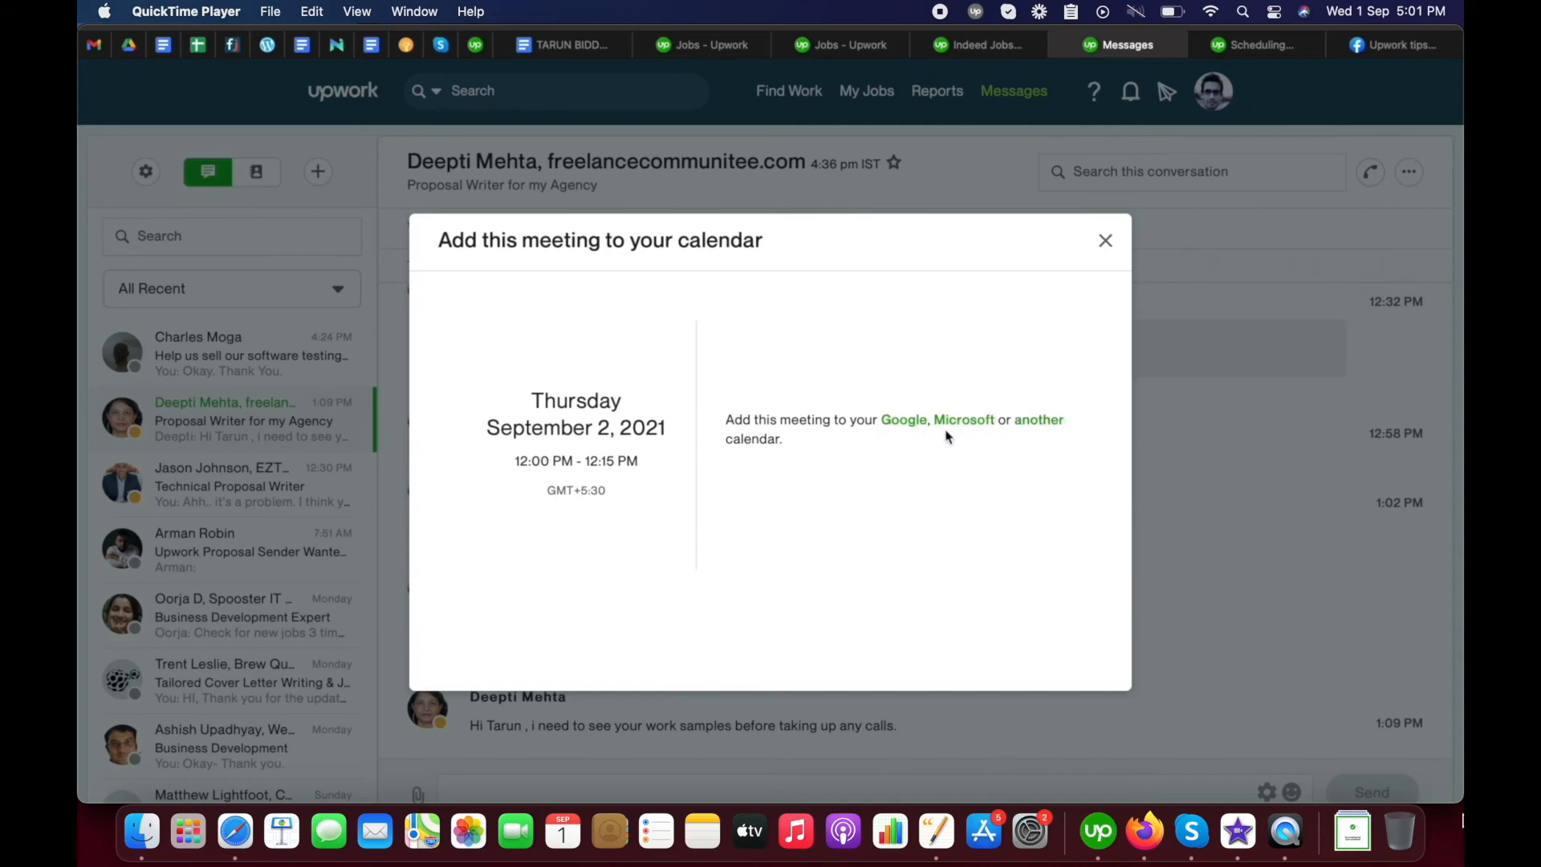
{"action": "mouse_move", "coordinate": [1114, 263]}
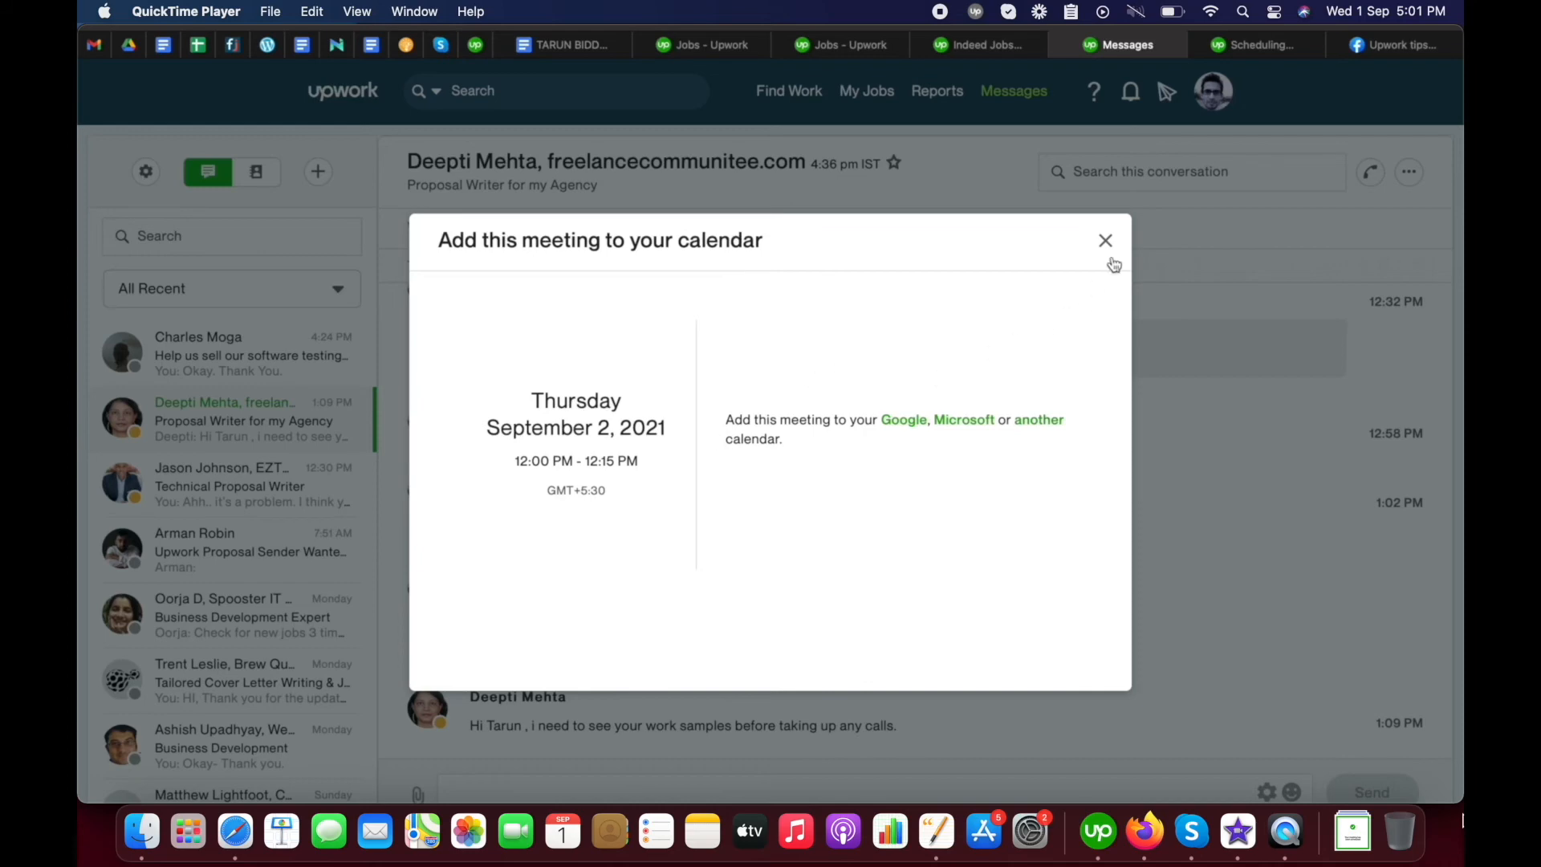
{"action": "left_click", "coordinate": [1105, 240]}
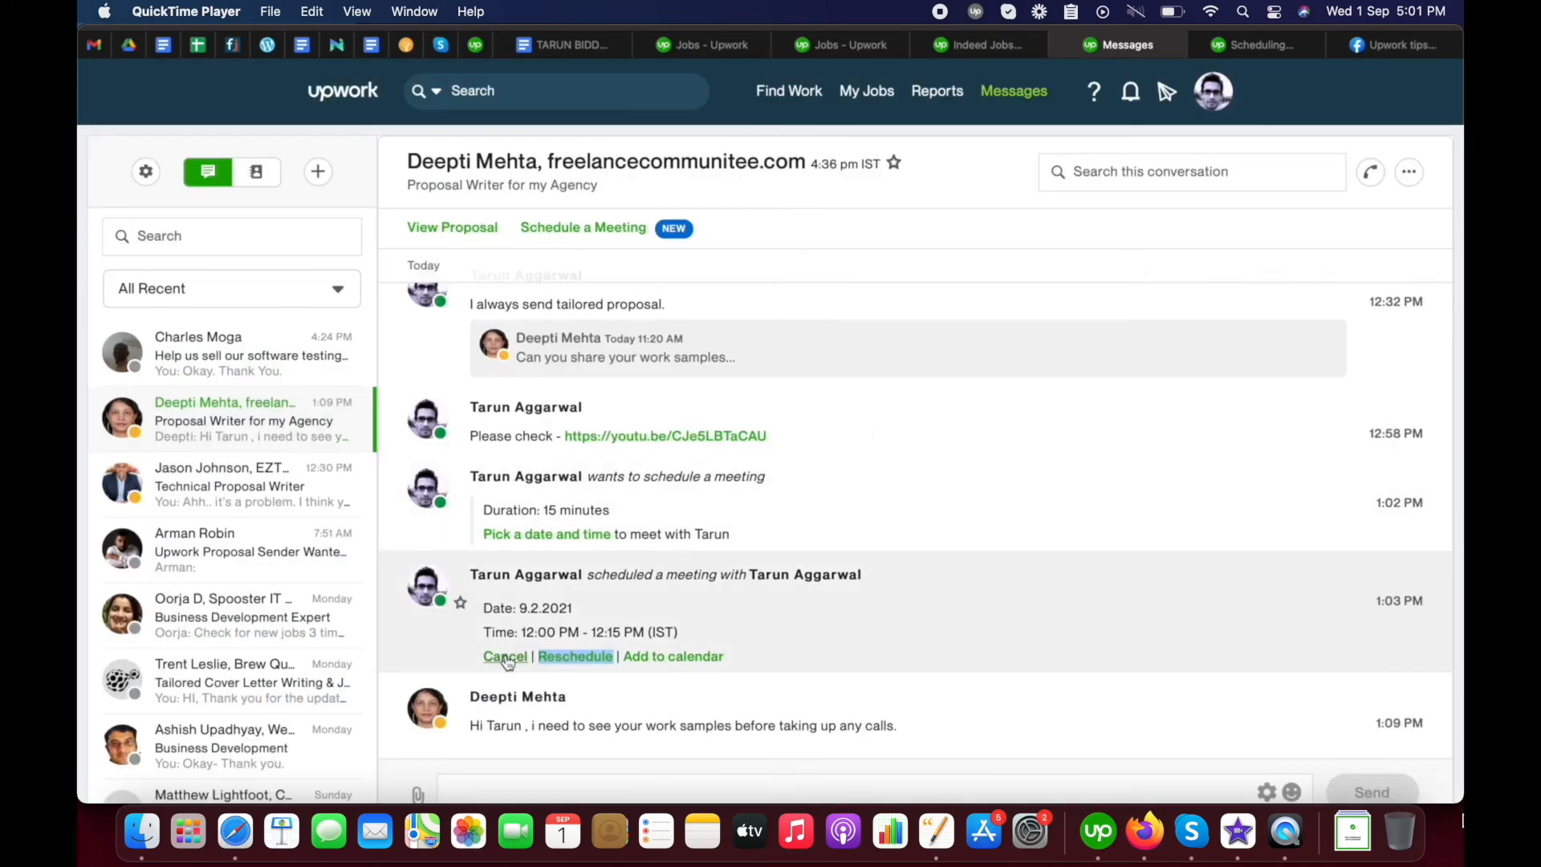
Cancel the September 2 meeting with the reason 'Not available.'
{"action": "left_click", "coordinate": [504, 656]}
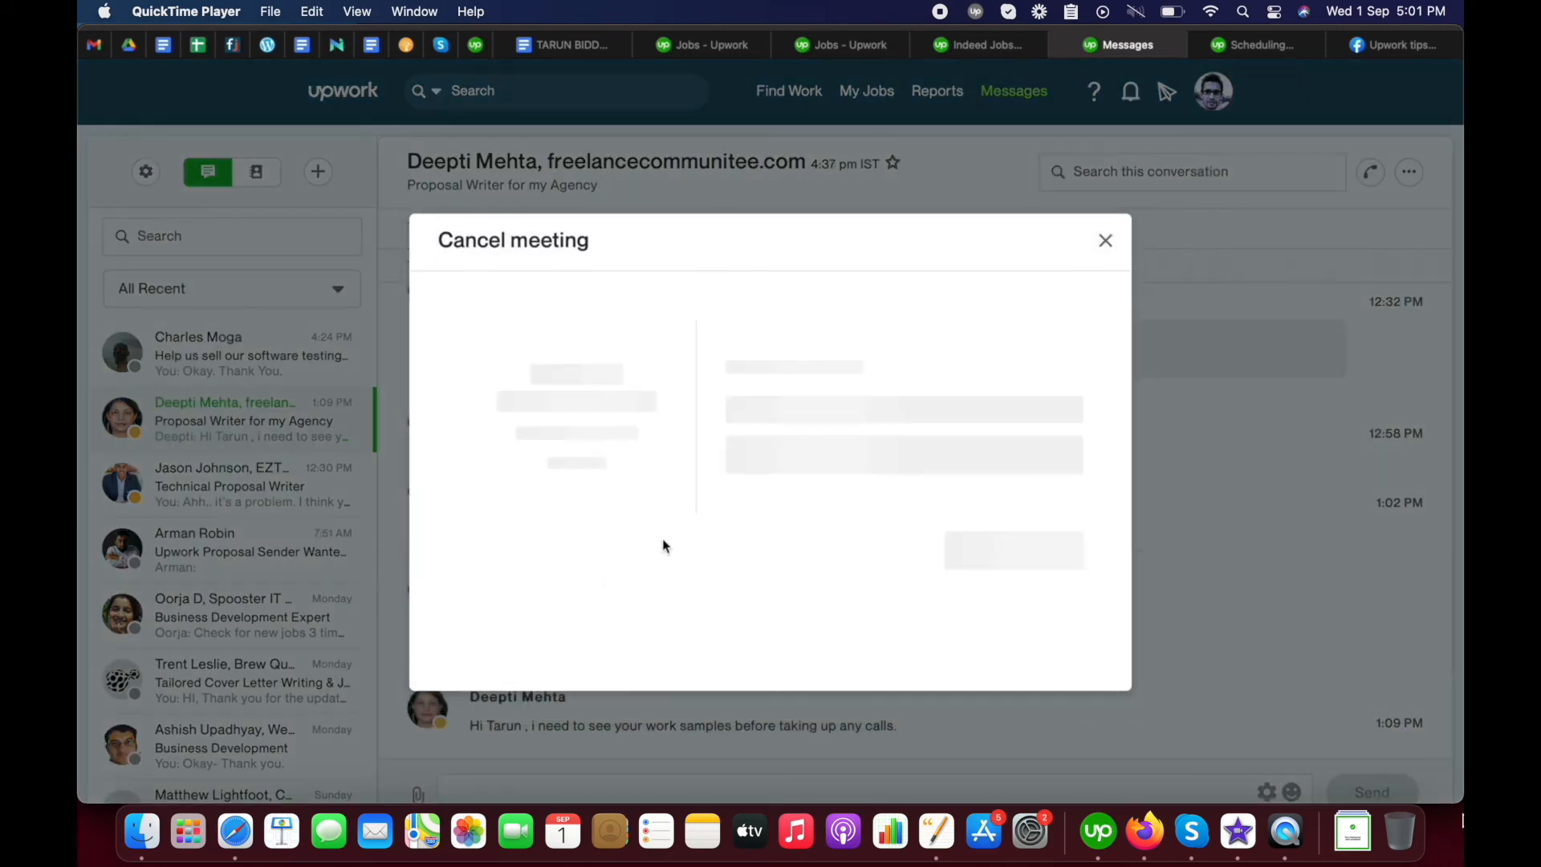
{"action": "left_click", "coordinate": [903, 459]}
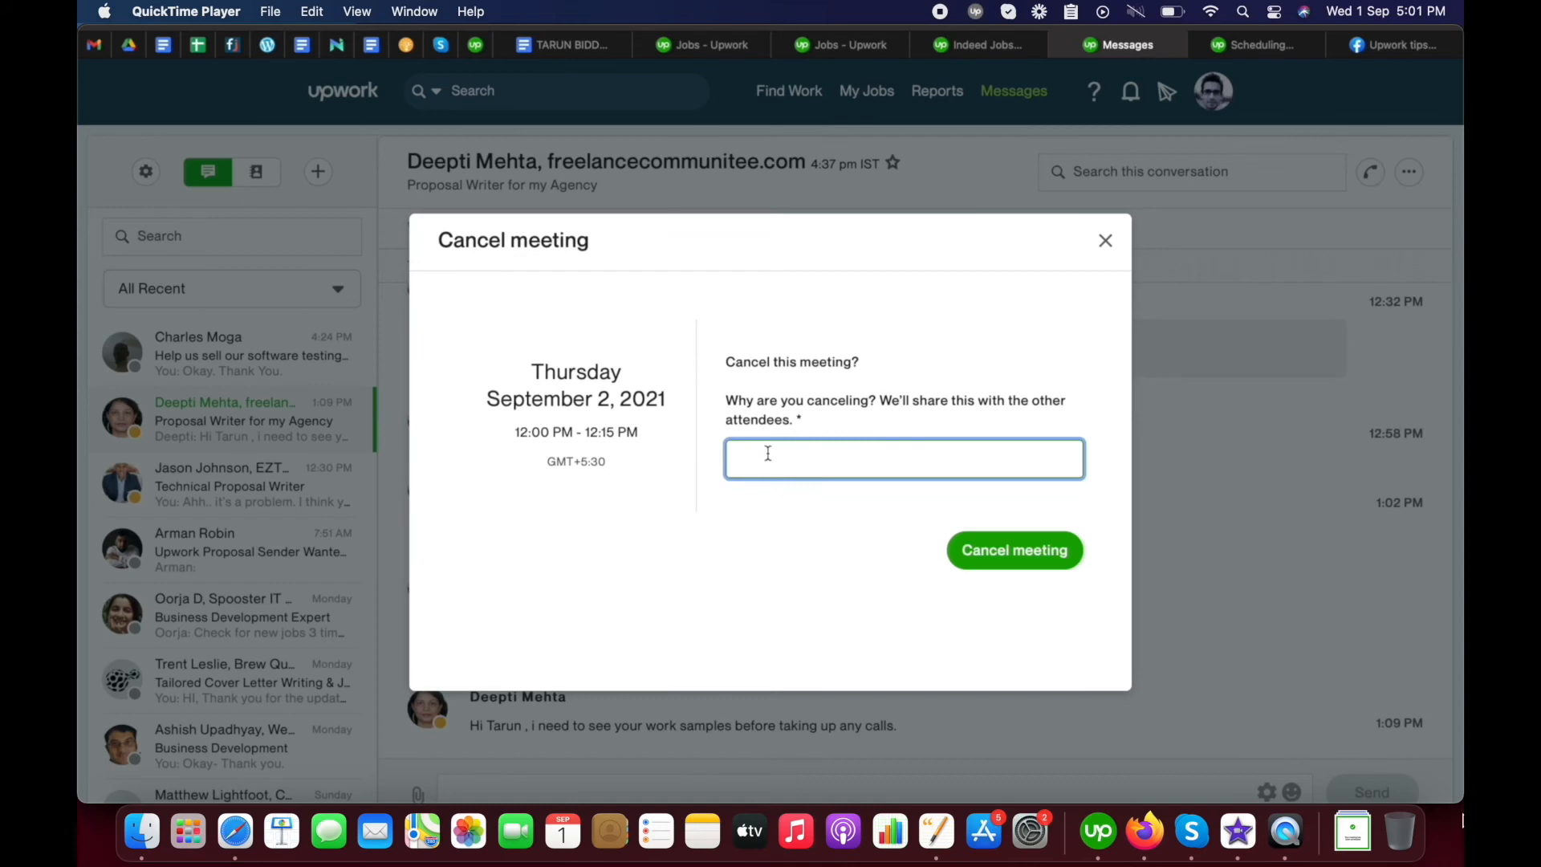
{"action": "mouse_move", "coordinate": [967, 428]}
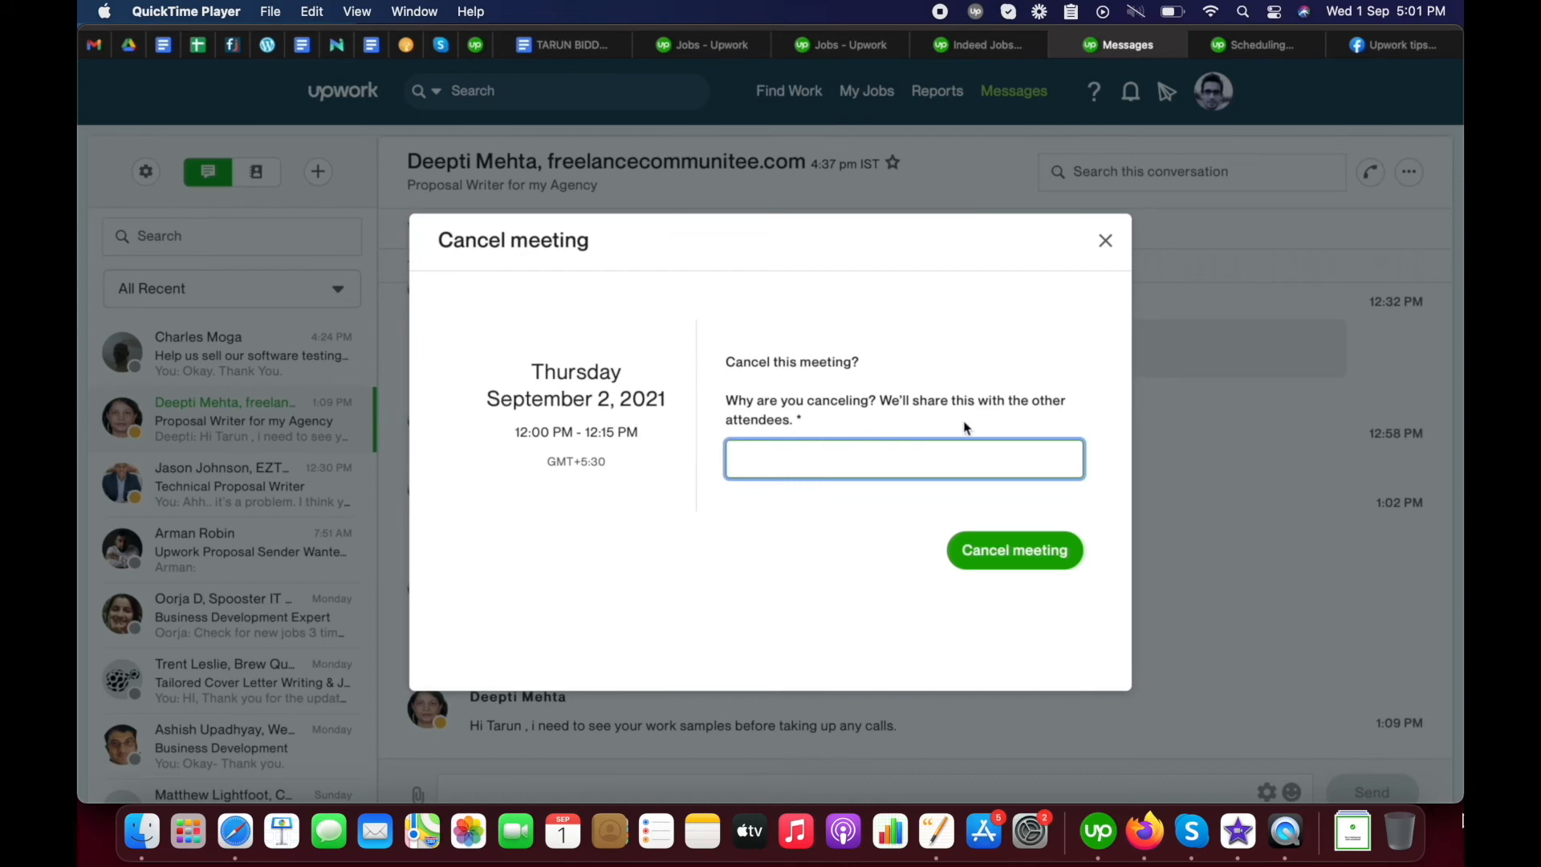
{"action": "mouse_move", "coordinate": [964, 428]}
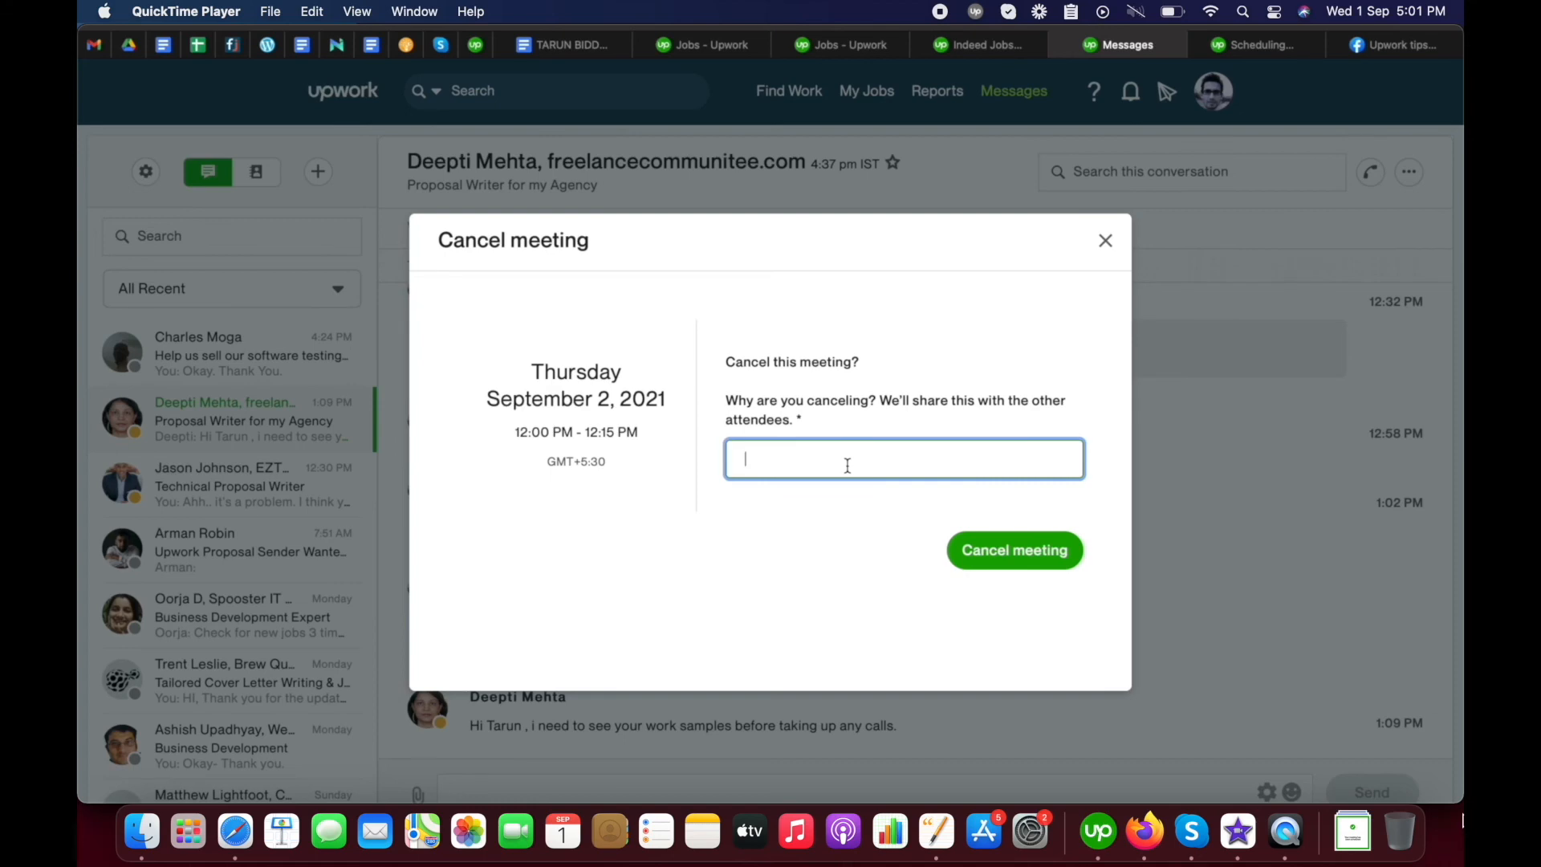
{"action": "type", "text": "Not avai"}
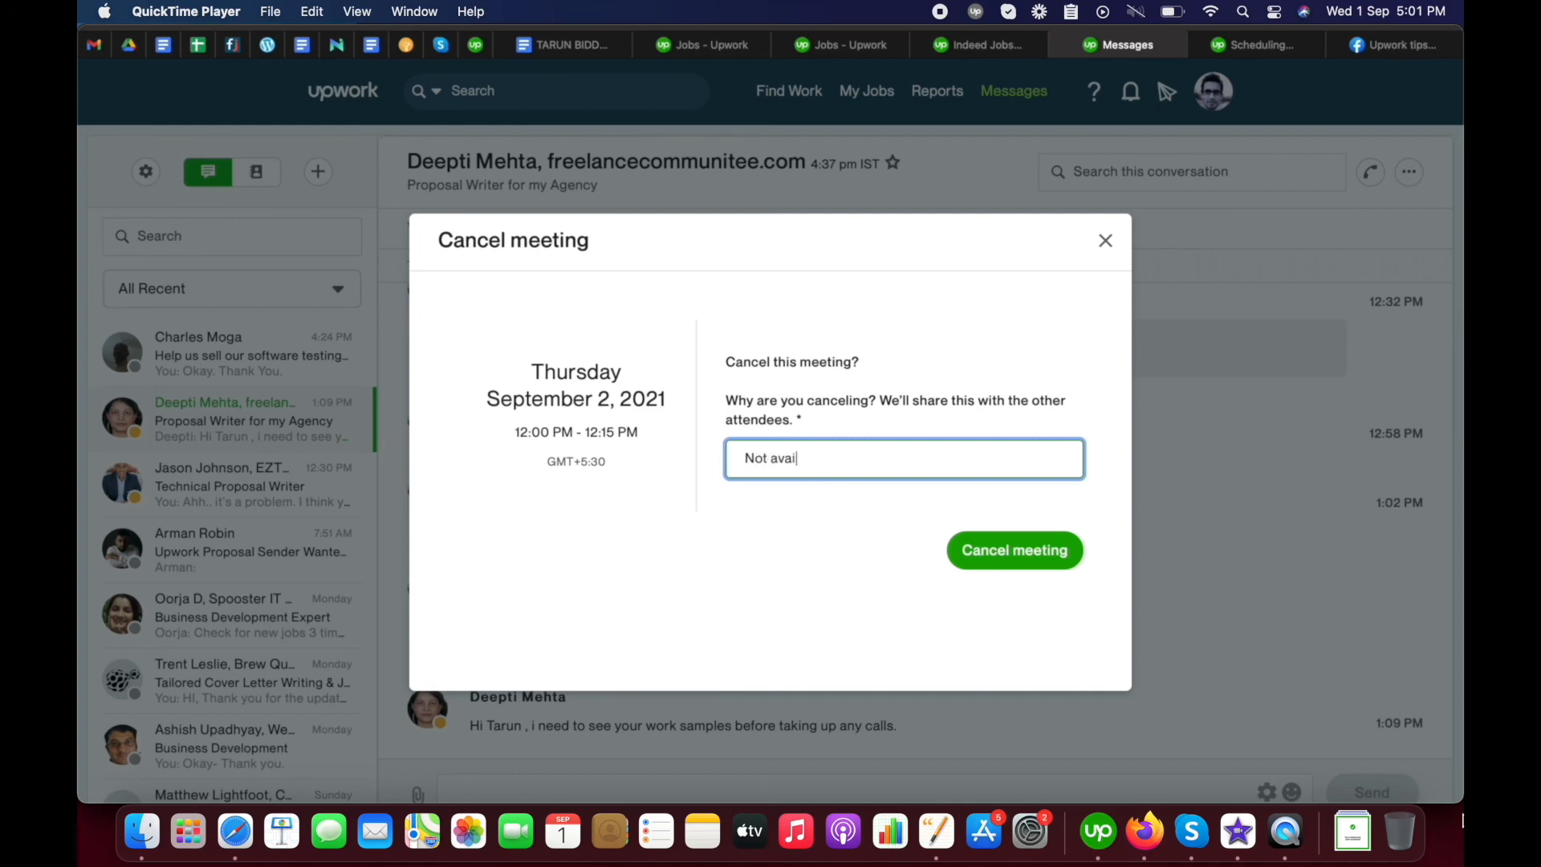
{"action": "type", "text": "lable."}
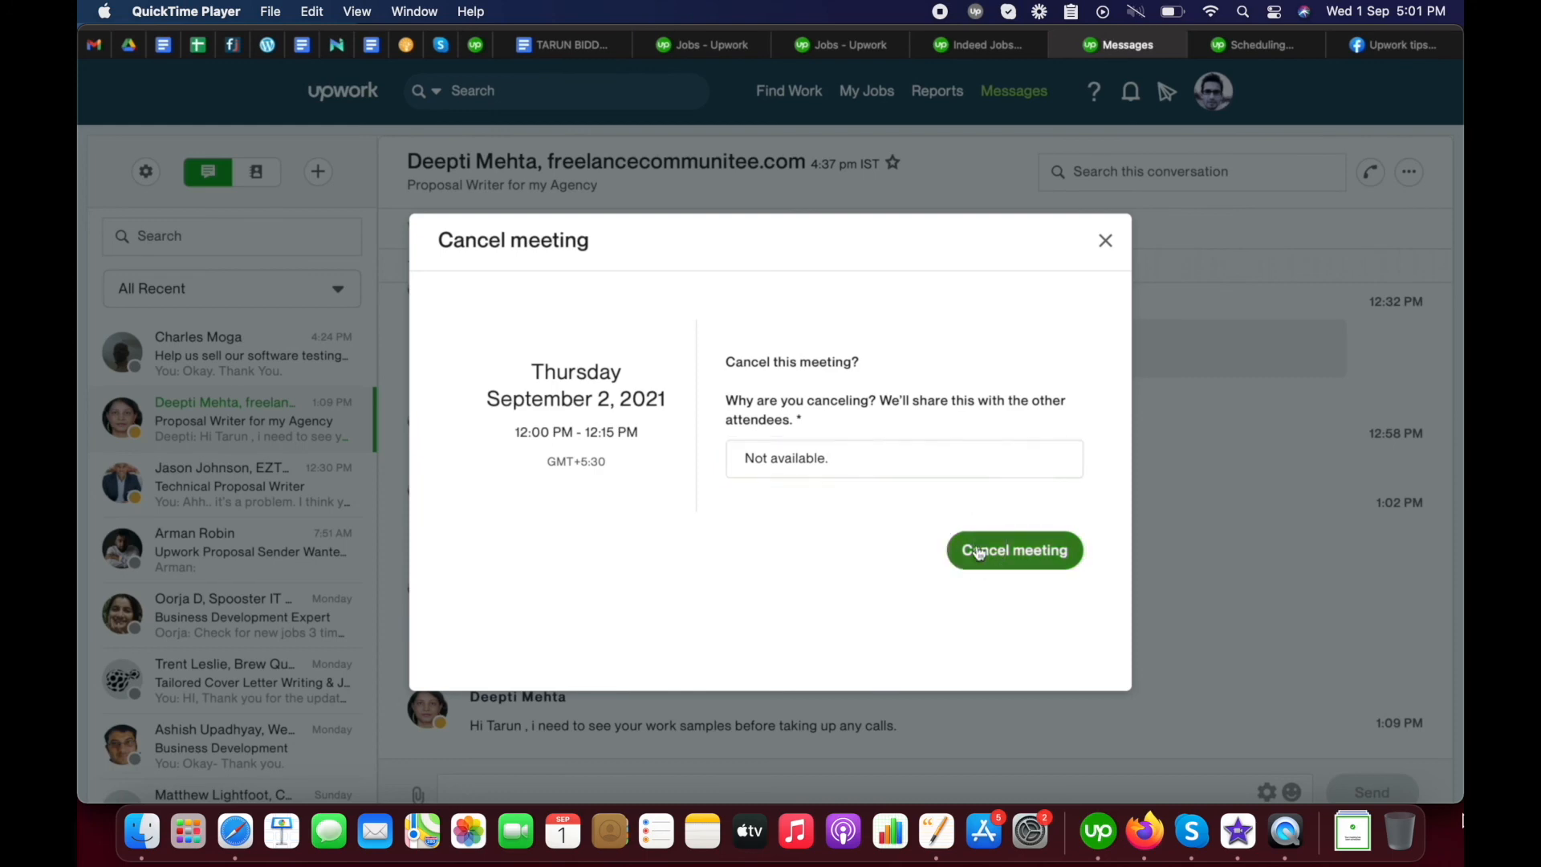
{"action": "left_click", "coordinate": [1013, 549]}
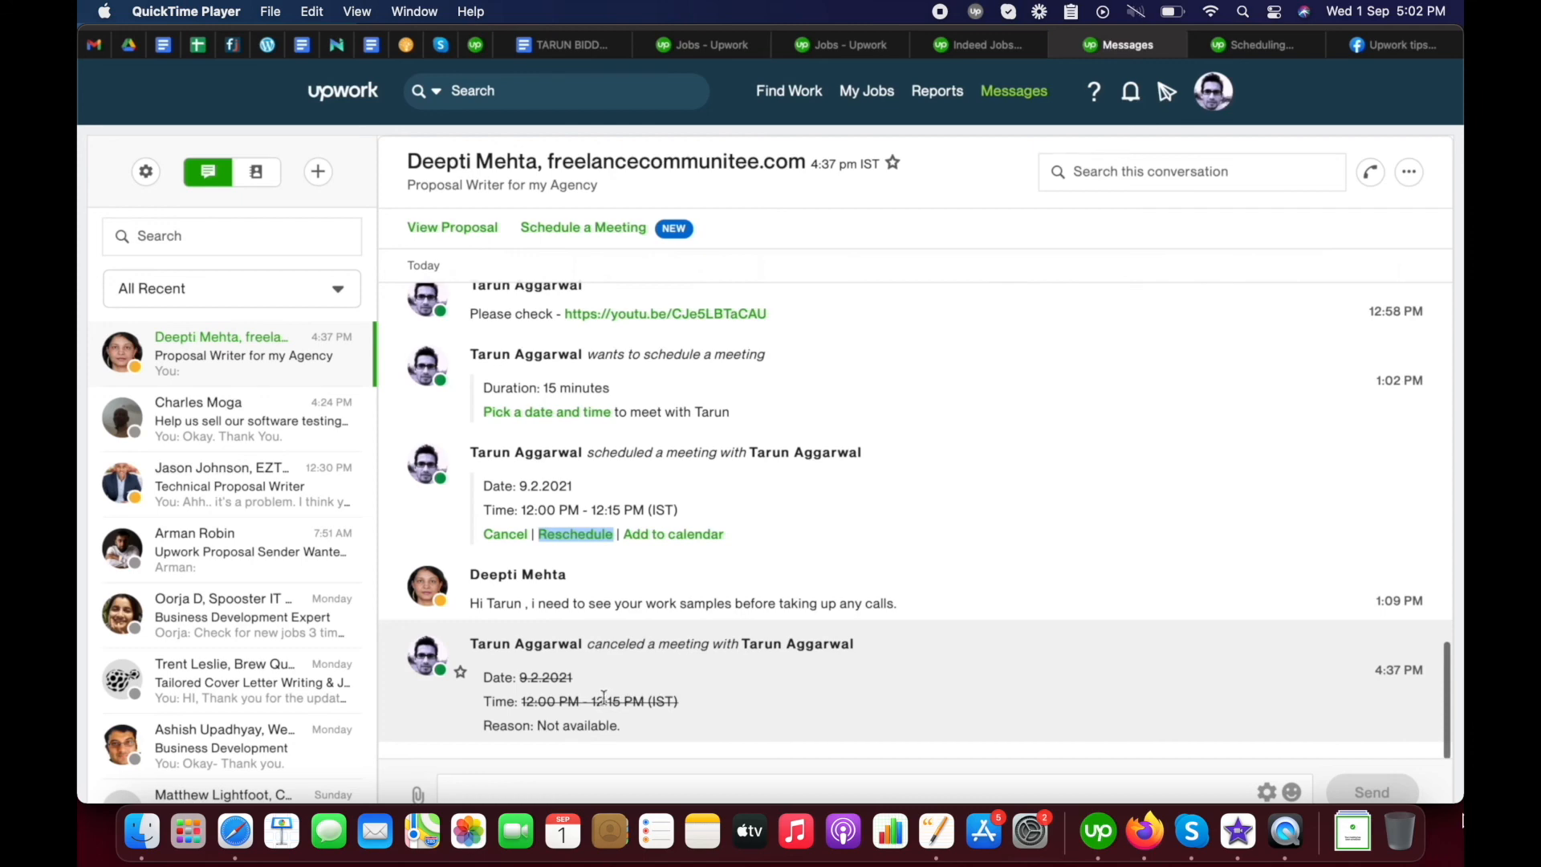
{"action": "mouse_move", "coordinate": [692, 699]}
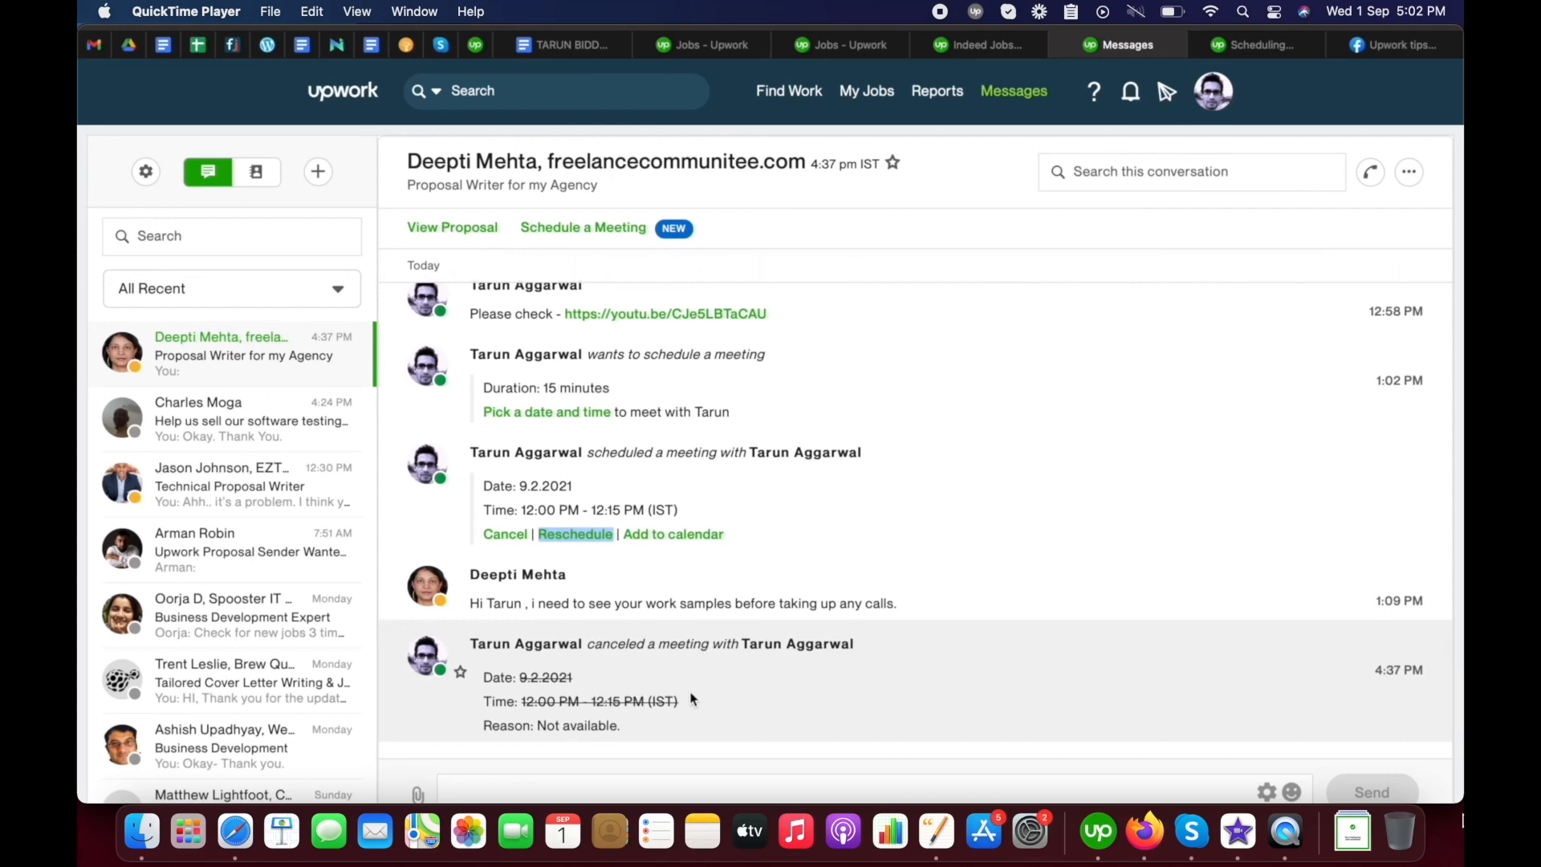
{"action": "mouse_move", "coordinate": [752, 658]}
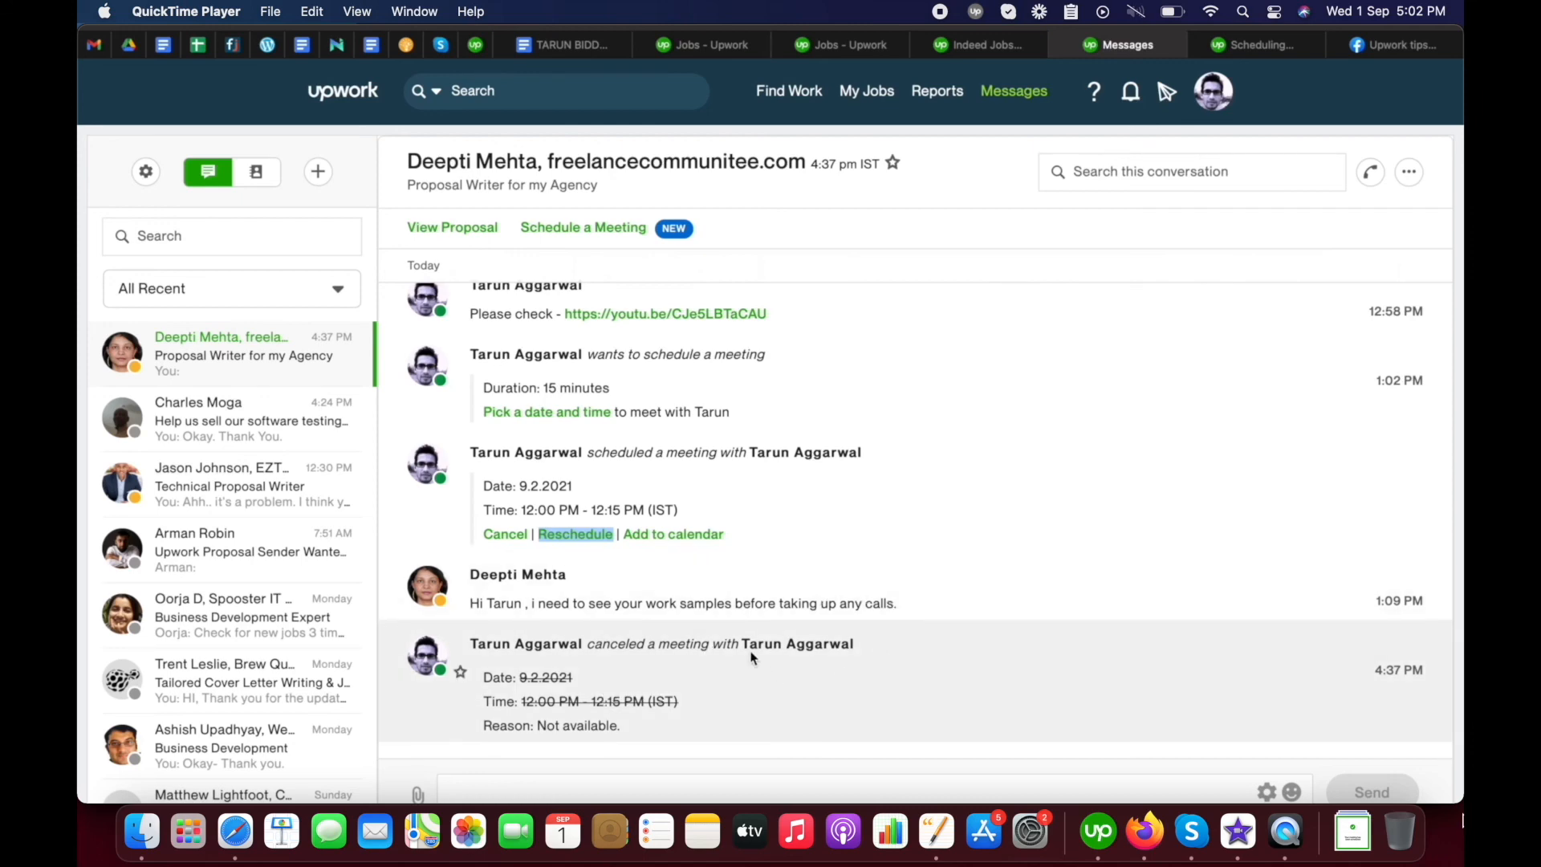
{"action": "mouse_move", "coordinate": [752, 658]}
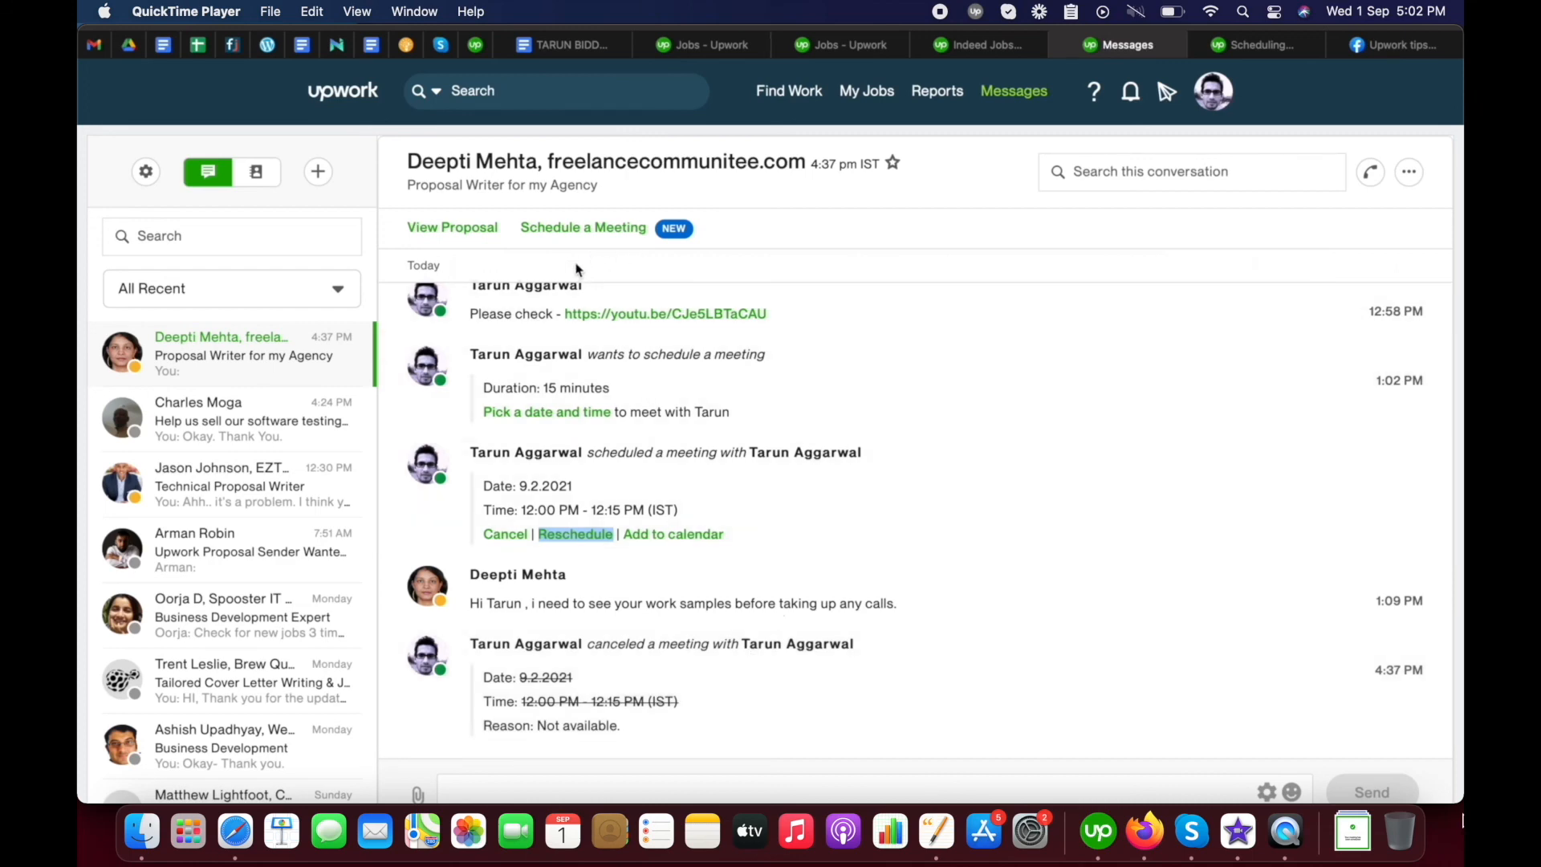
{"action": "mouse_move", "coordinate": [850, 241]}
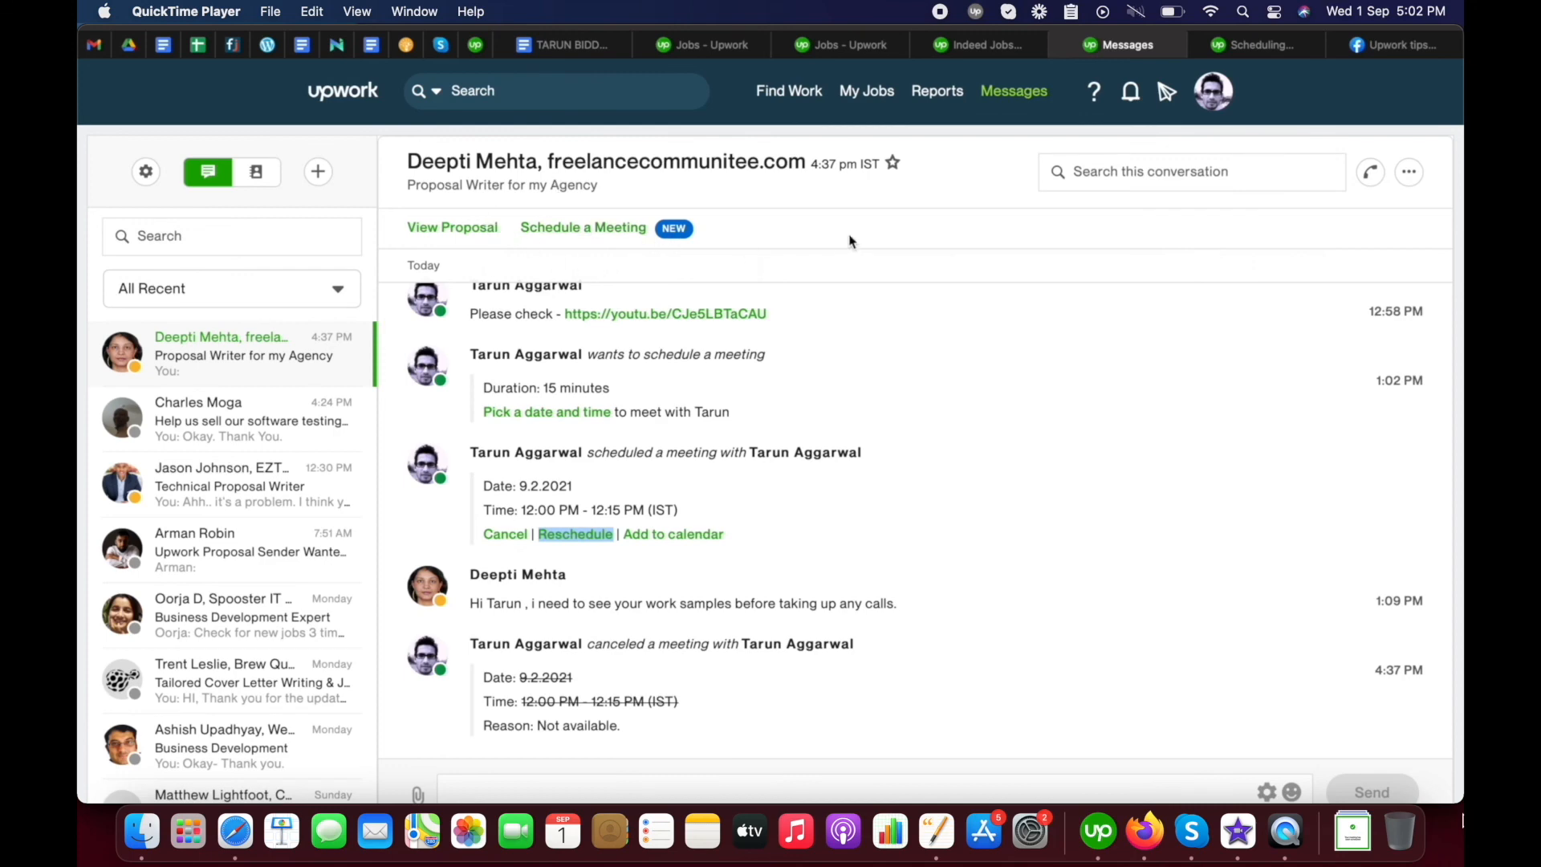